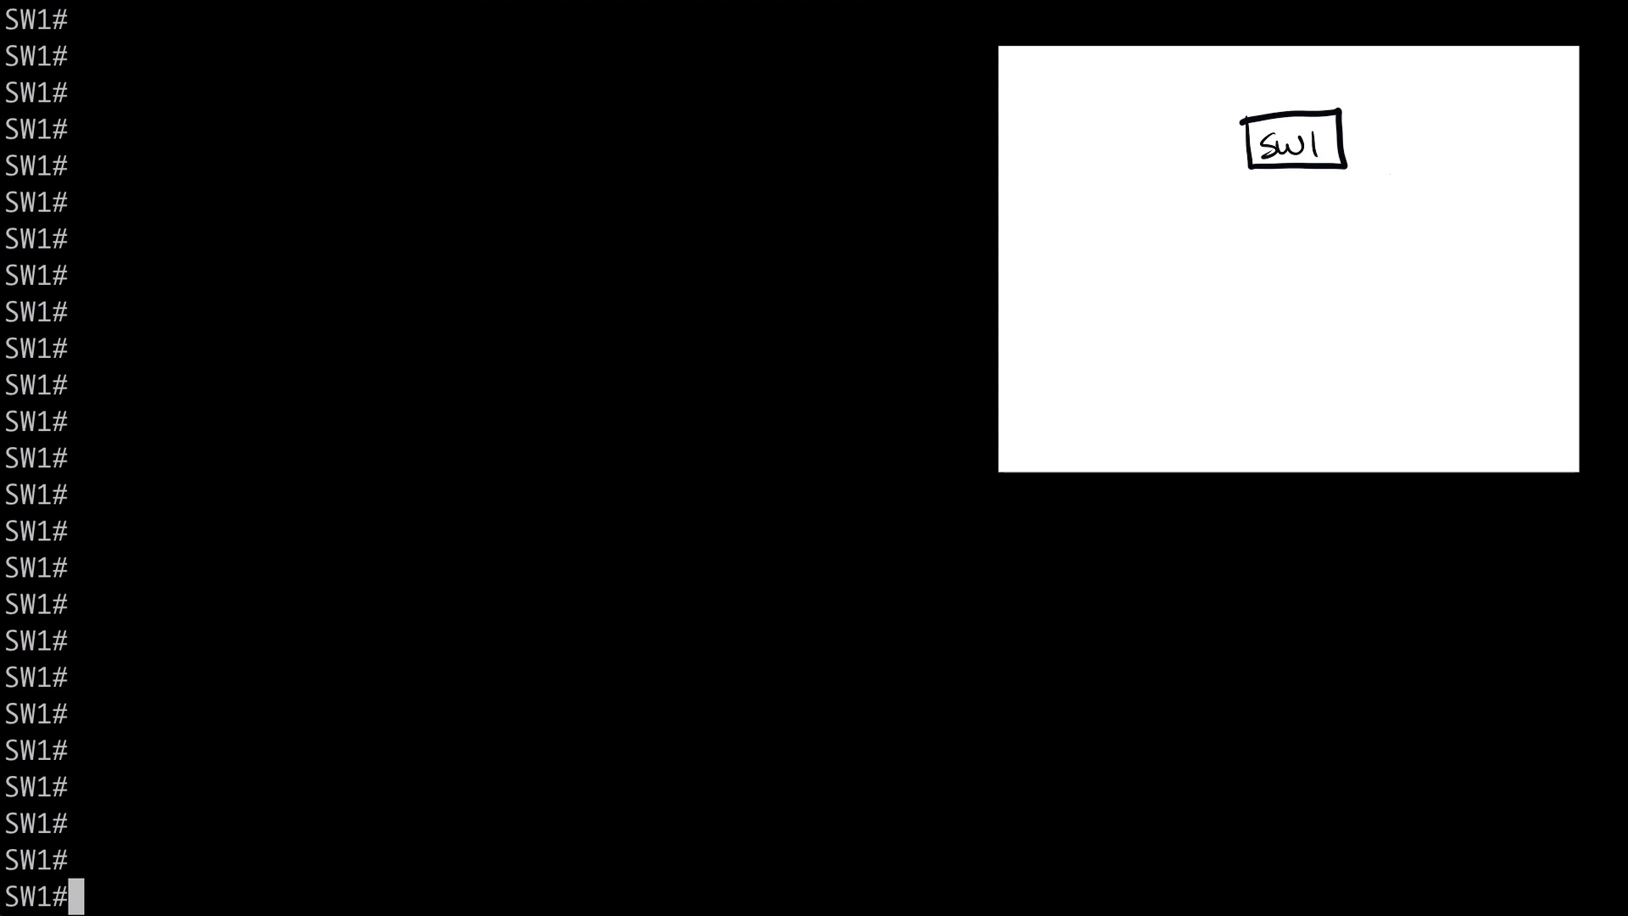
Run 'sh cd n' on SW1 and highlight the SW2 neighbor entry and its remote port Gig 0/2
type("sh cd n")
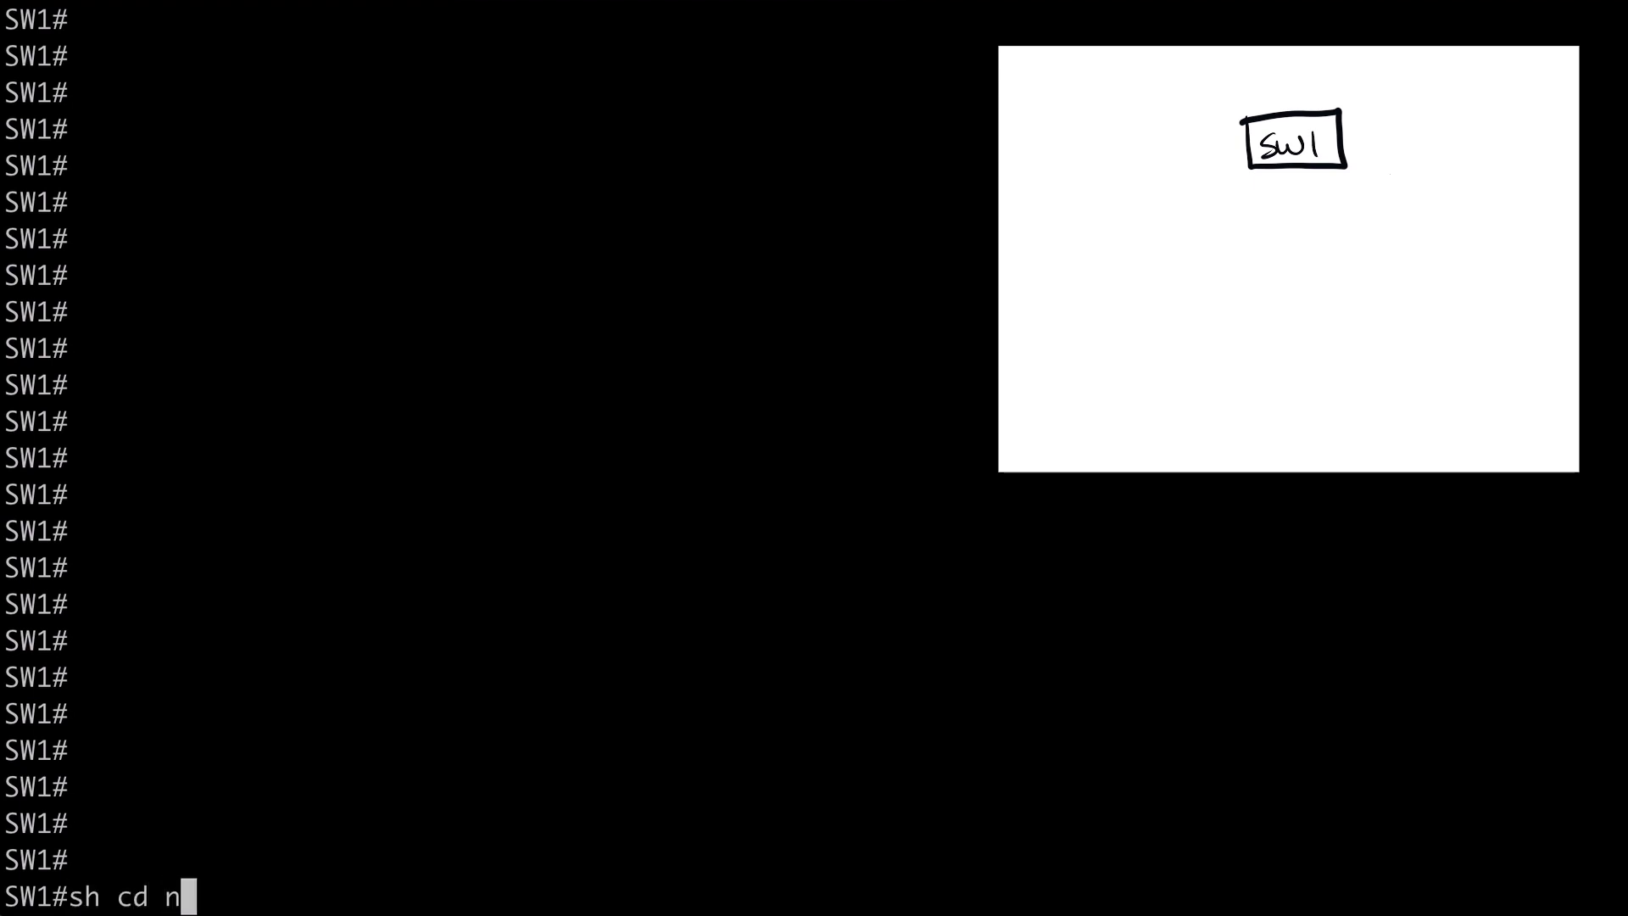
key("Return")
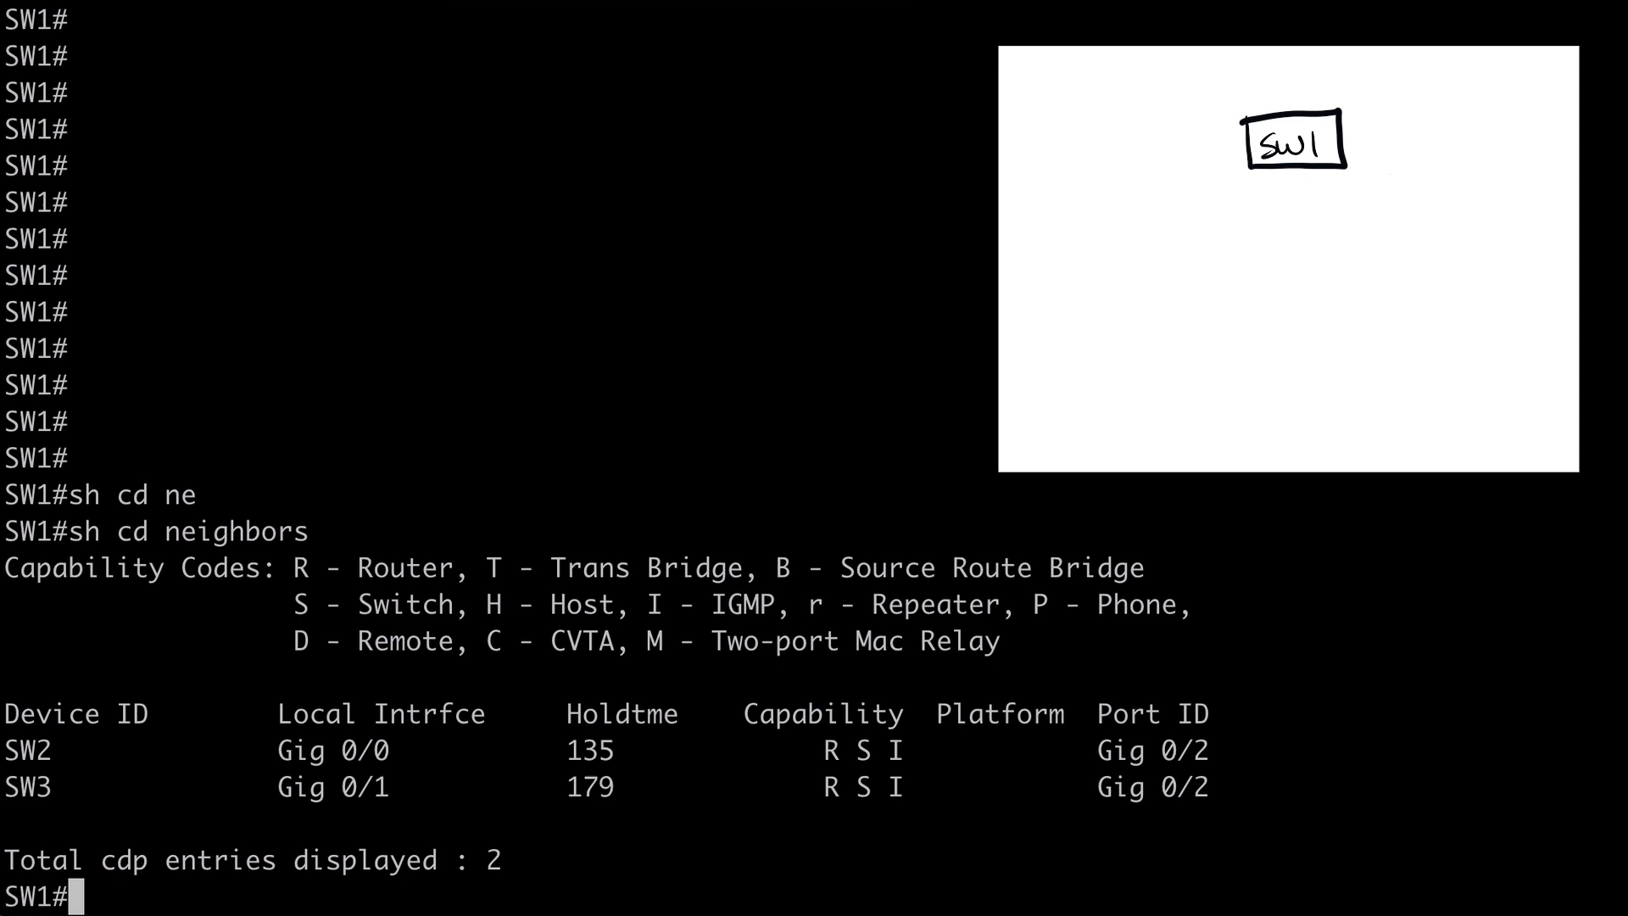
double_click(27, 751)
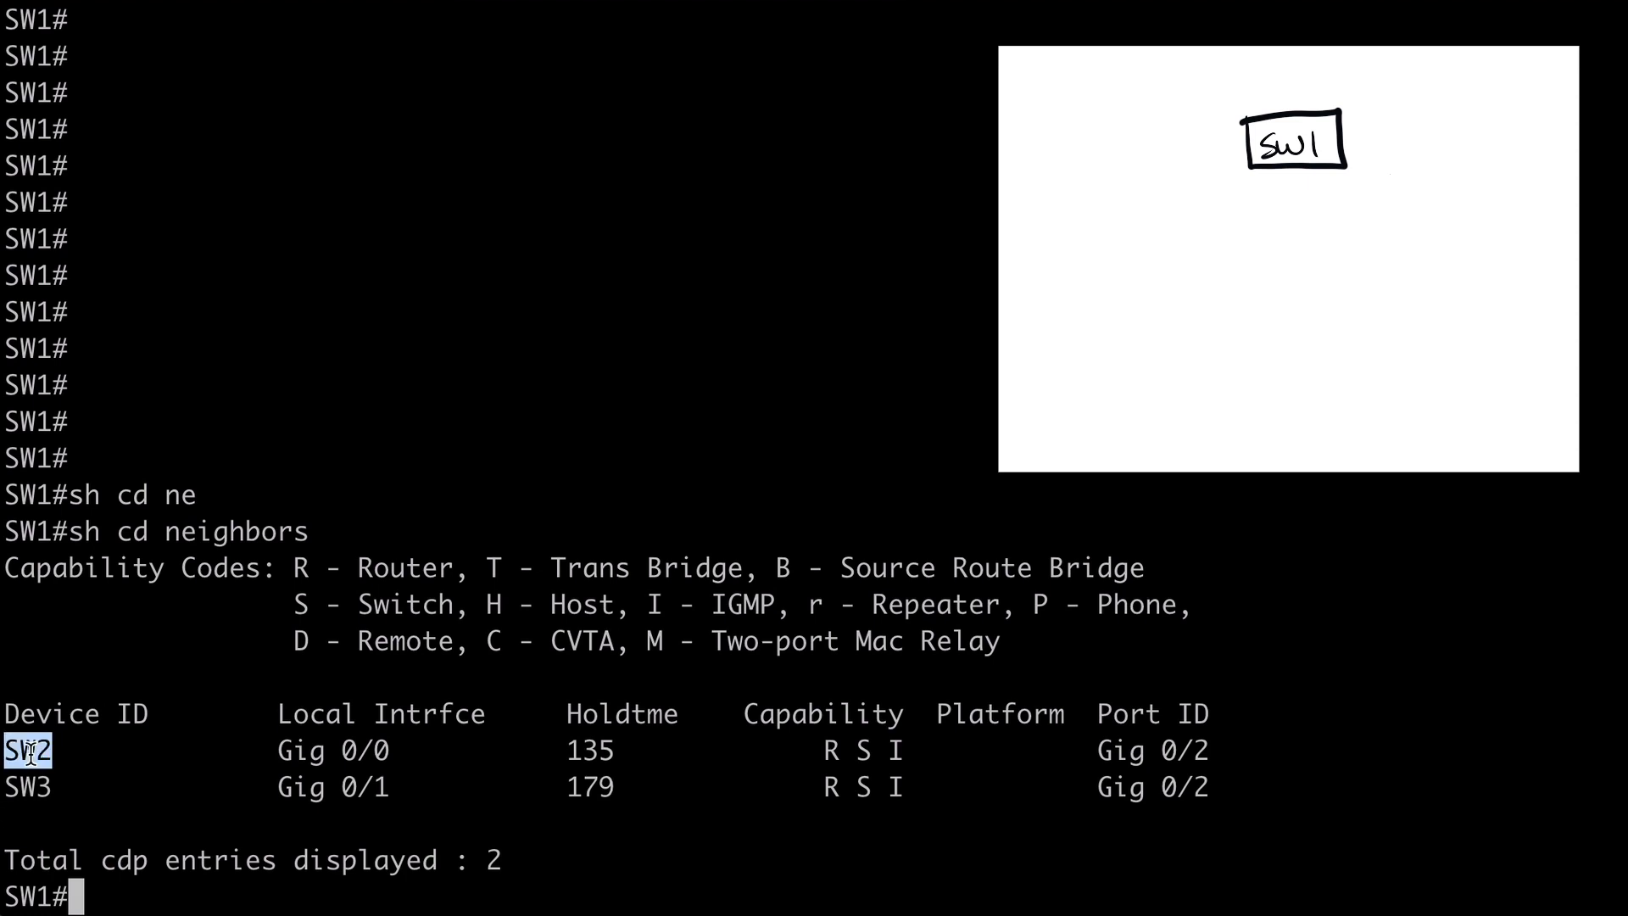
mouse_move(164, 759)
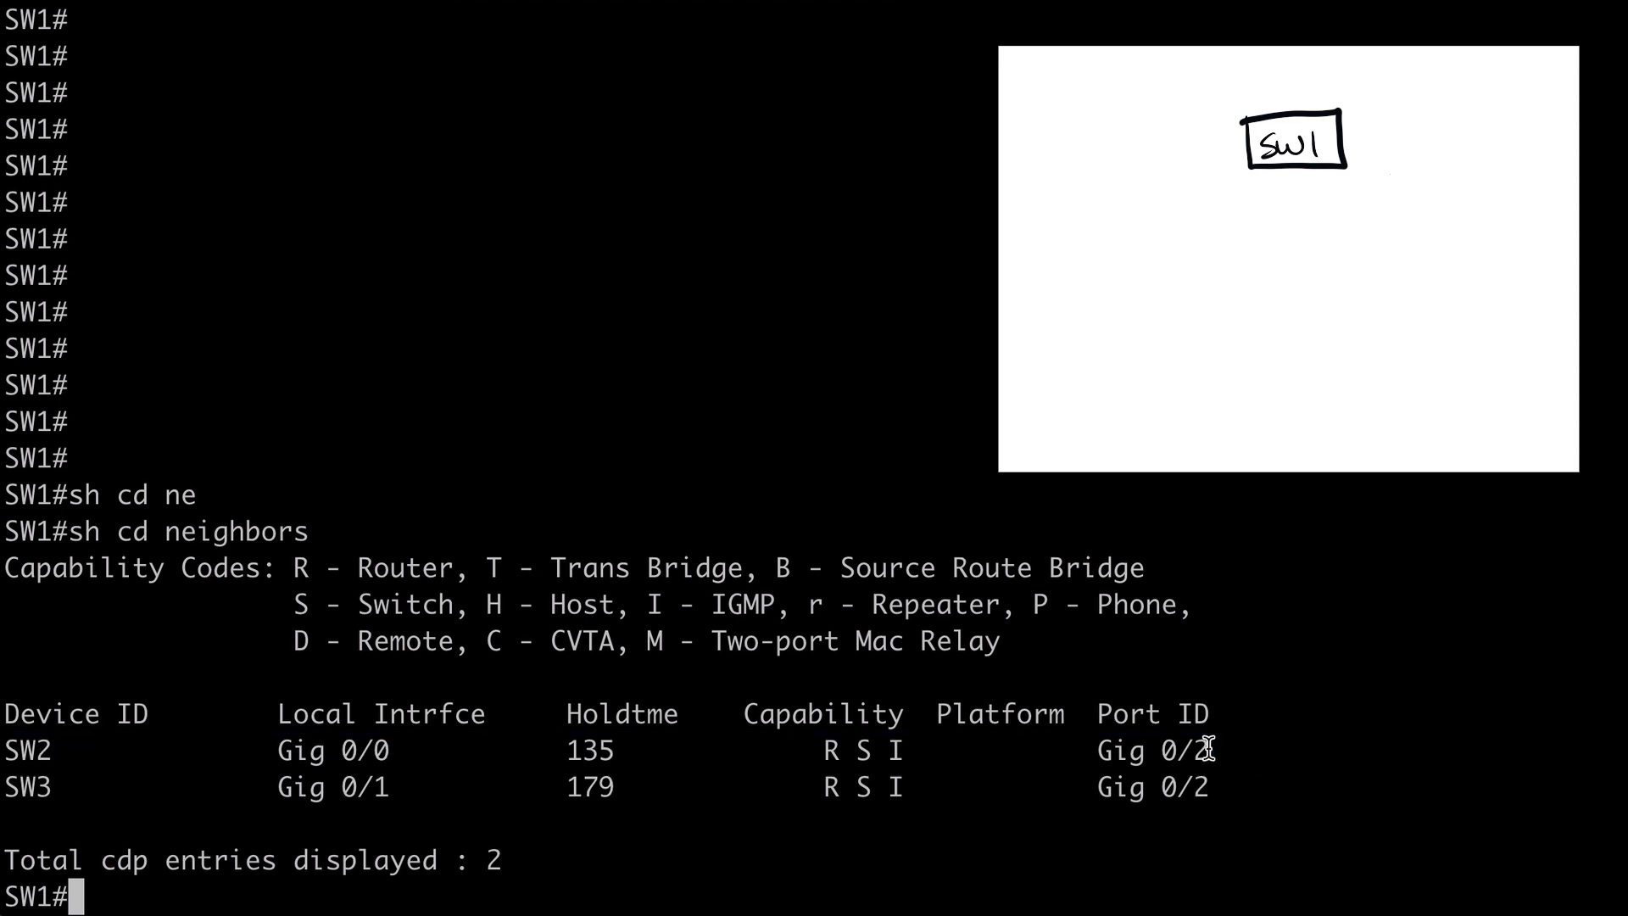
double_click(1151, 749)
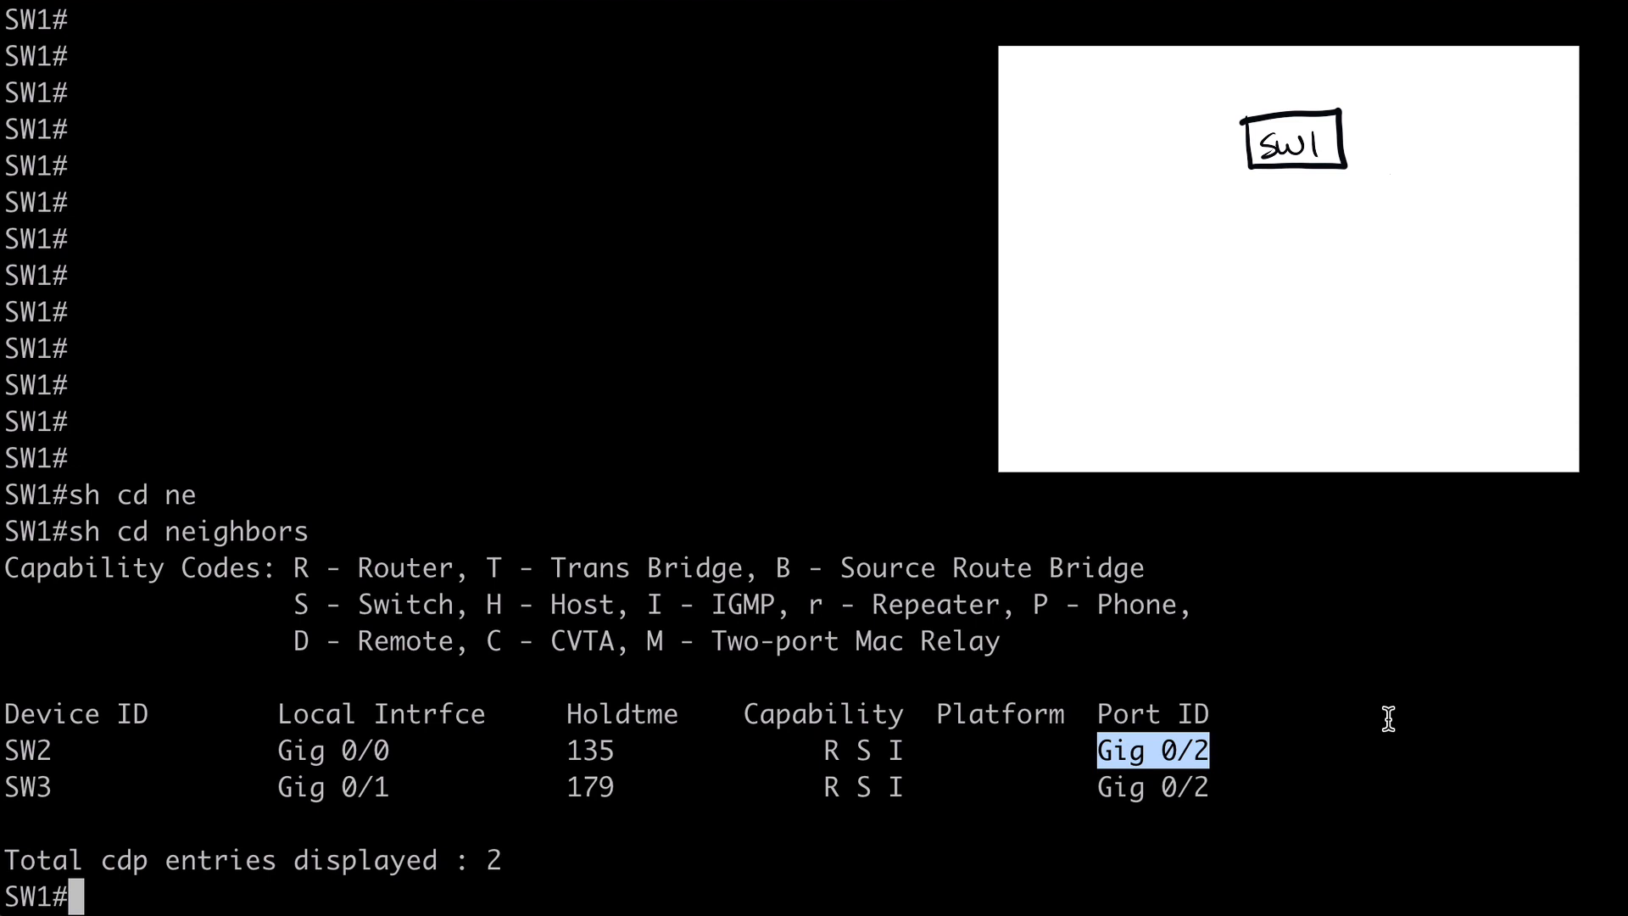
mouse_move(527, 711)
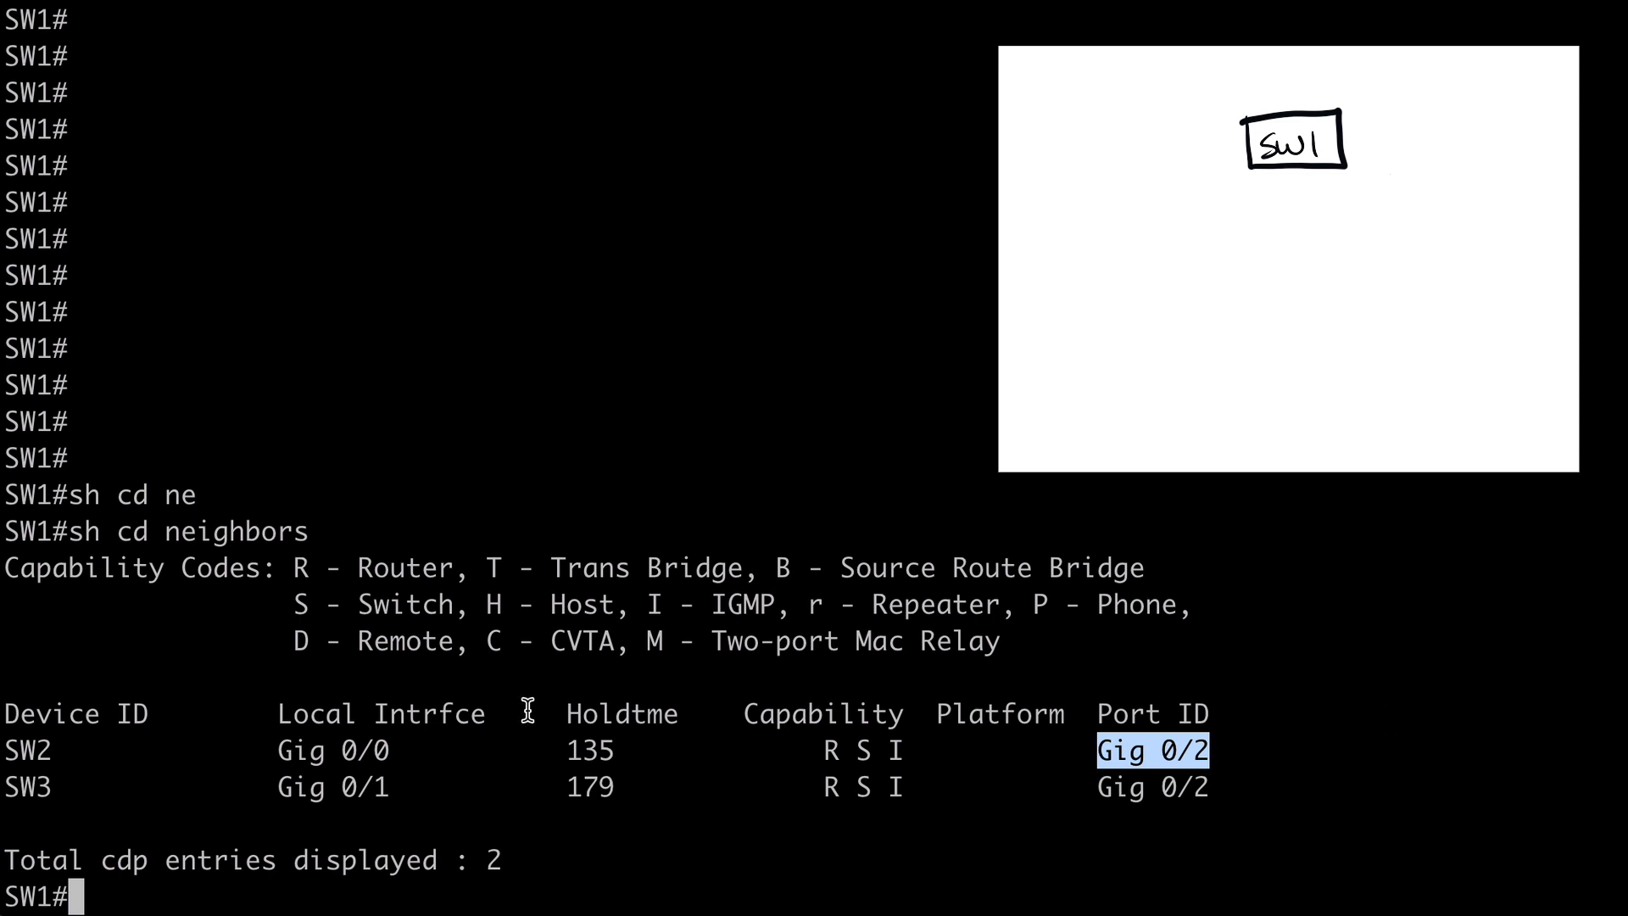
mouse_move(363, 750)
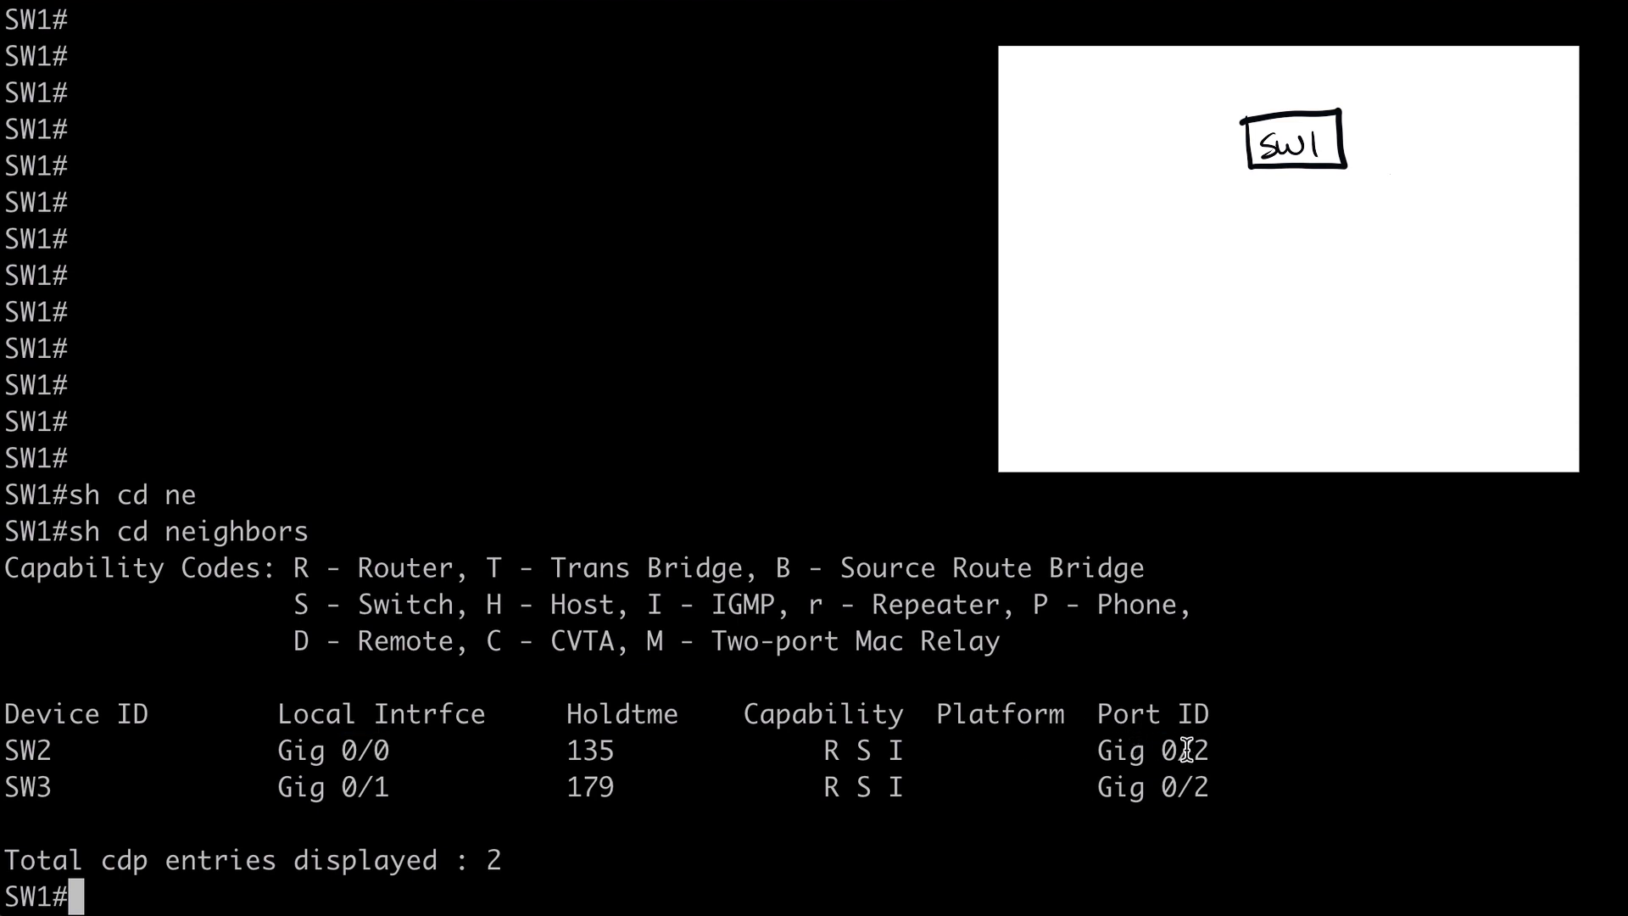
double_click(1164, 750)
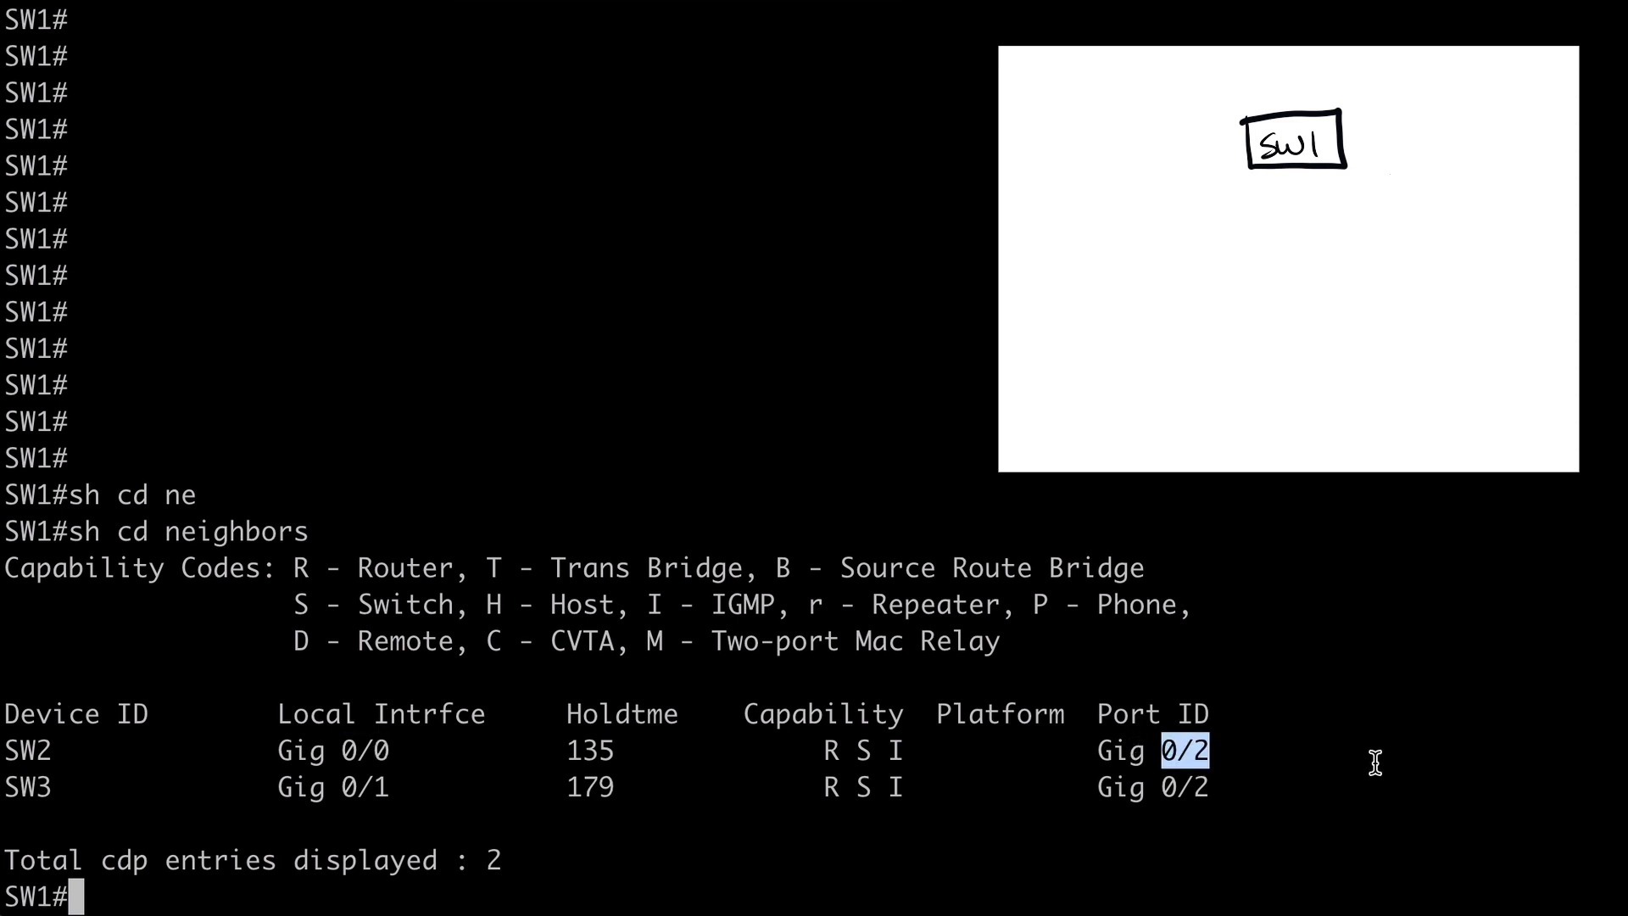
mouse_move(420, 849)
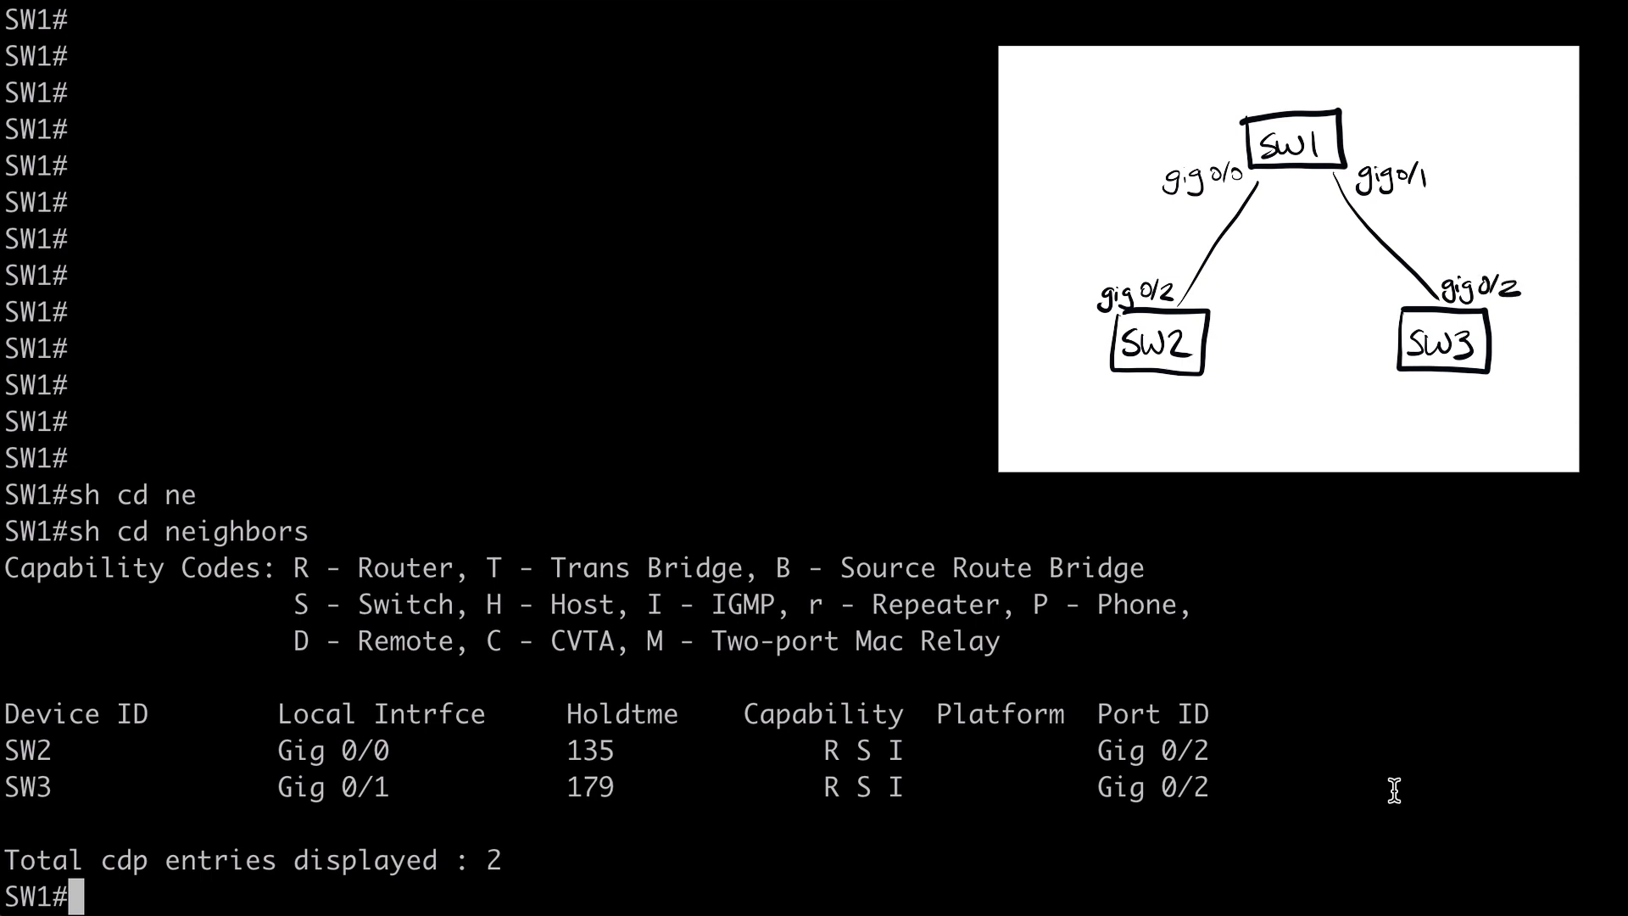
Enter 'sh cd neighbors' at the SW1 prompt without running it yet
type("sh cd neighbors")
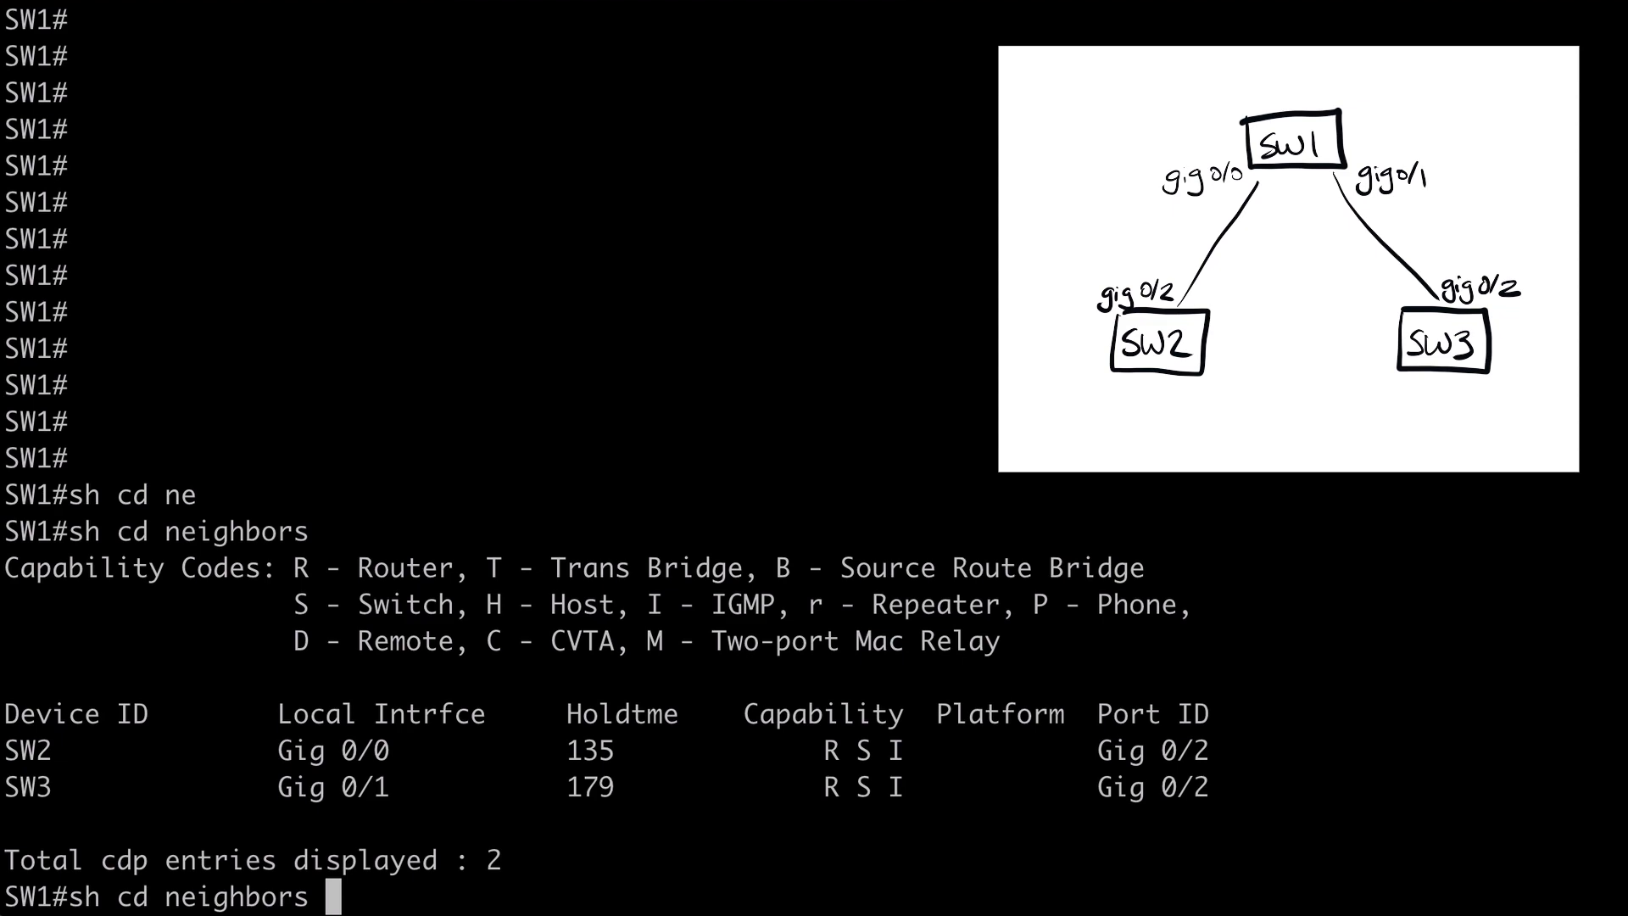
Run 'sh cd neighbors detail' on SW1 and review SW2 at 192.168.10.20 and SW3 at 192.168.10.30
type("detail")
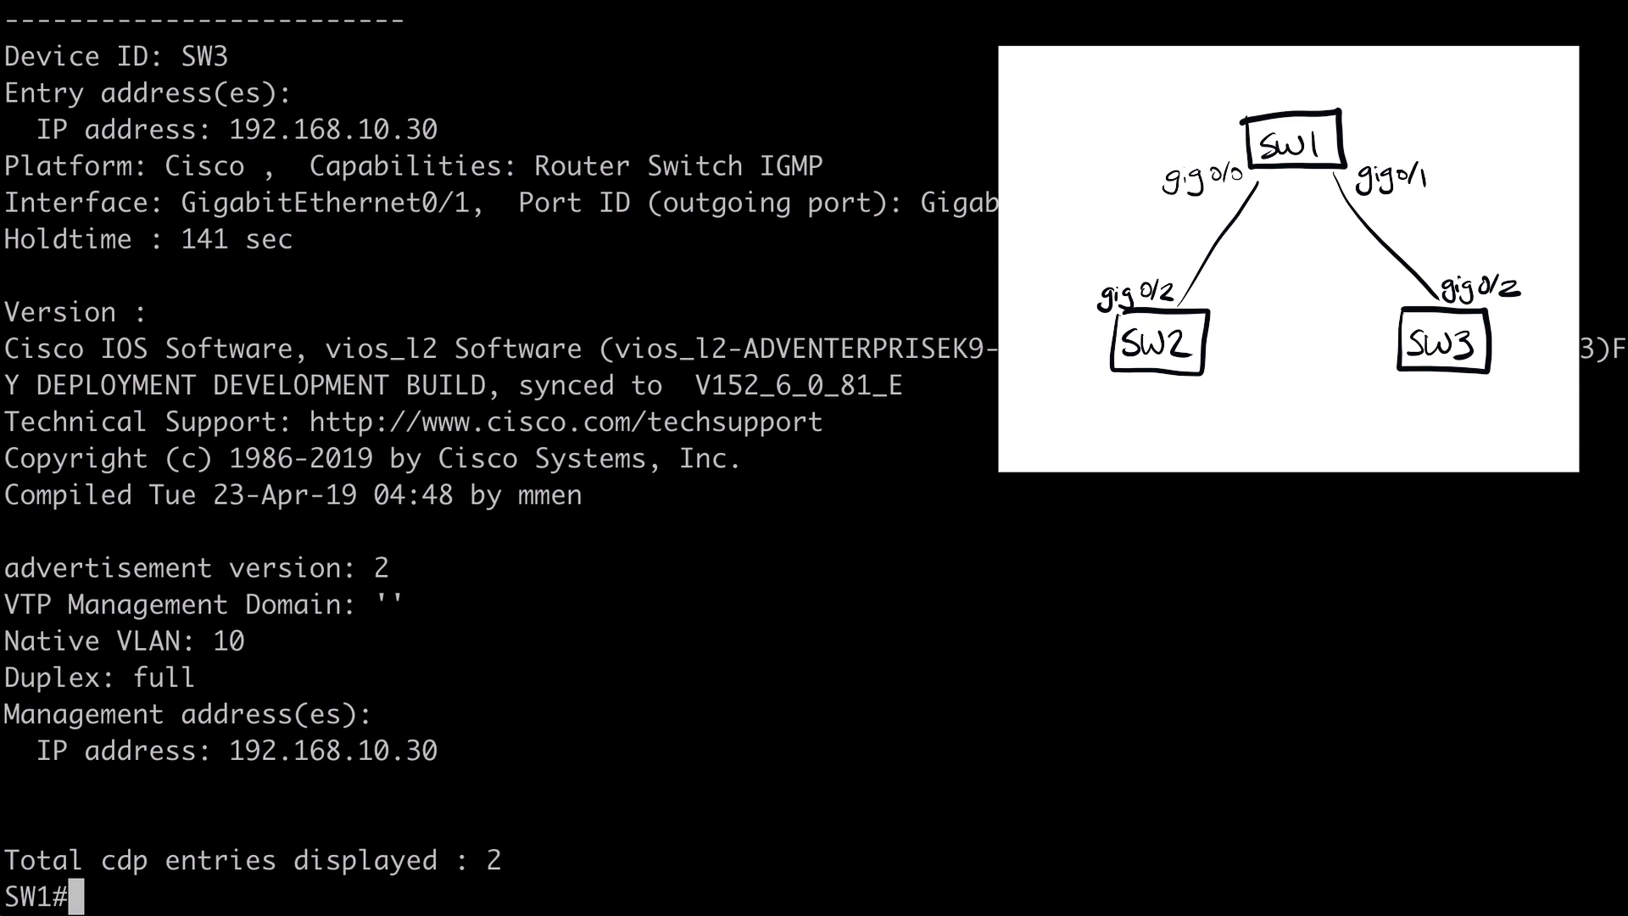
scroll("up", 3)
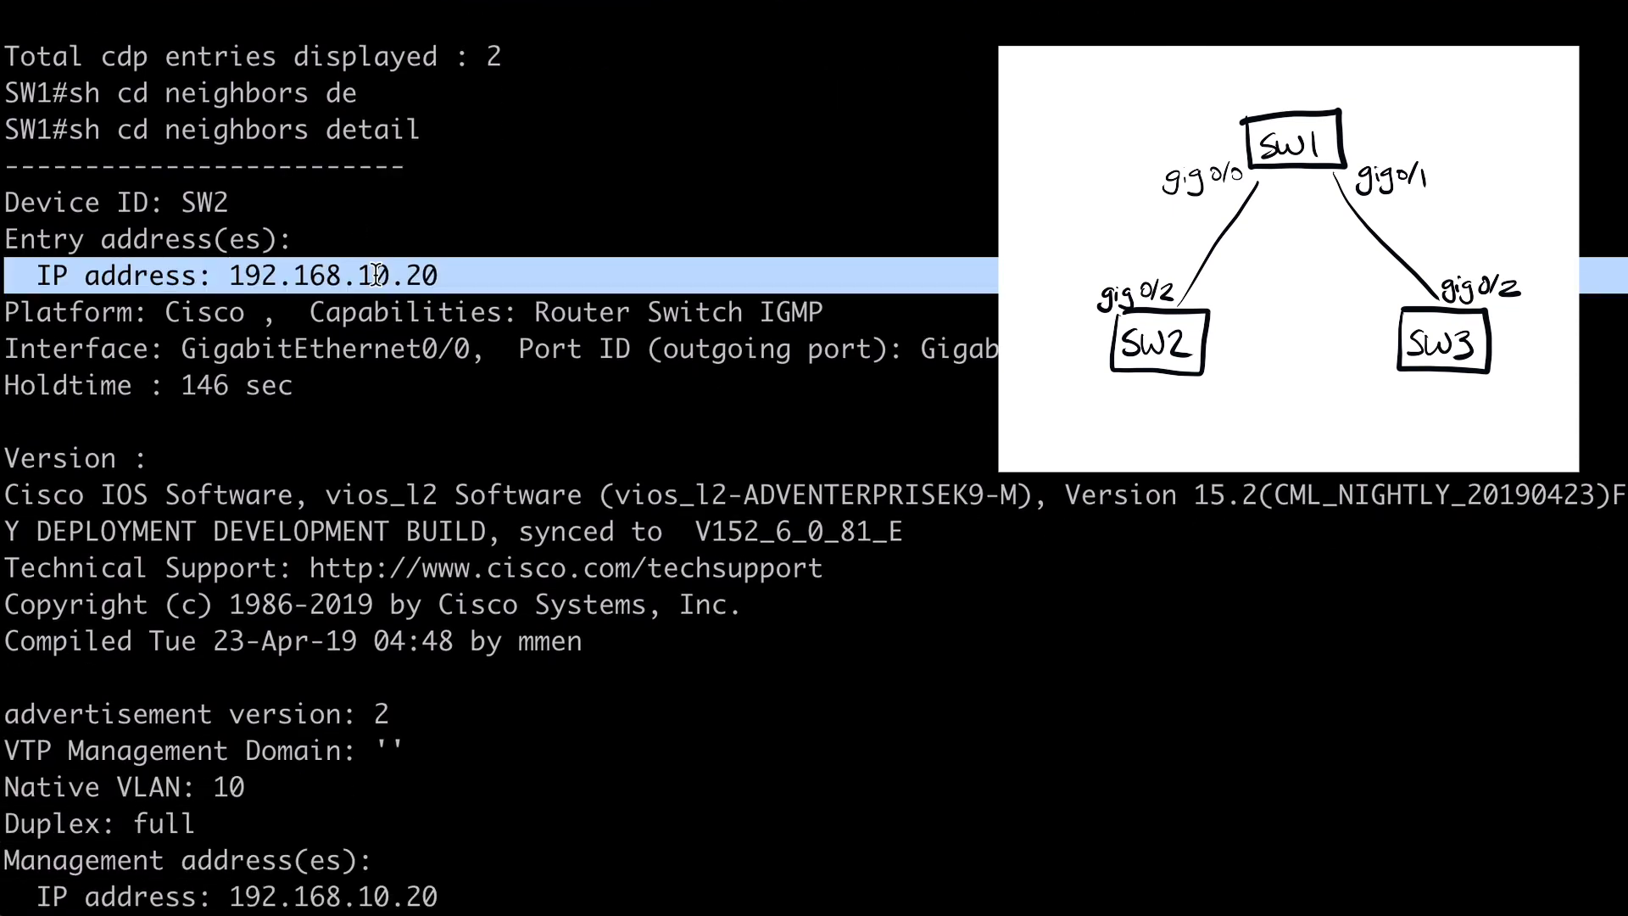
mouse_move(592, 265)
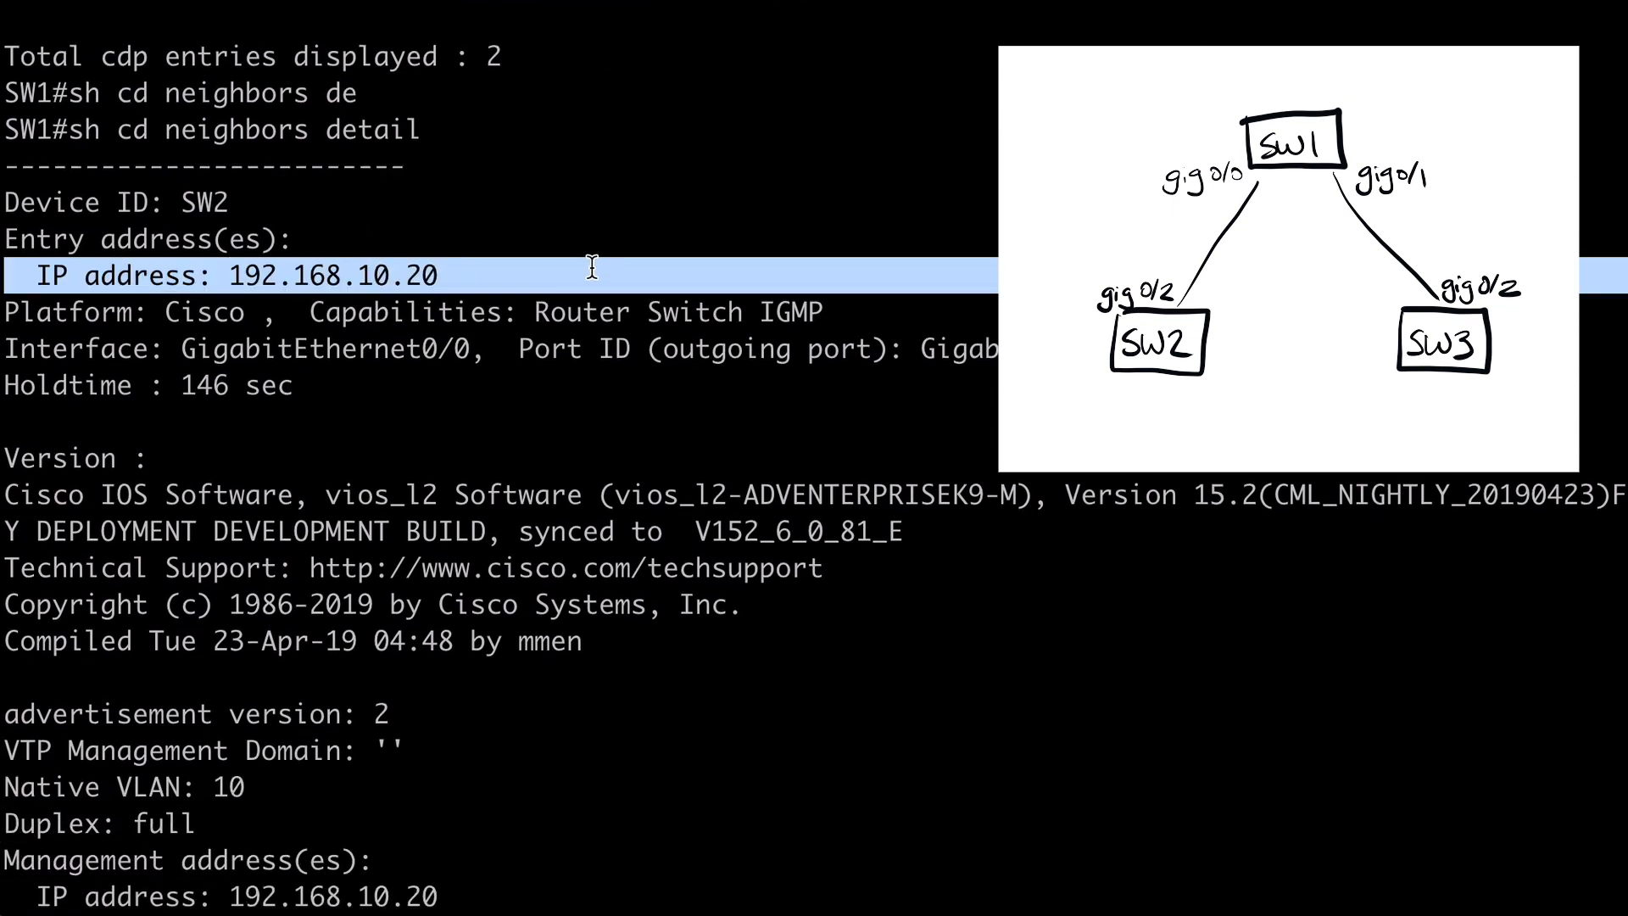
scroll("down", 3)
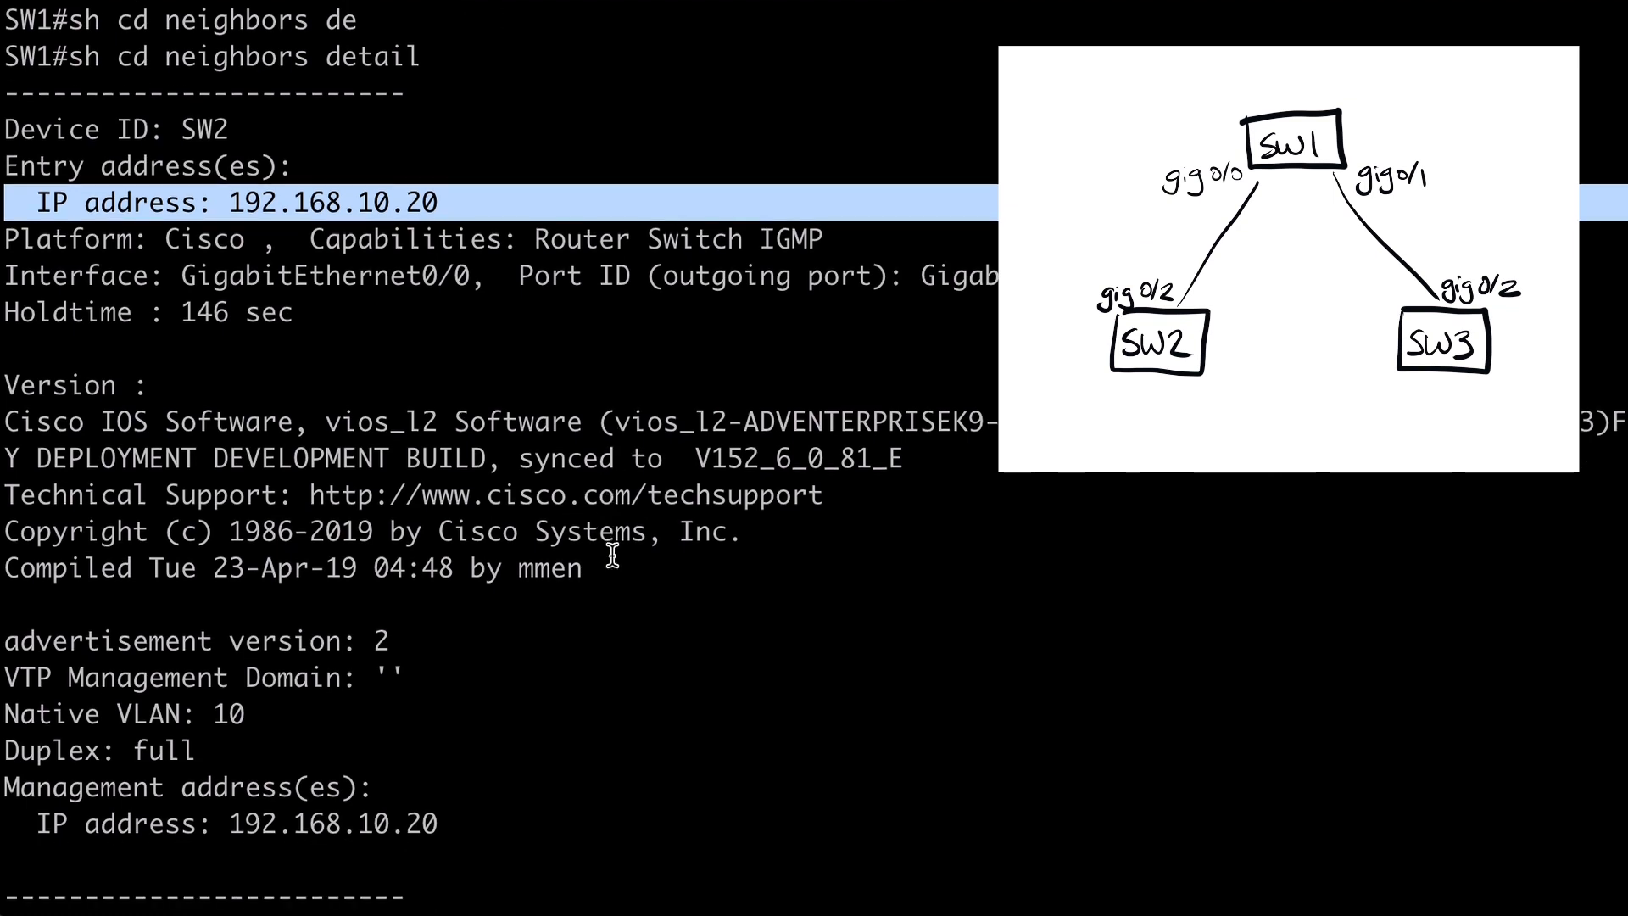
scroll("down", 3)
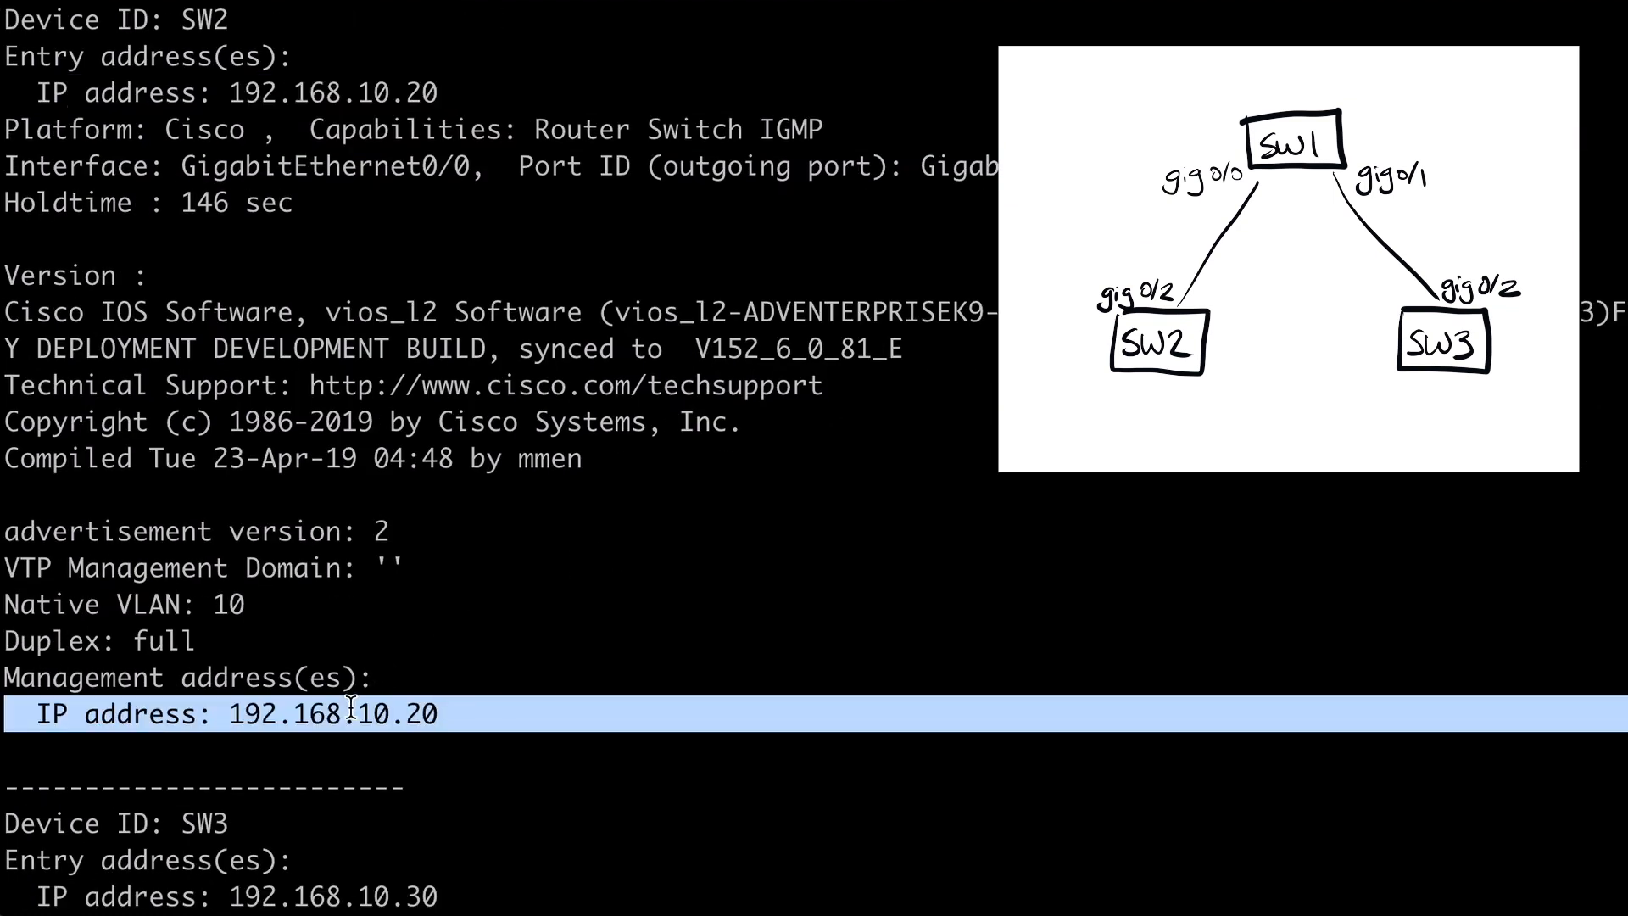
mouse_move(779, 605)
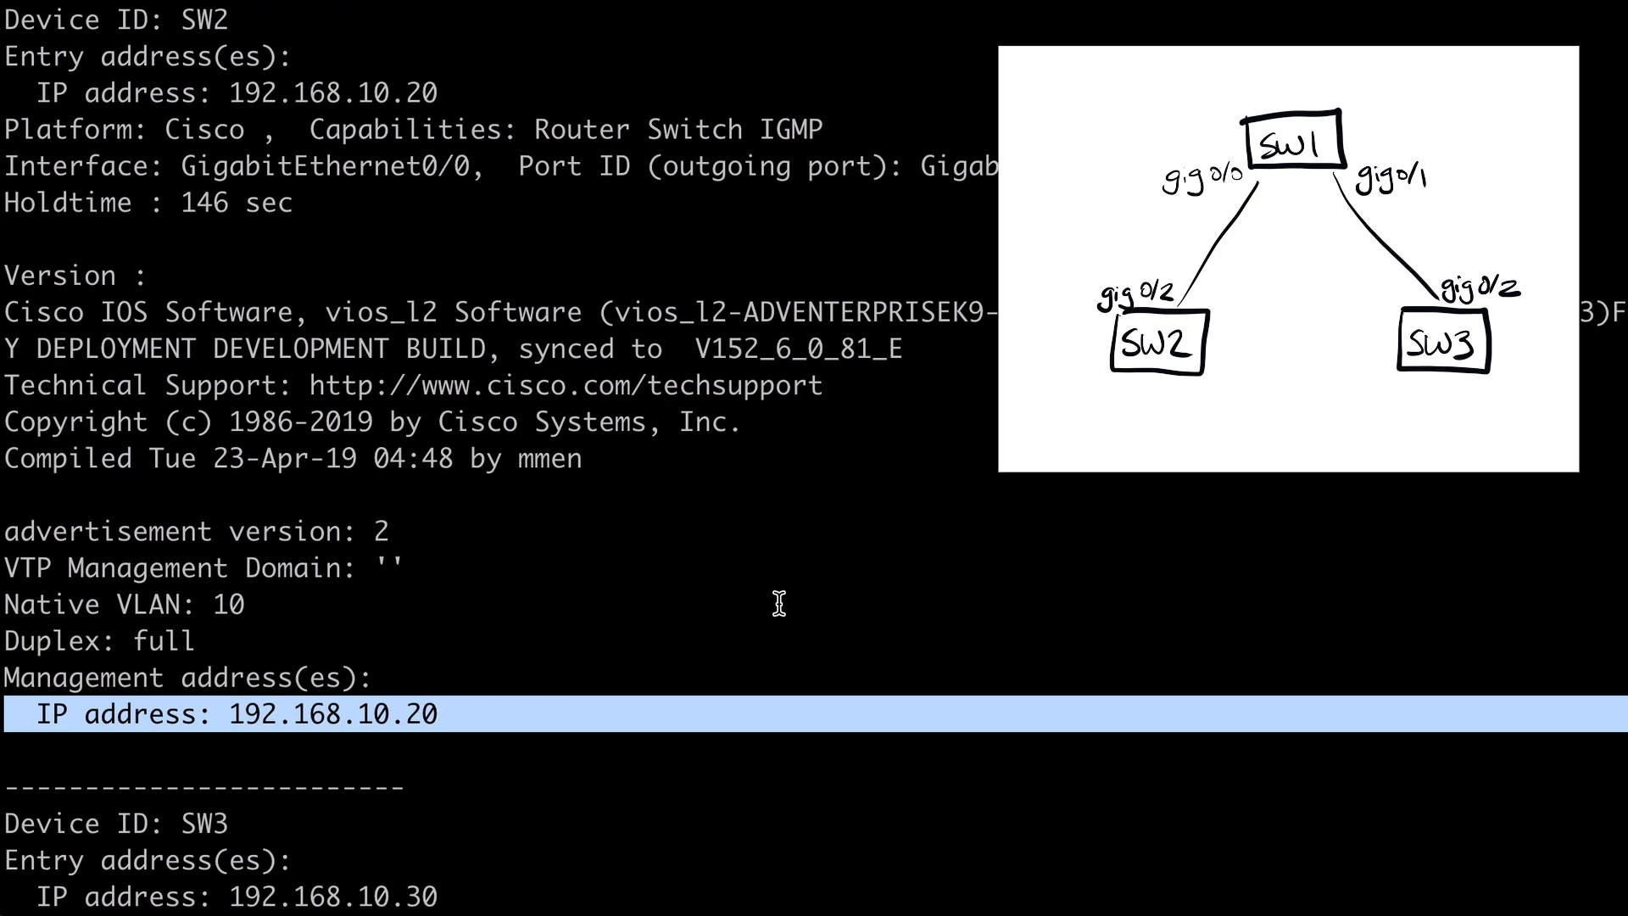
scroll("down", 3)
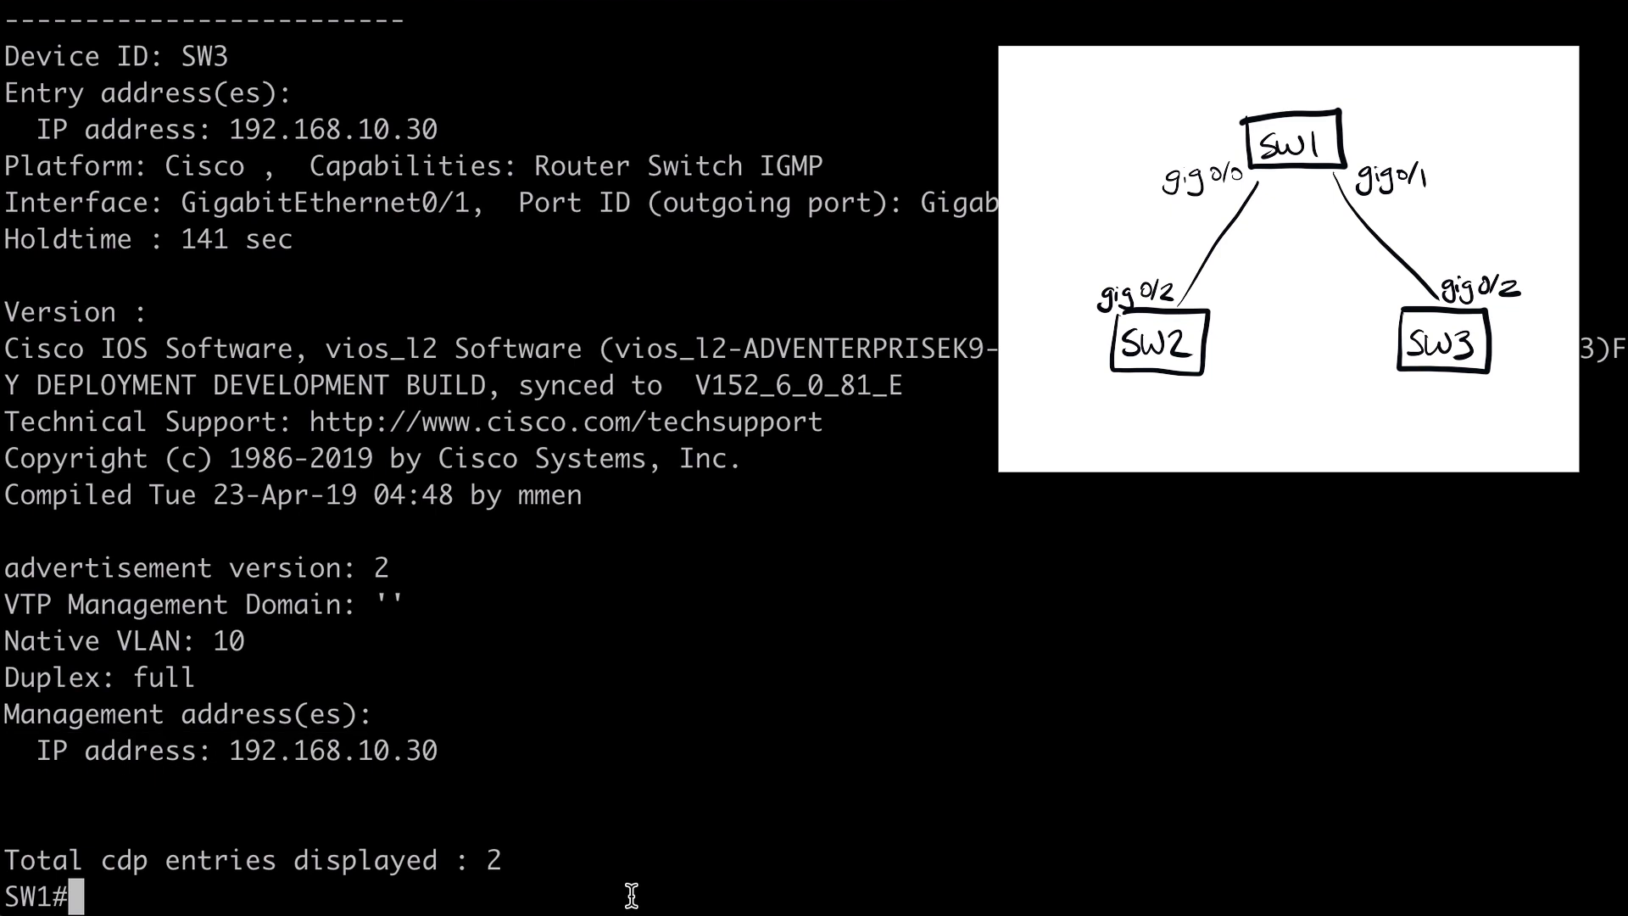
mouse_move(629, 893)
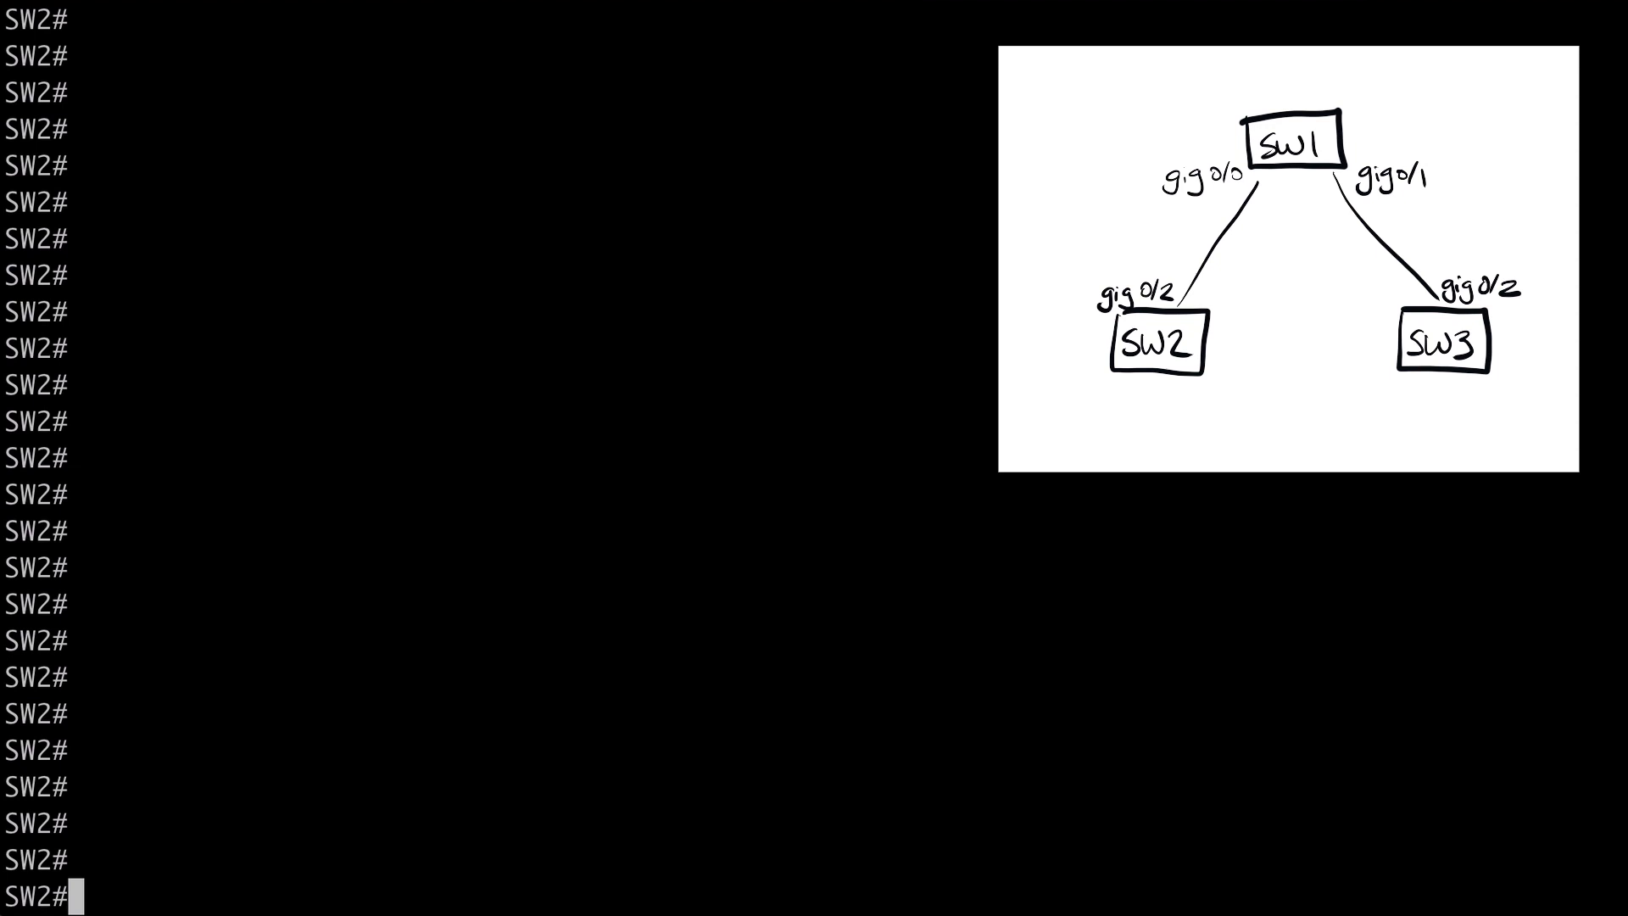
Run 'sh lldp ne' on SW2, listing SW1 via Gi0/2 and SW3 twice
type("sh")
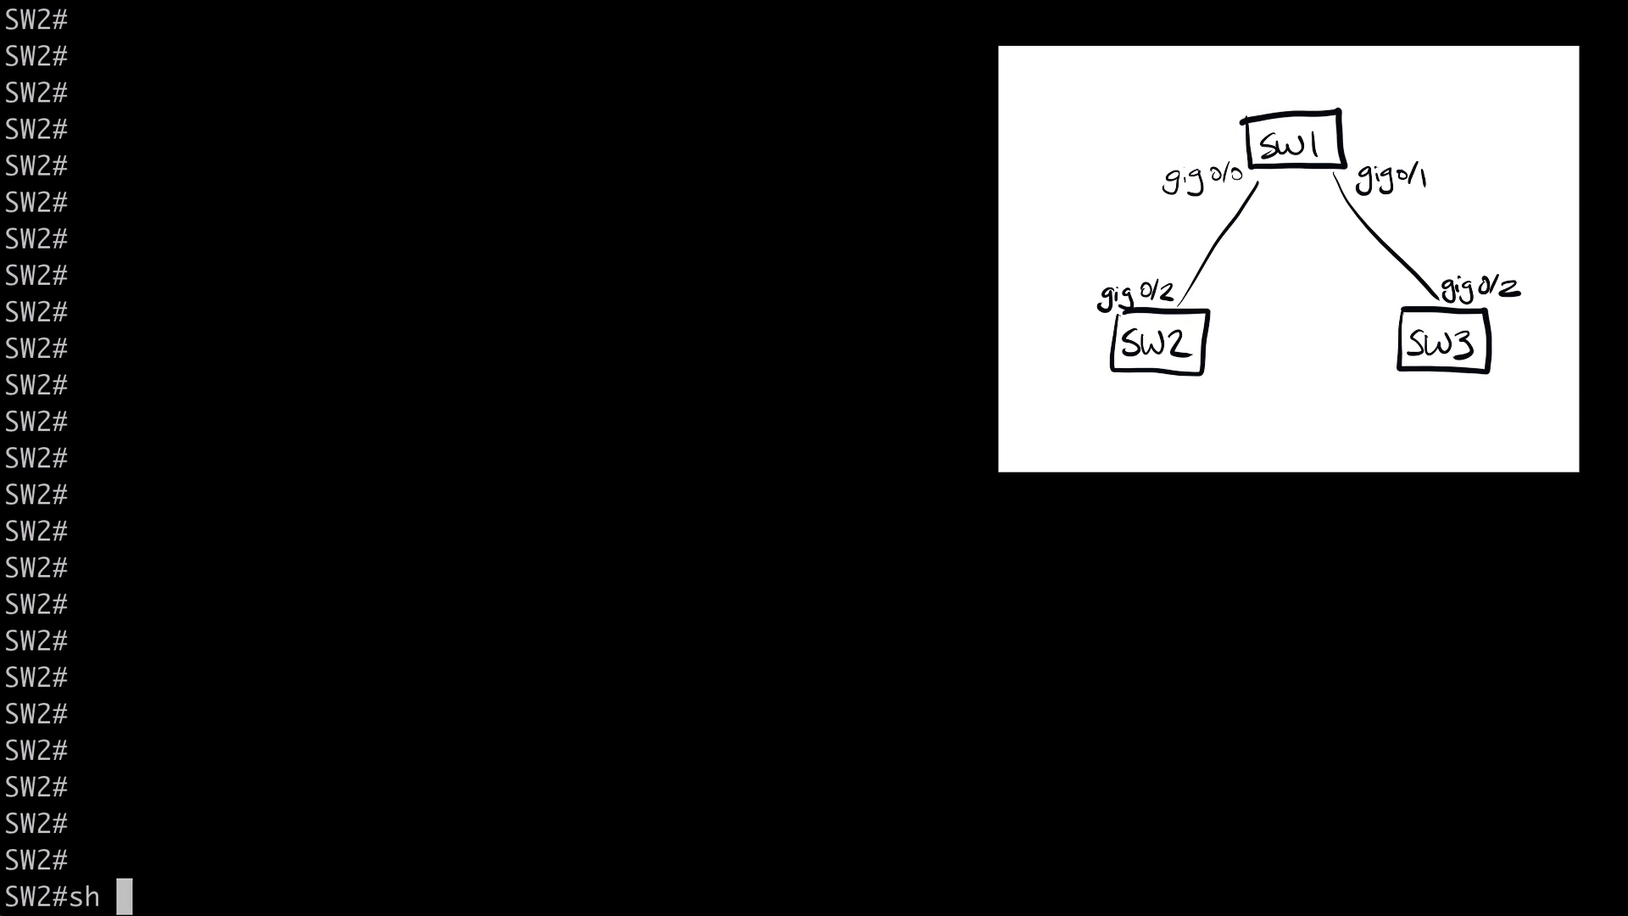
type("lldp ne")
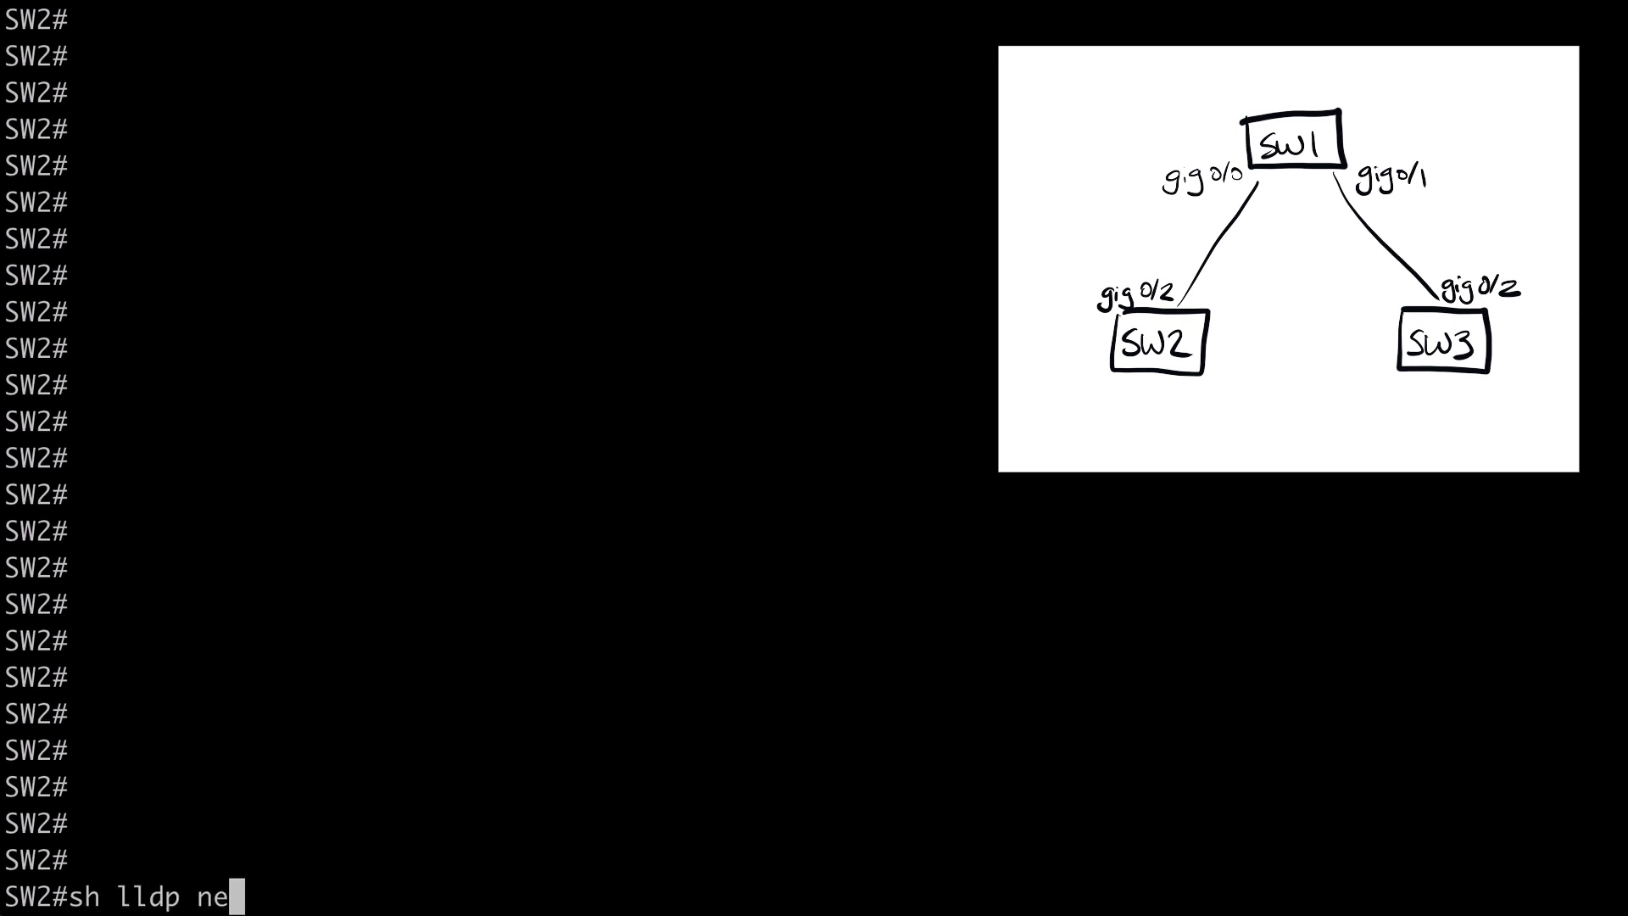
key("Return")
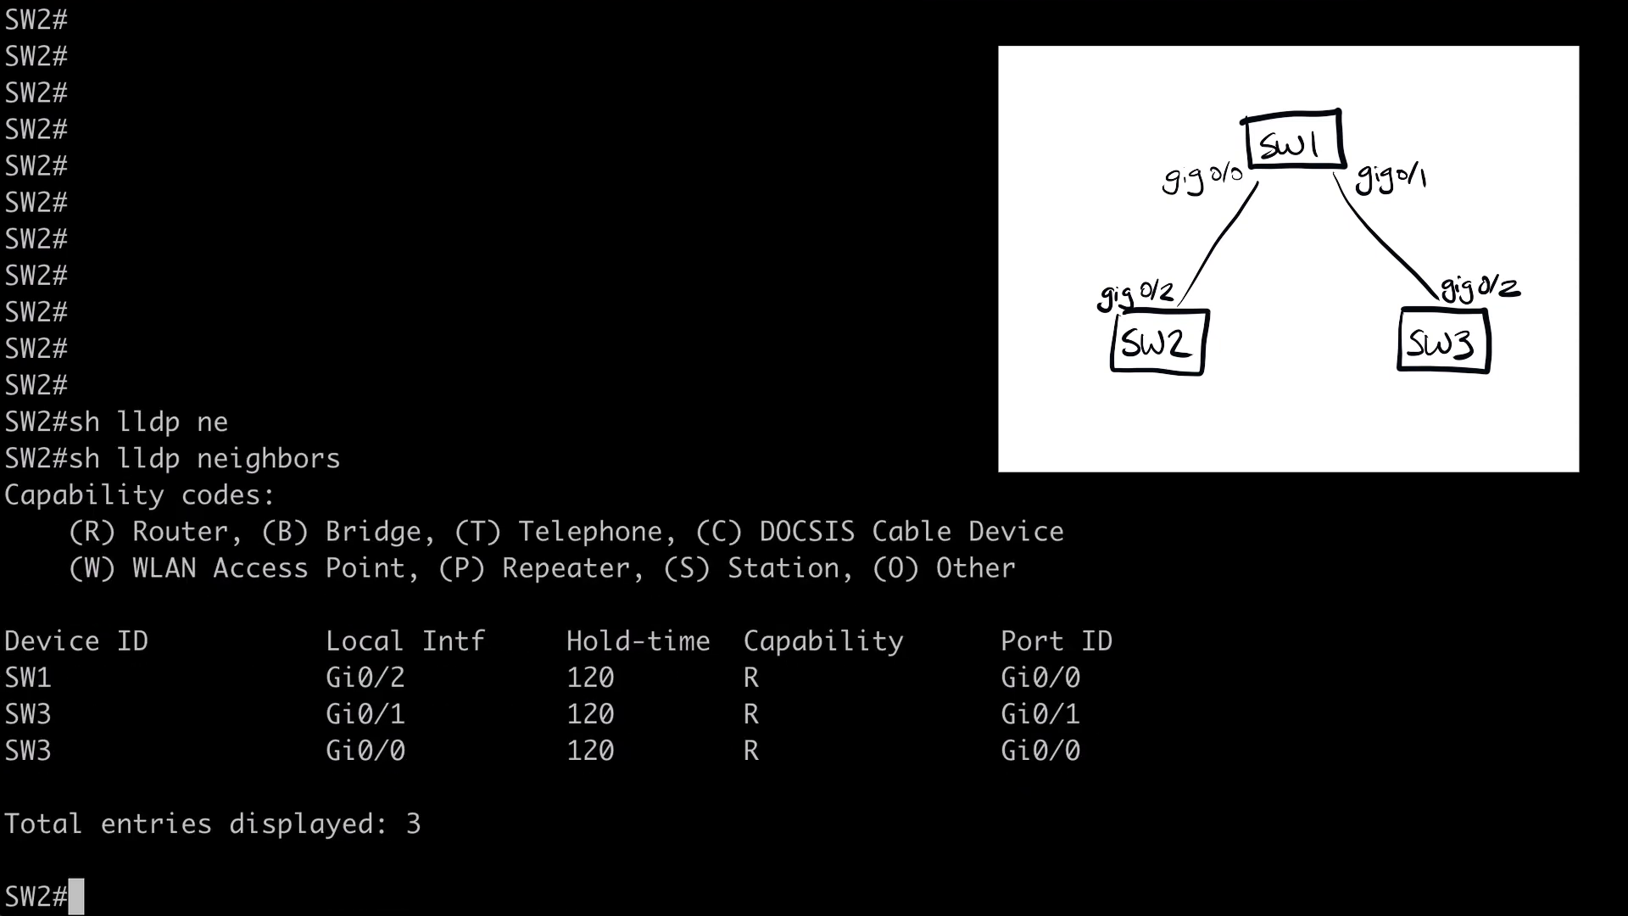
Run 'sh cdp ne' on SW2, returning the same three neighbor entries
type("s")
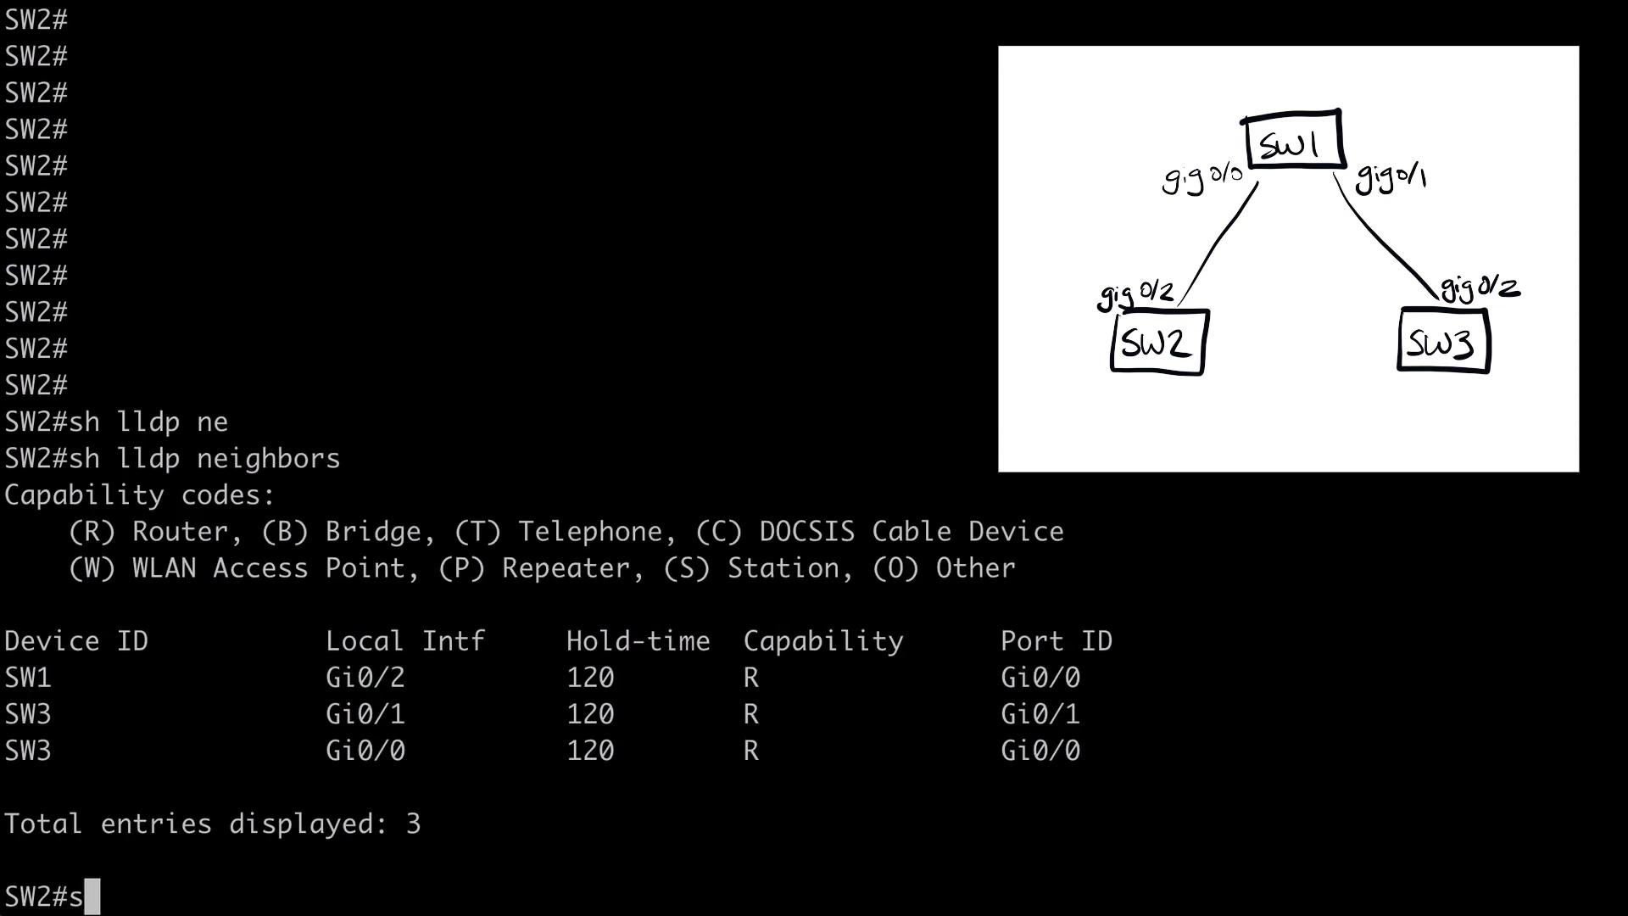
type("h cdp ne")
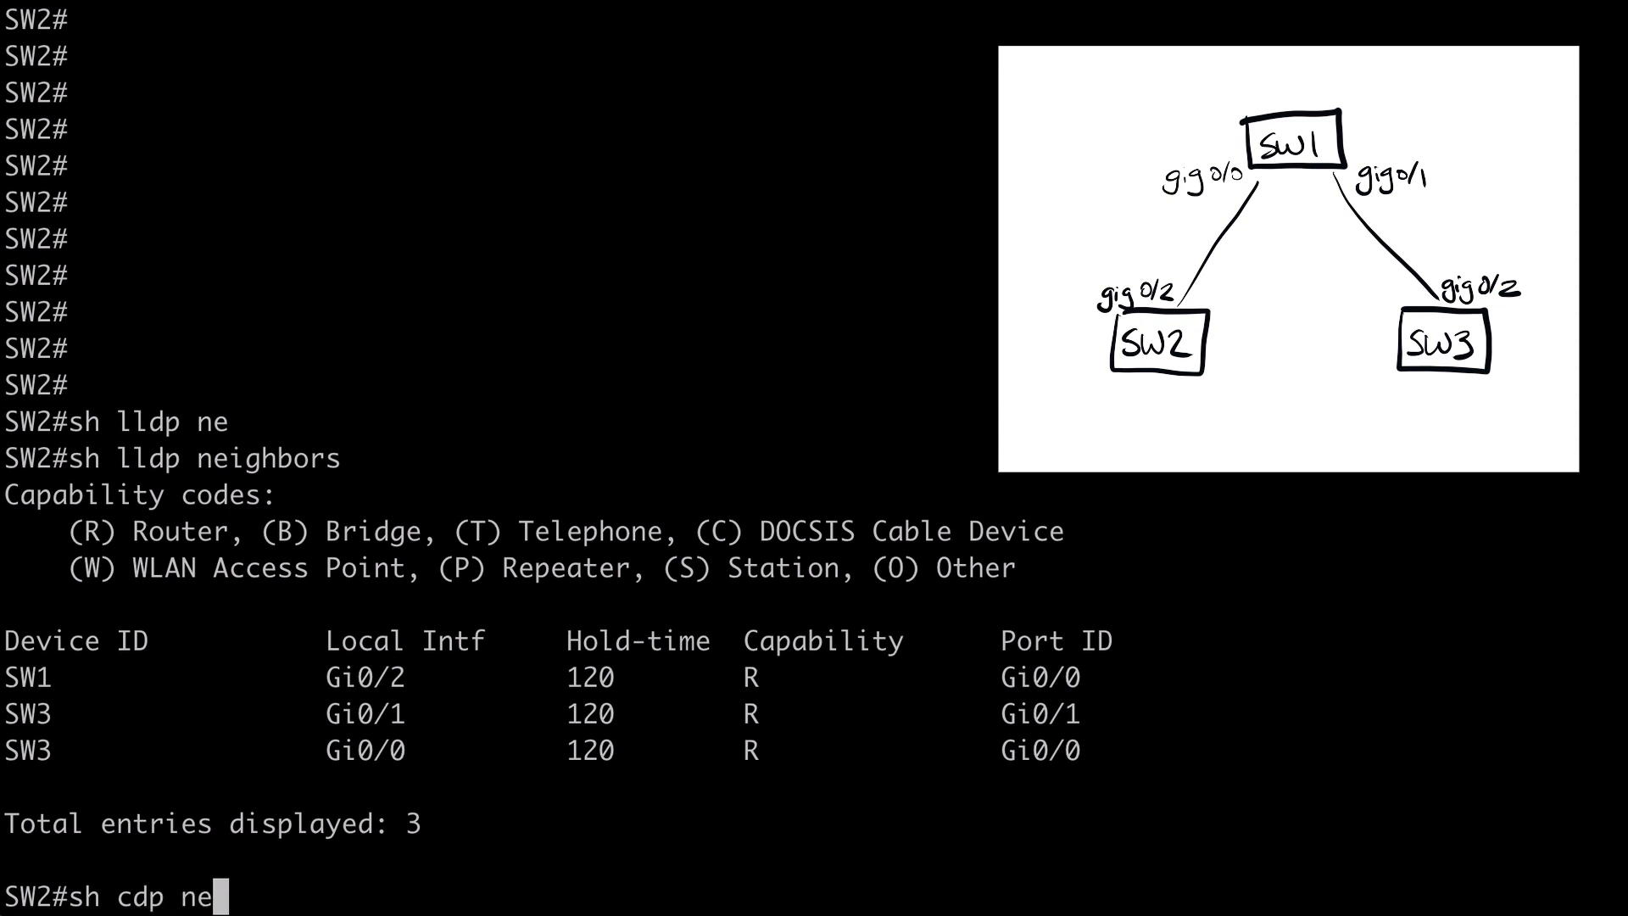
key("Return")
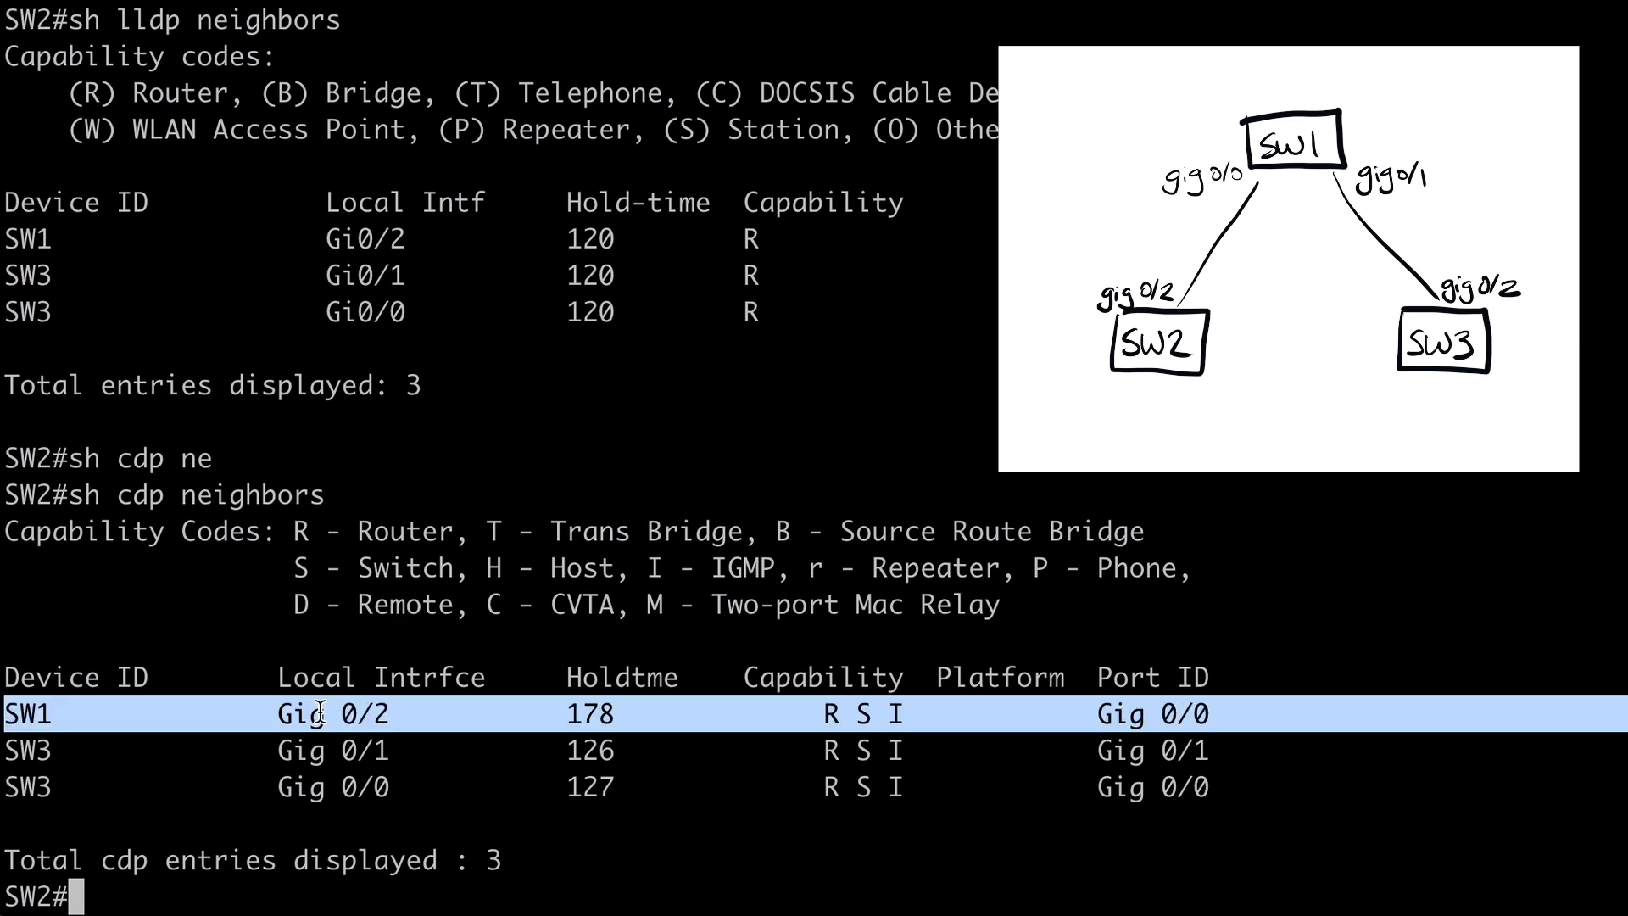
mouse_move(1376, 491)
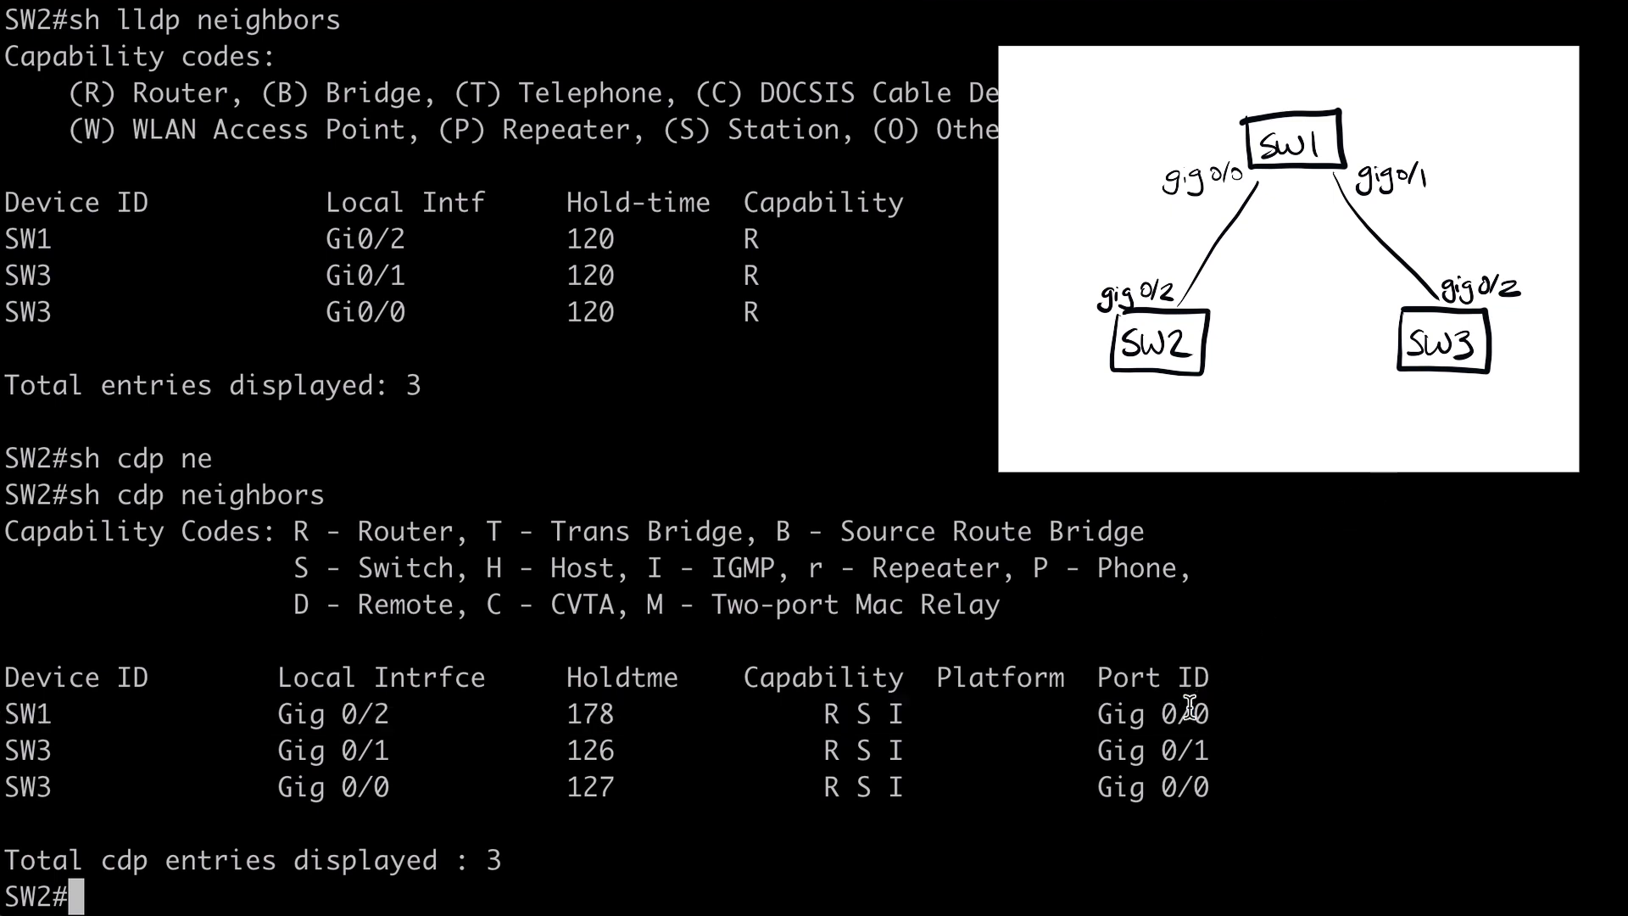
double_click(1166, 713)
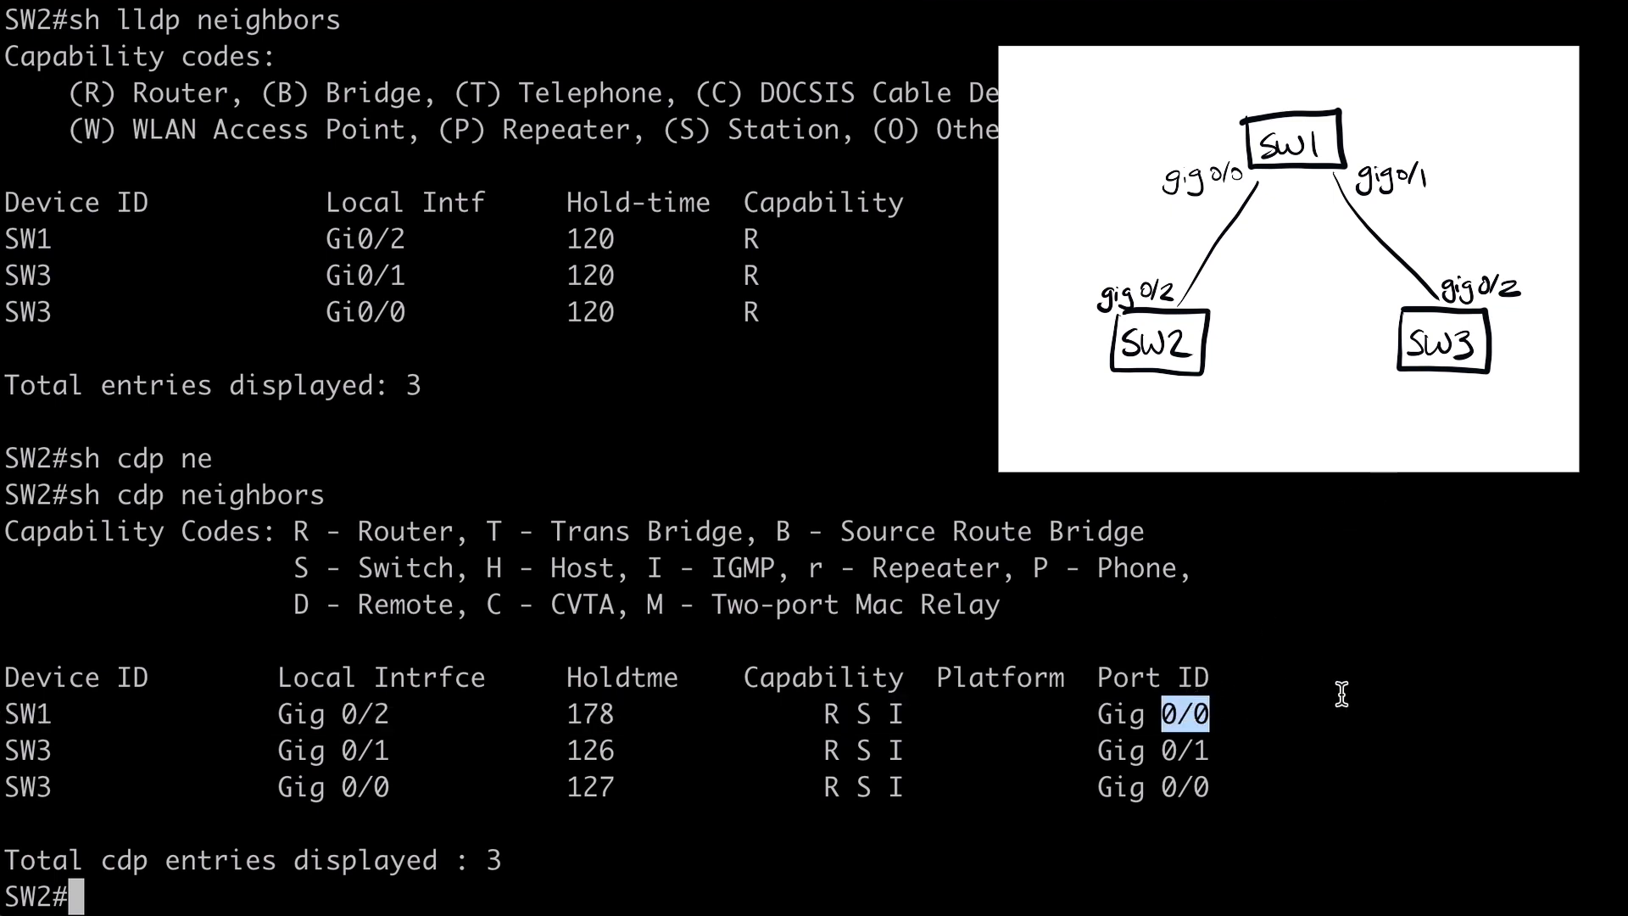
mouse_move(330, 750)
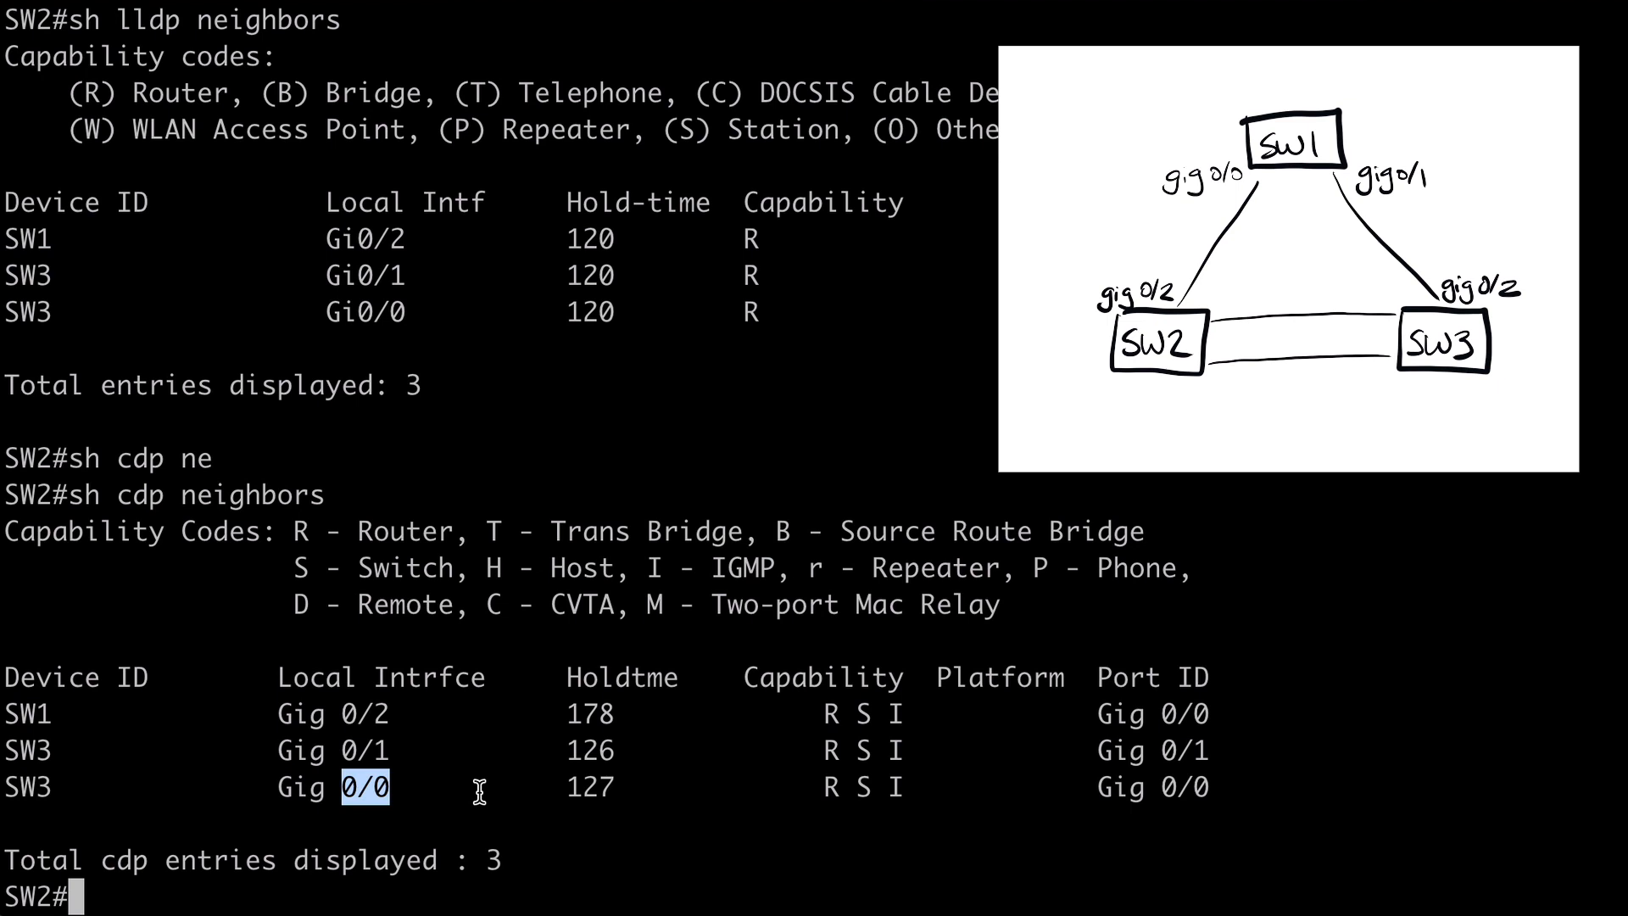
mouse_move(1194, 750)
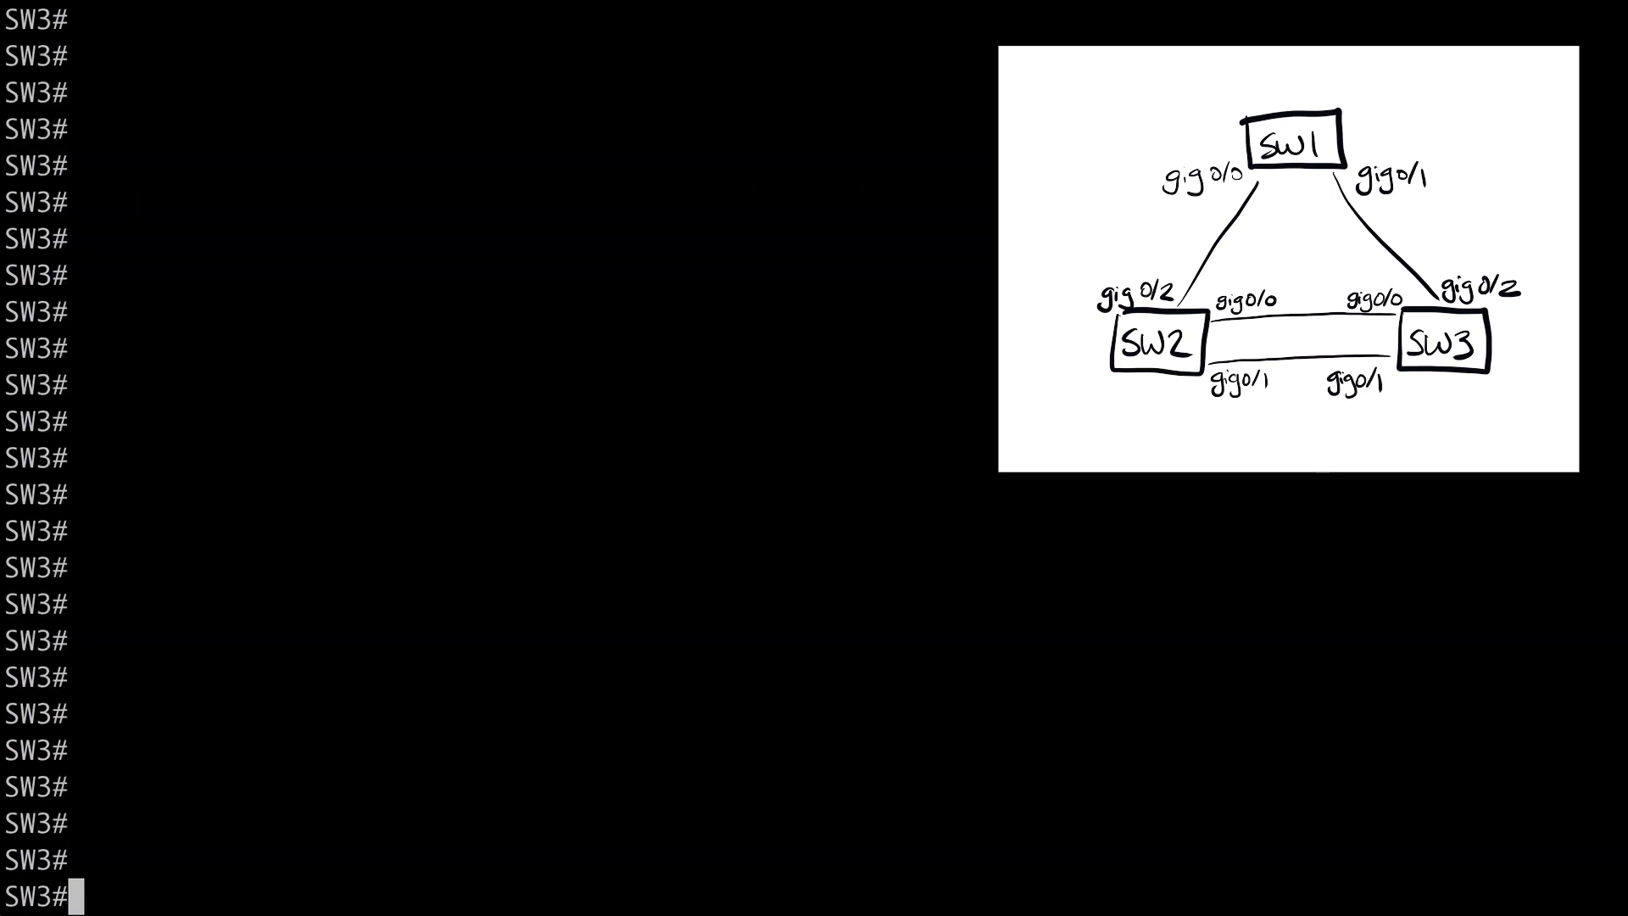
Run 'sh lldp neighbors' on SW3, showing SW1 on Gi0/2 and SW2 on Gi0/0 and Gi0/1
type("sh lldp neighbors")
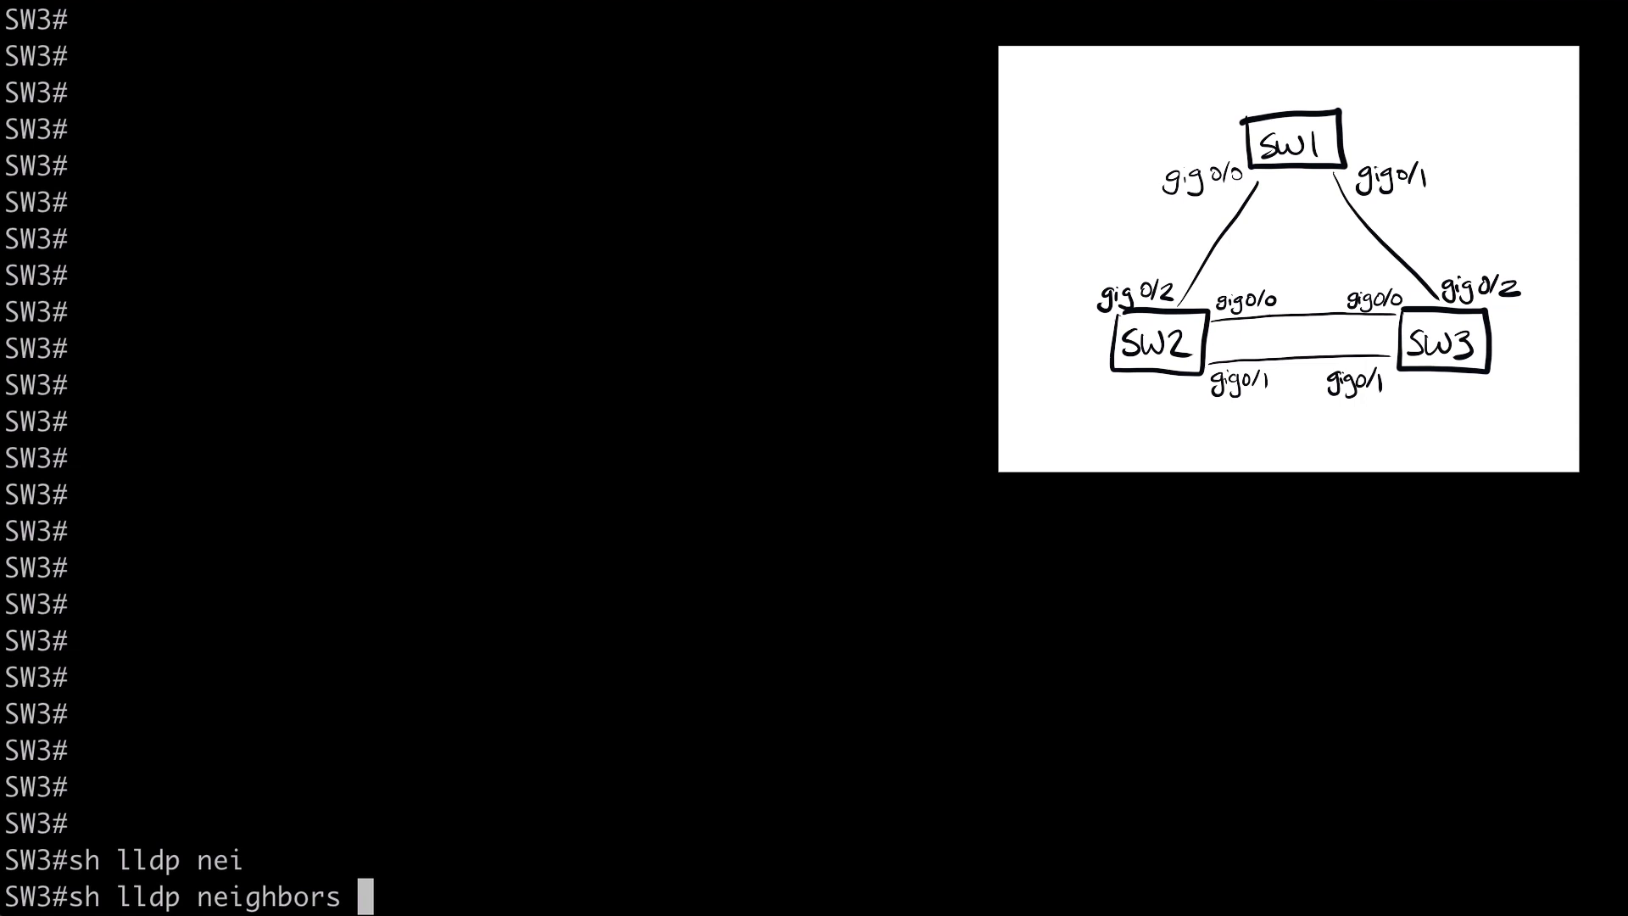
key("Return")
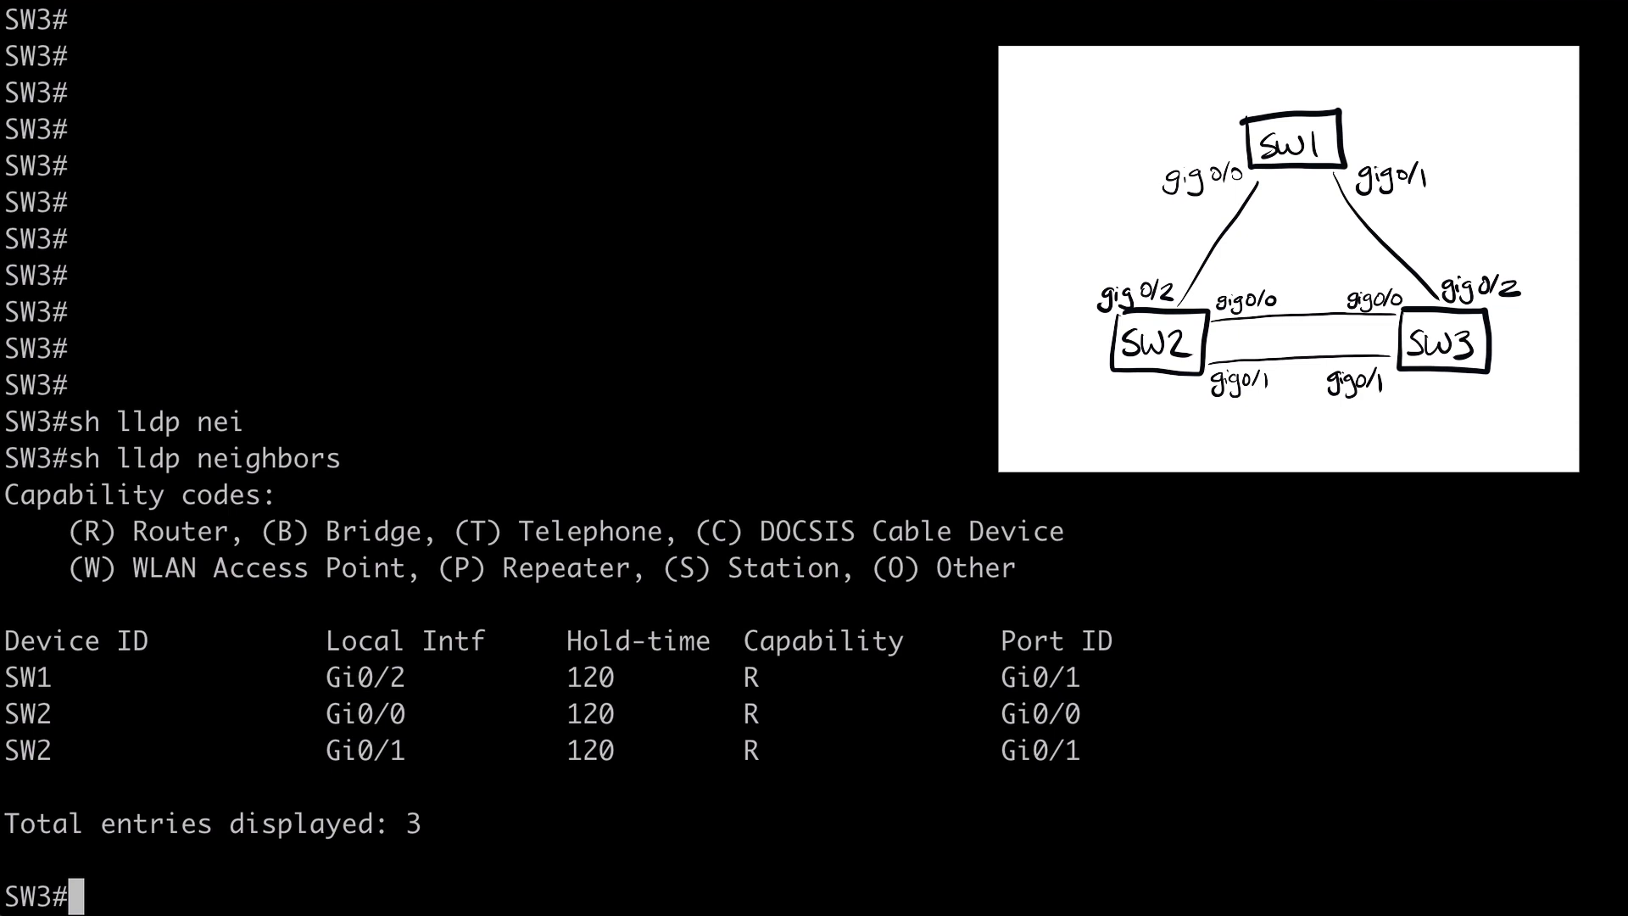
type("sh cd")
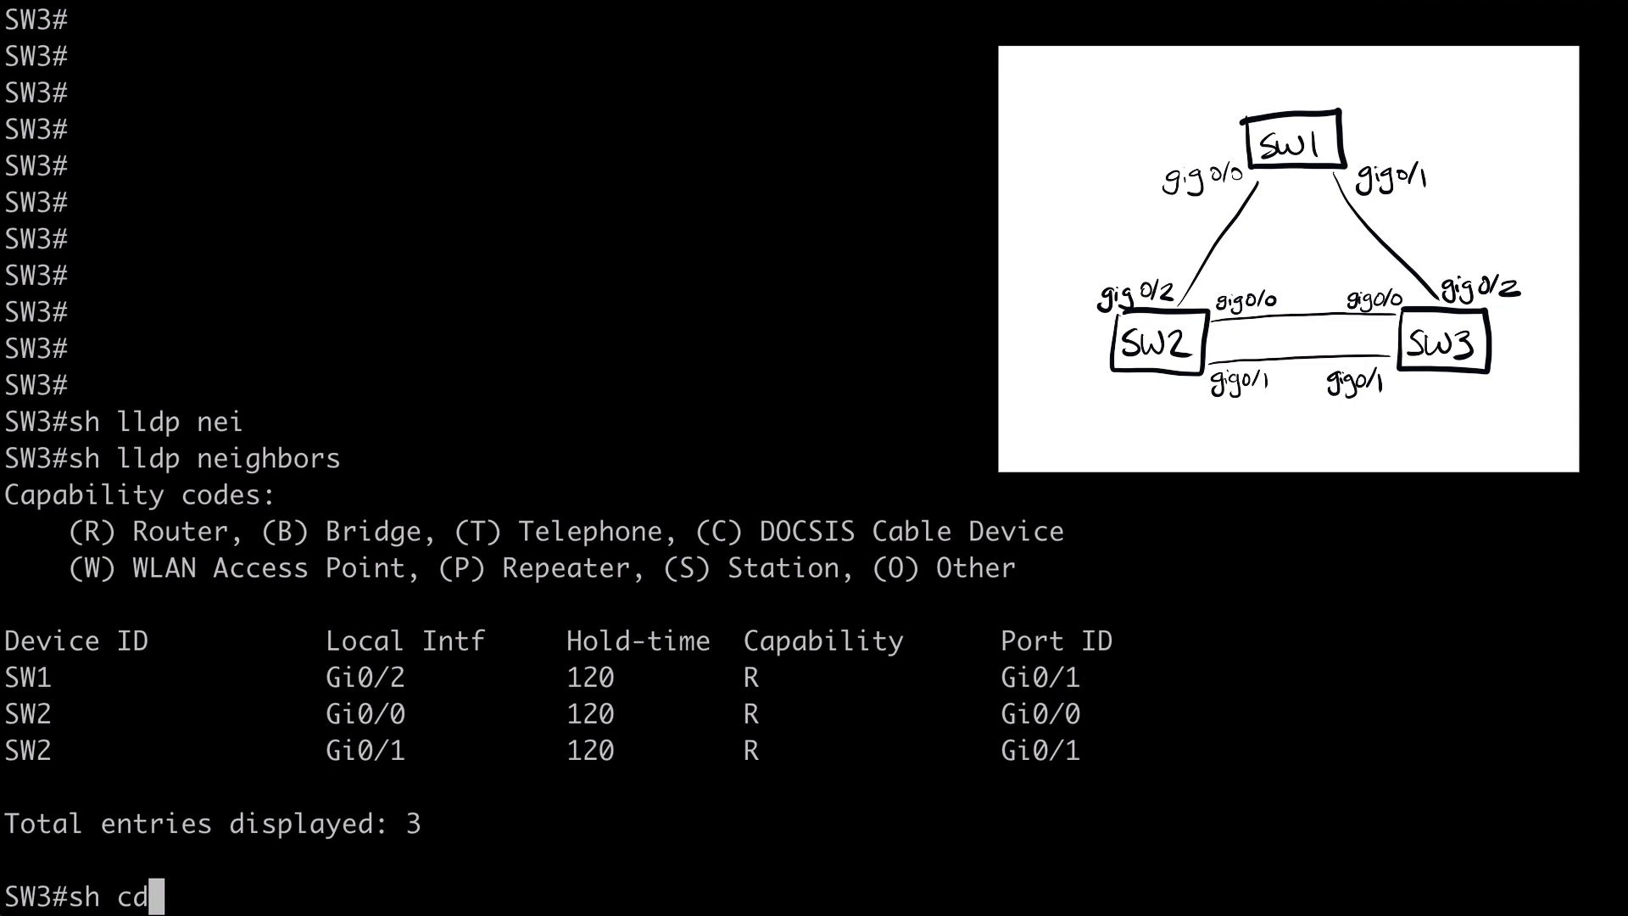
Run 'sh cdp' on SW3 to show 60-second updates, 180-second holdtime and CDPv2 enabled
key("Return")
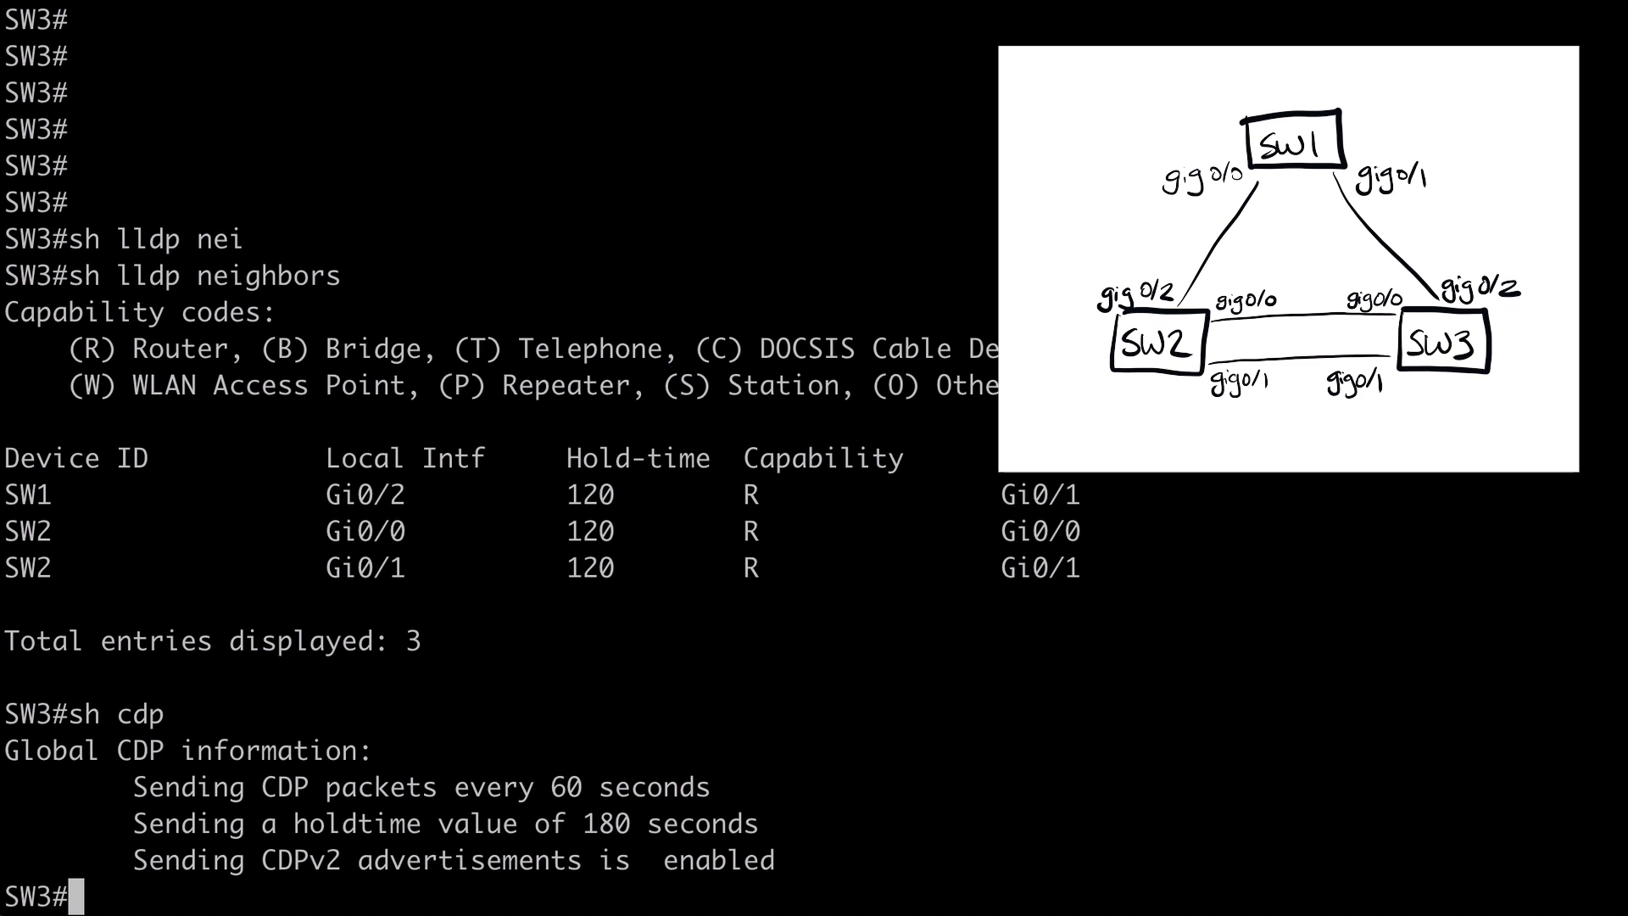
mouse_move(282, 865)
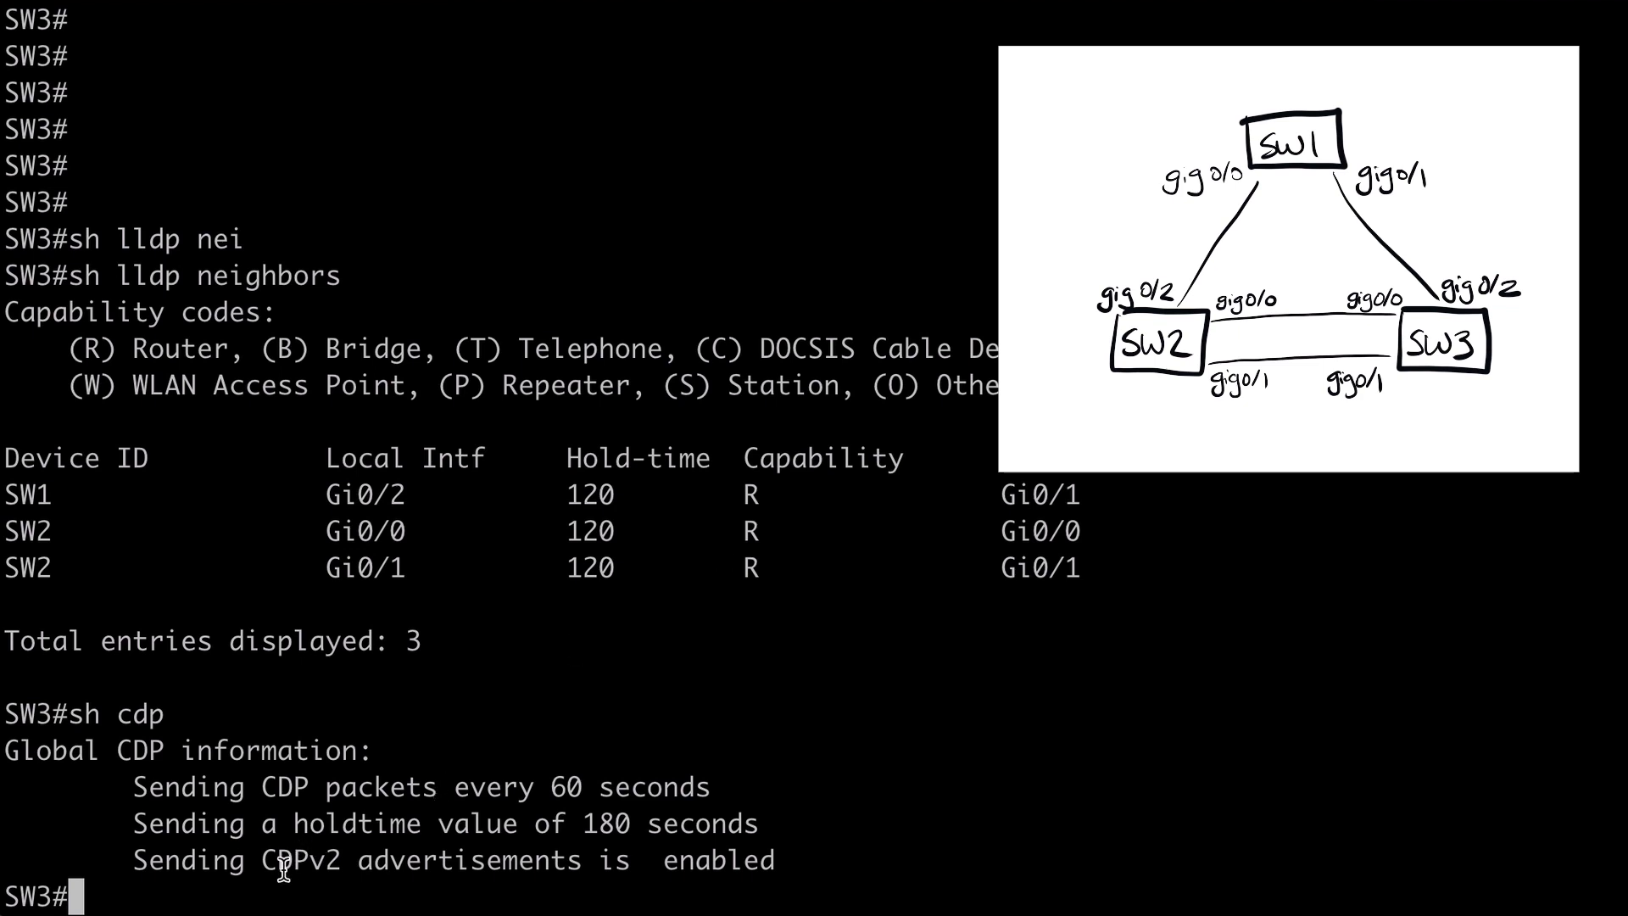
mouse_move(918, 829)
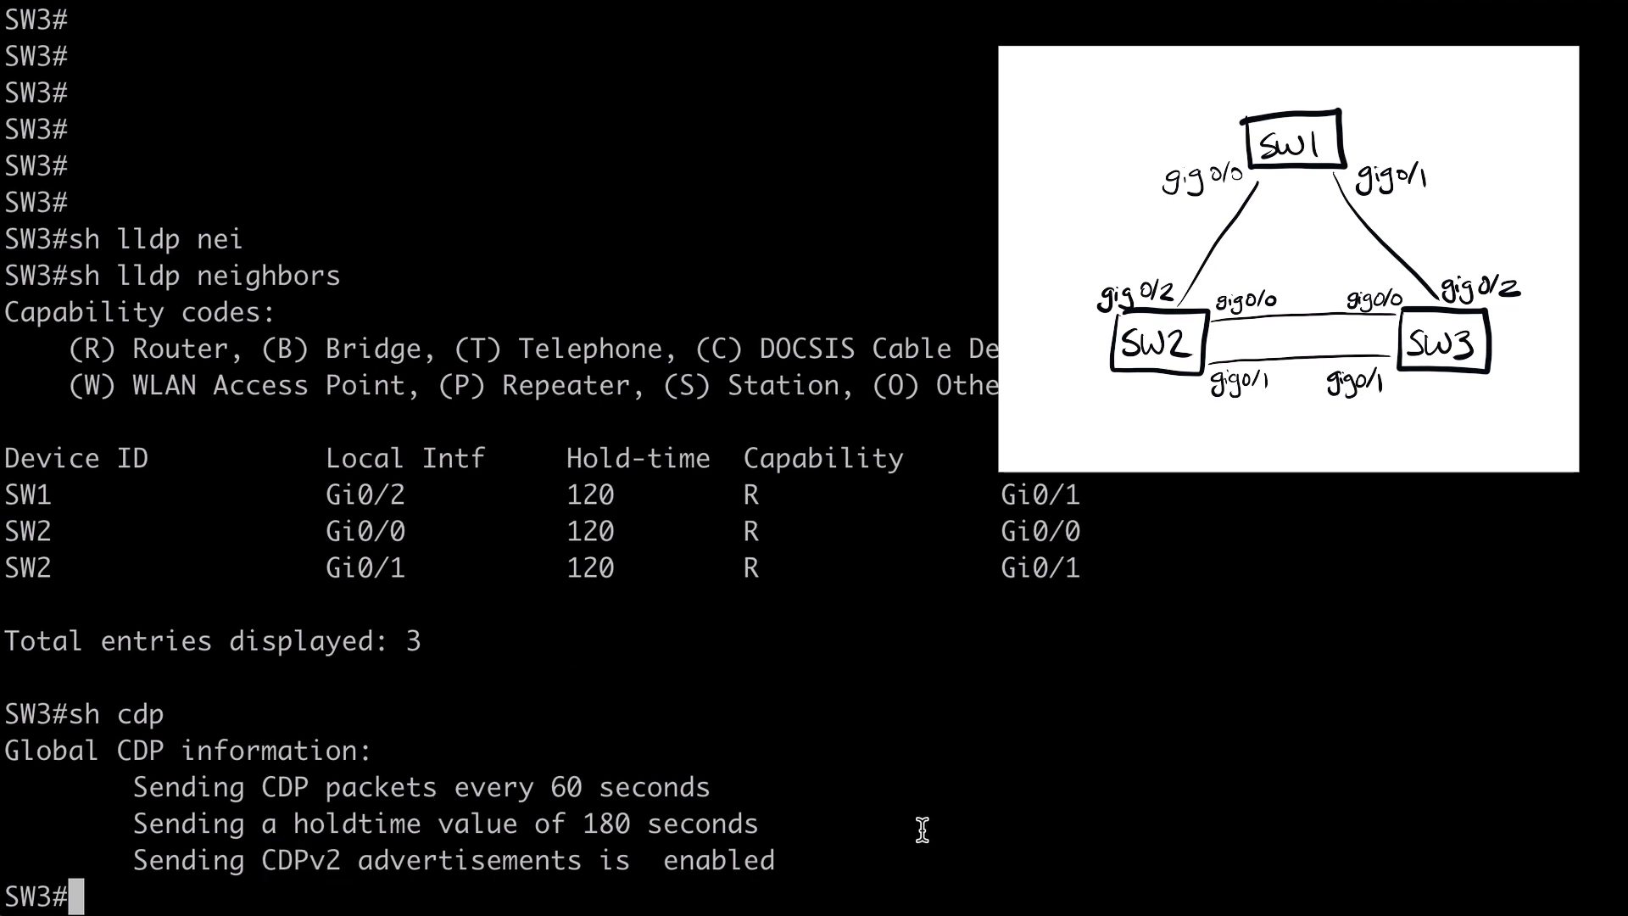
mouse_move(1074, 801)
type("sh lldp")
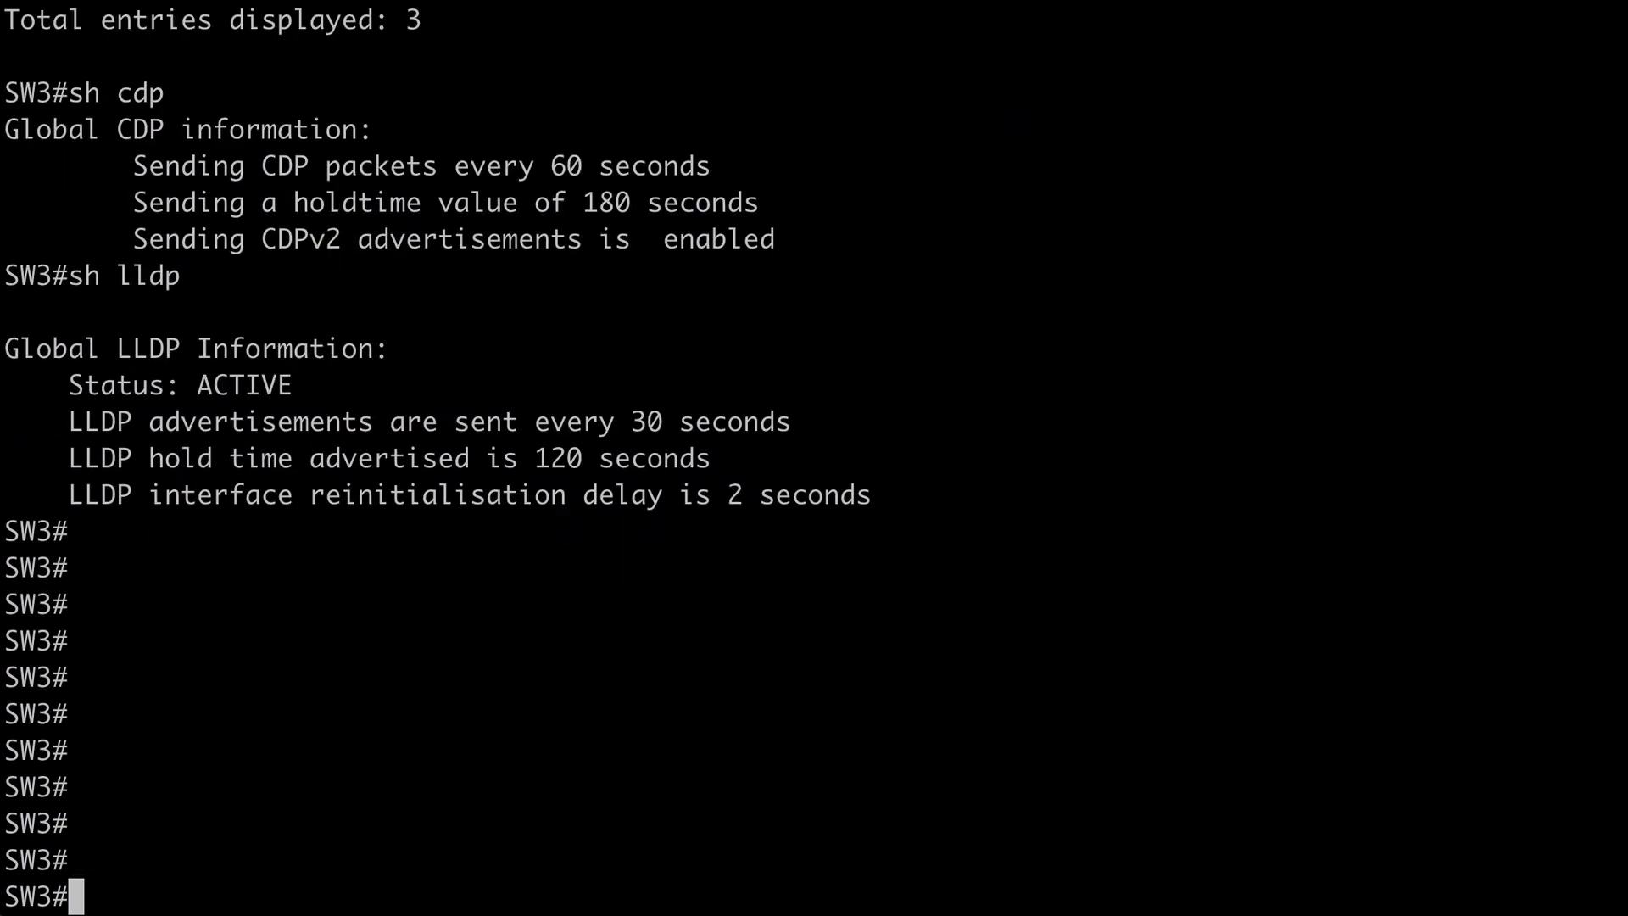
Enter global configuration on SW3 and list the UDLD options aggressive, enable and message
type("co")
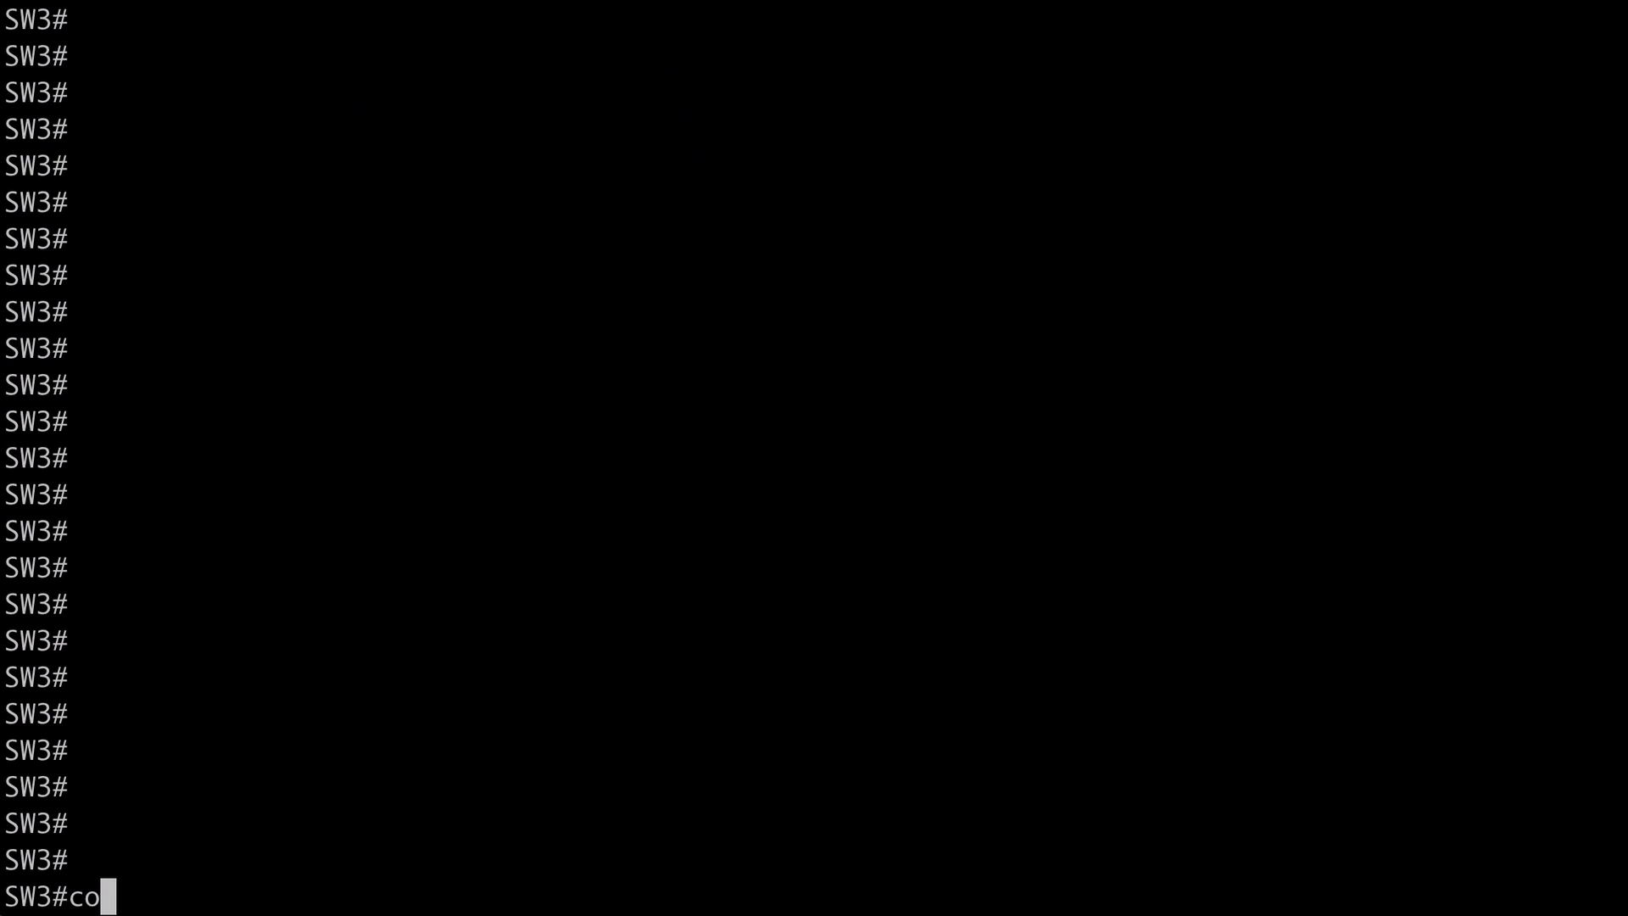
key("Return")
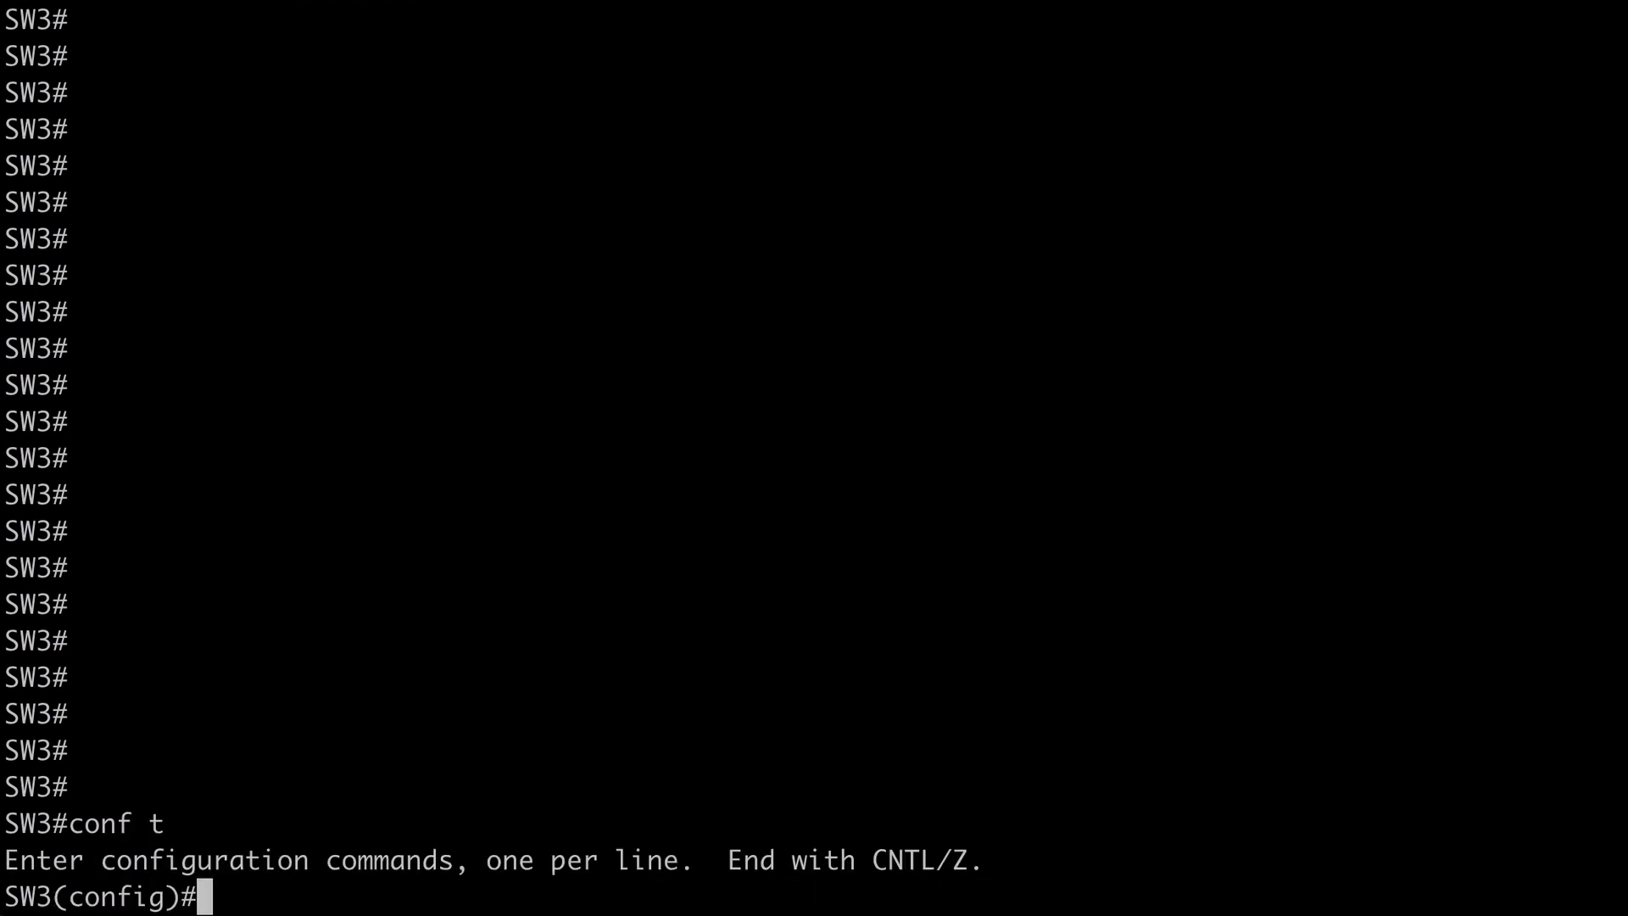
type("udld")
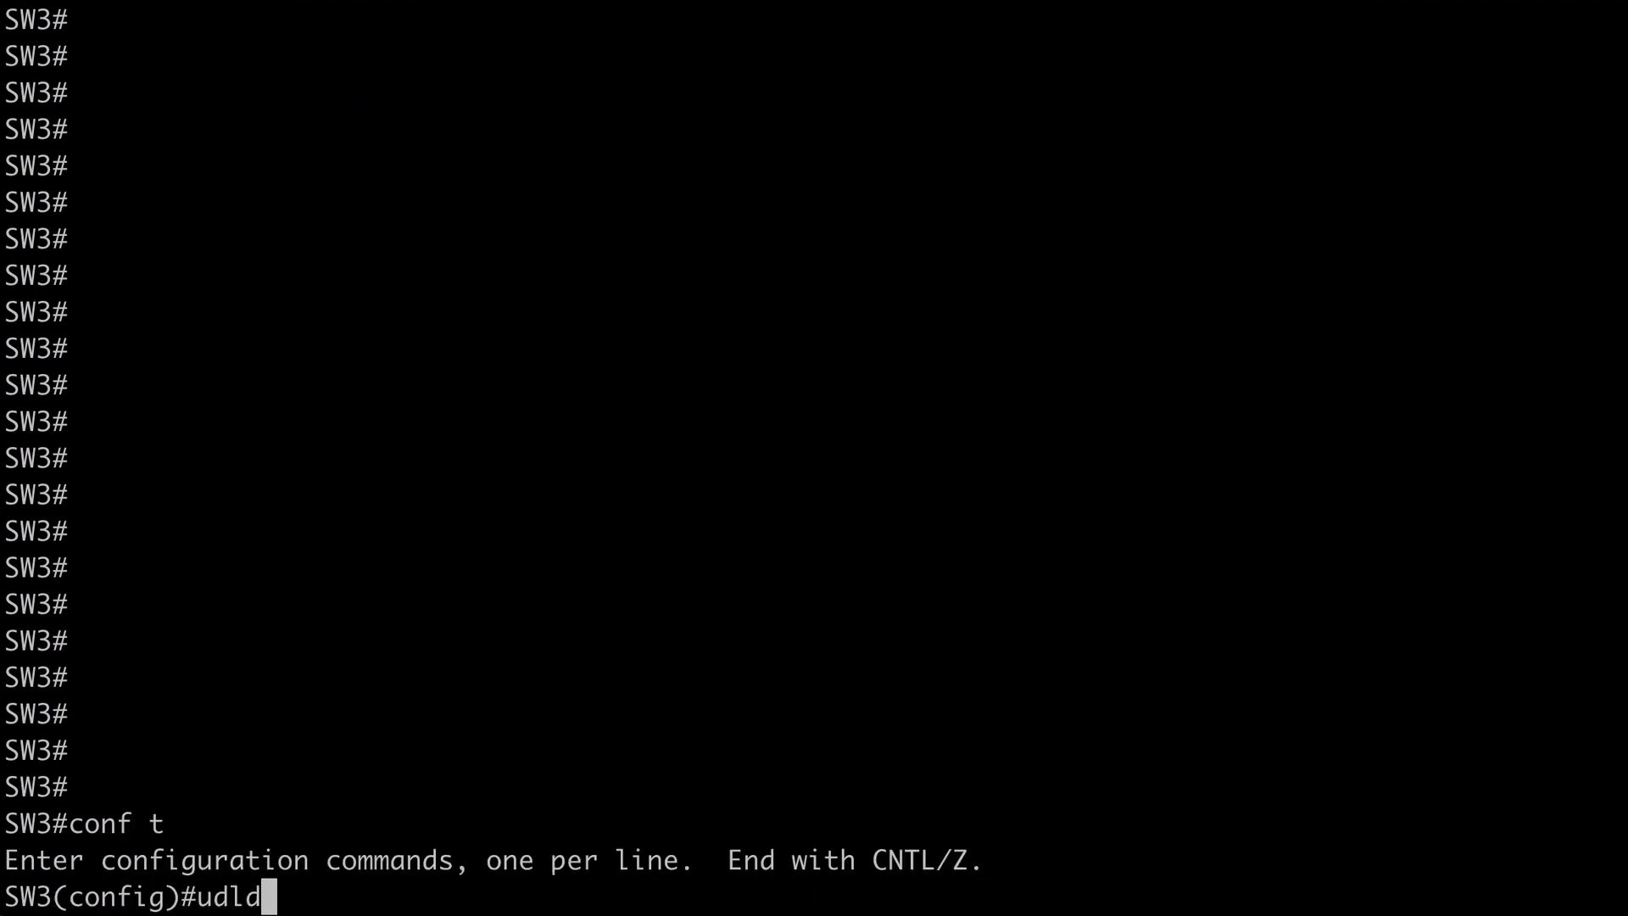
type("?")
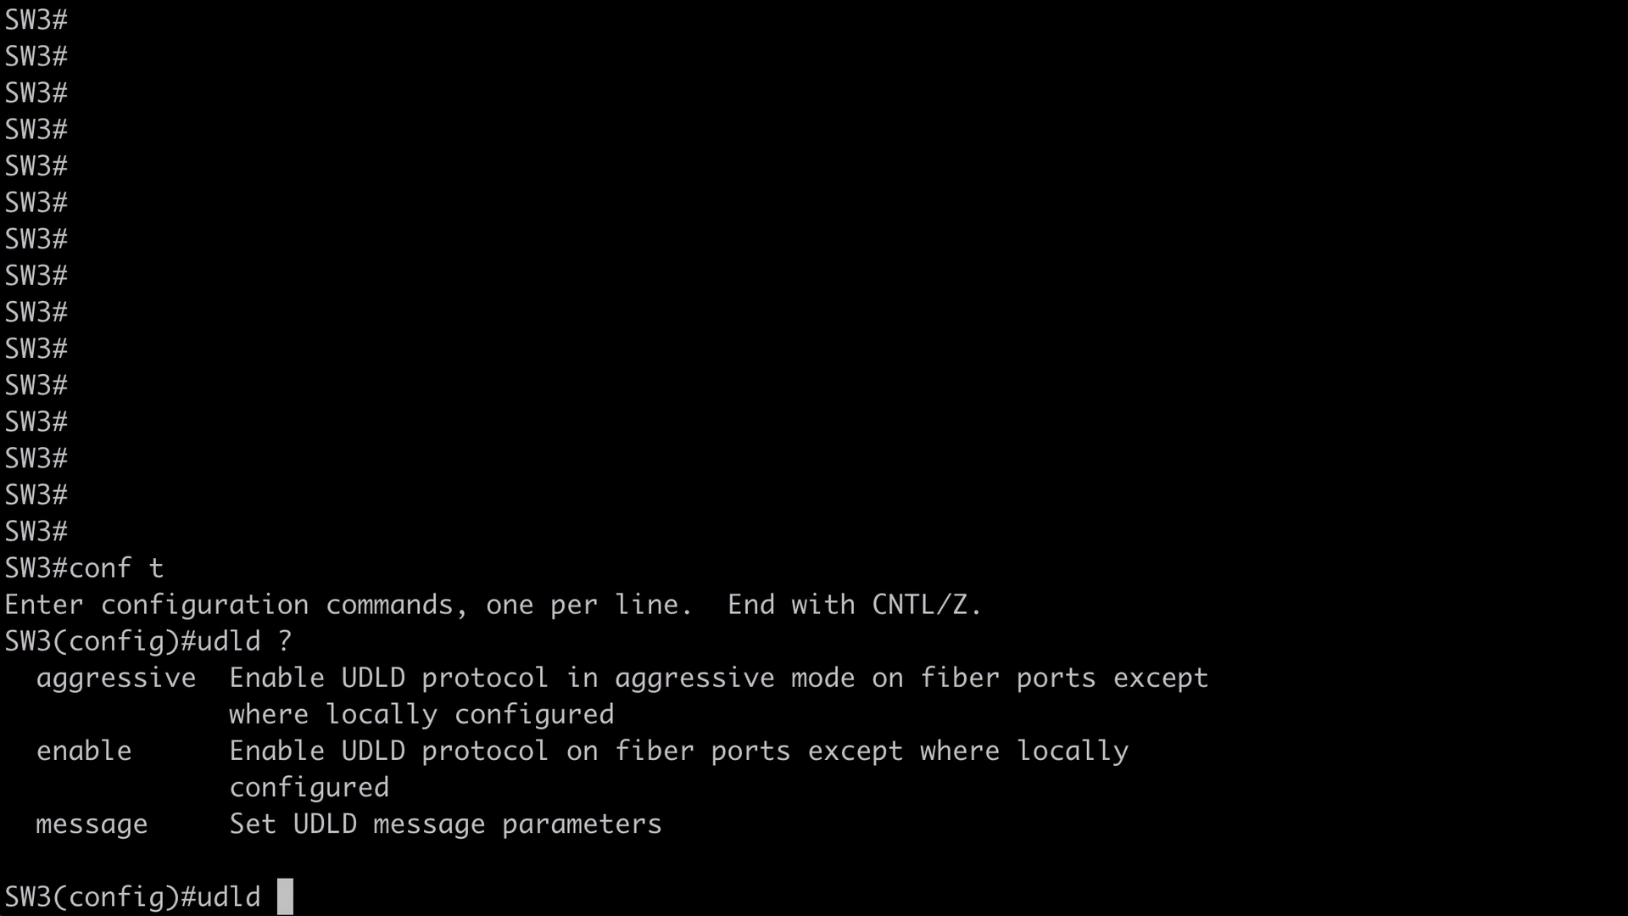
double_click(91, 823)
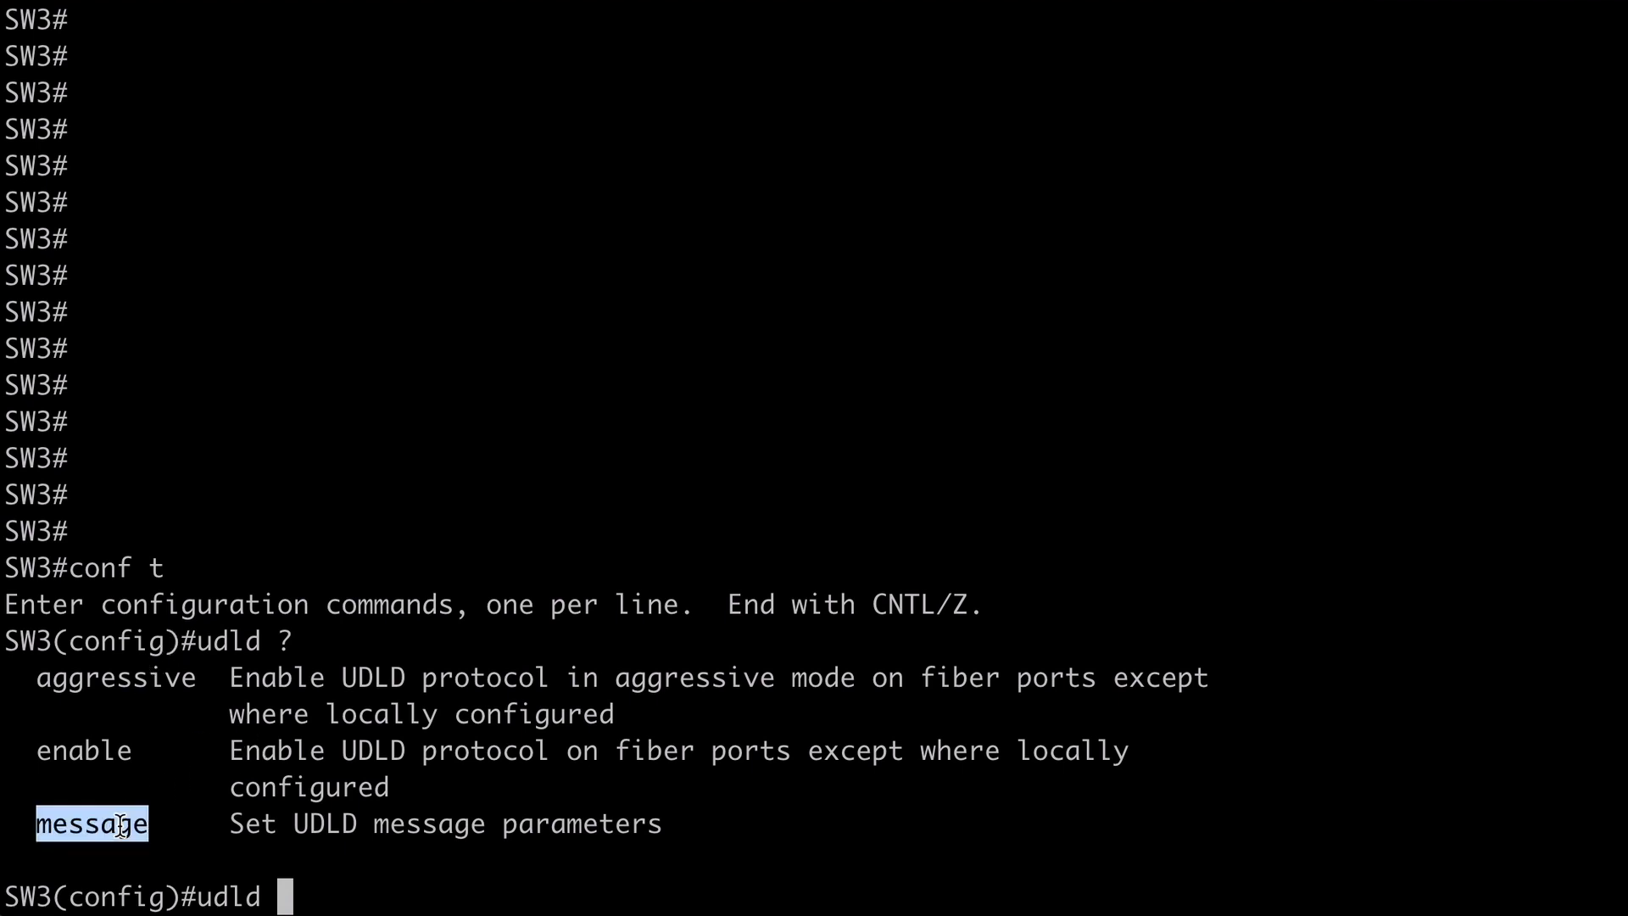
mouse_move(483, 859)
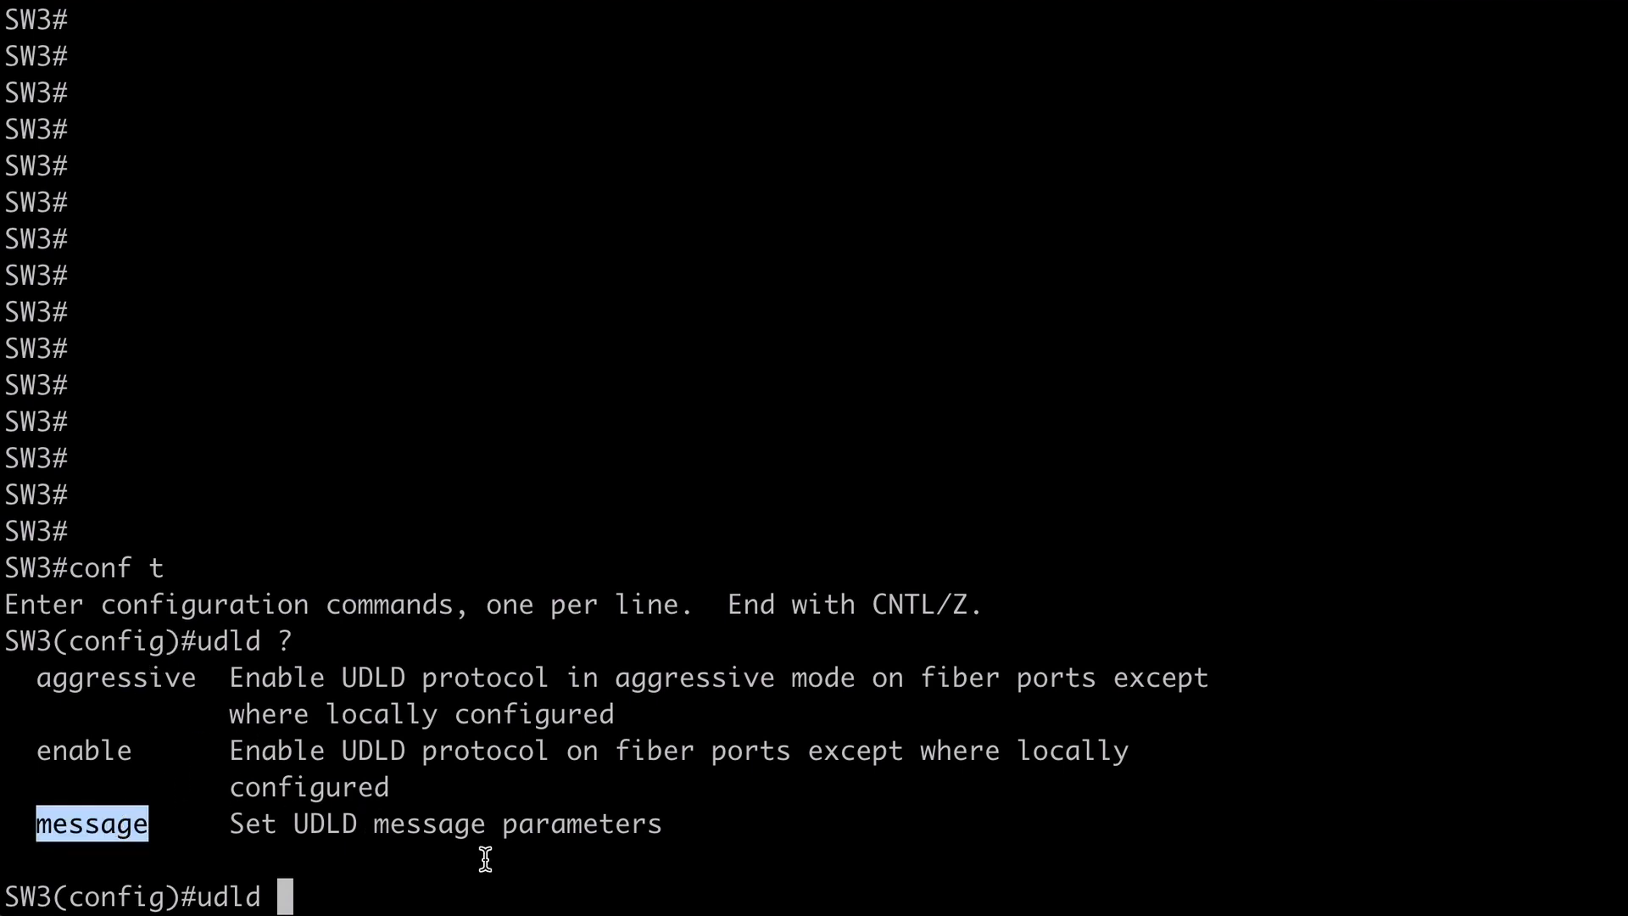
mouse_move(441, 839)
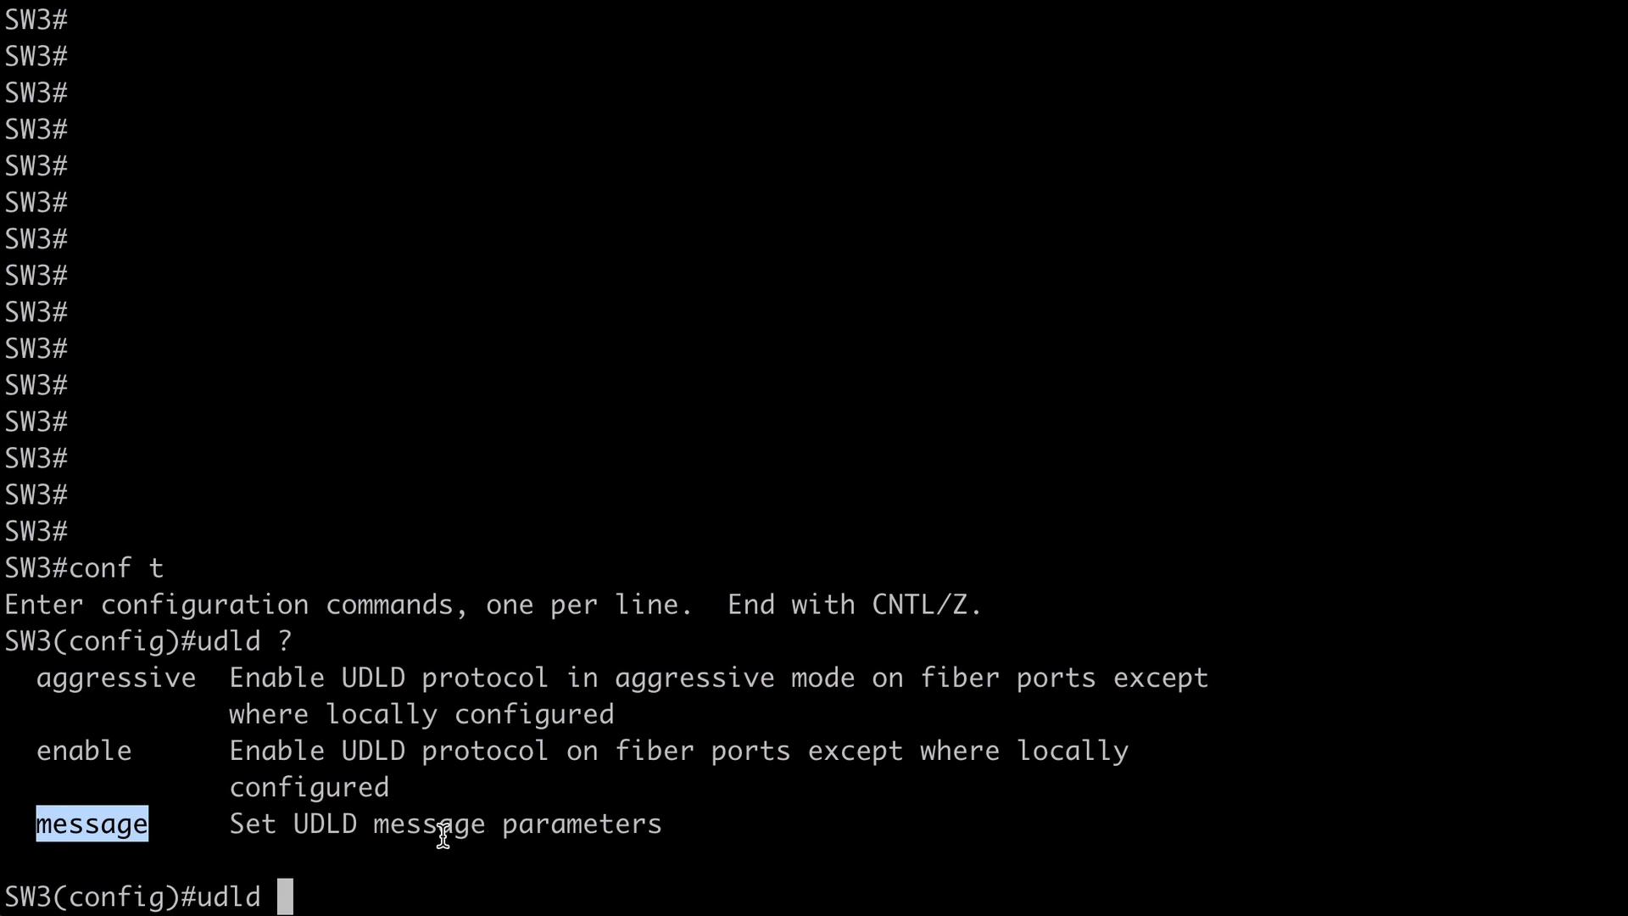
mouse_move(124, 693)
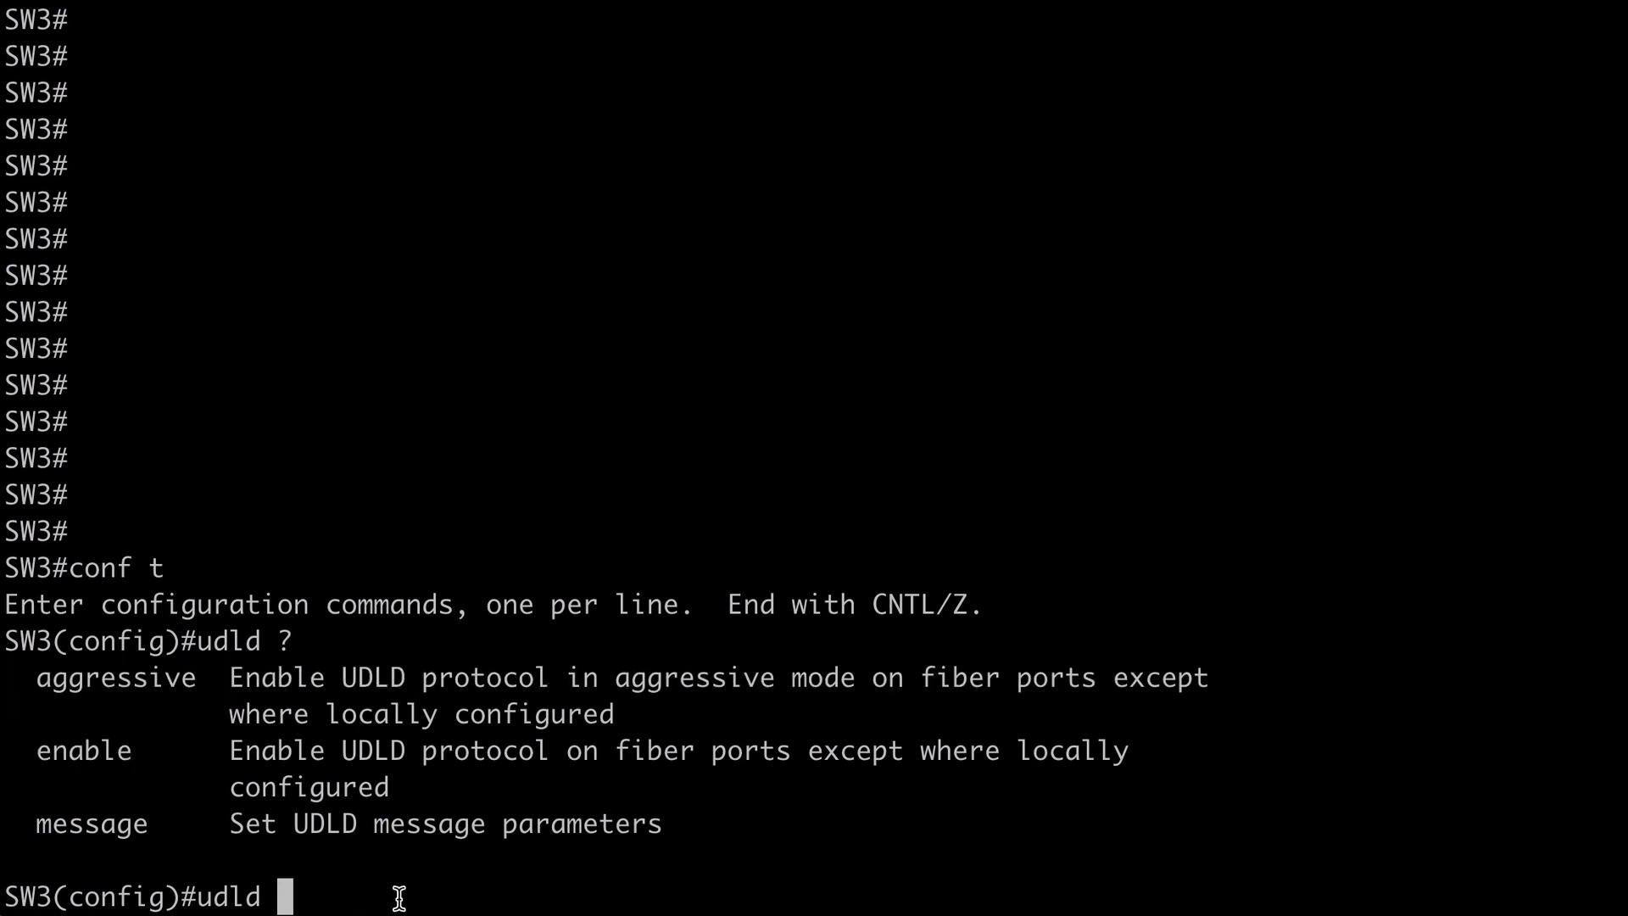
Begin entering the 'udld enable' command at the configuration prompt
type("enabl")
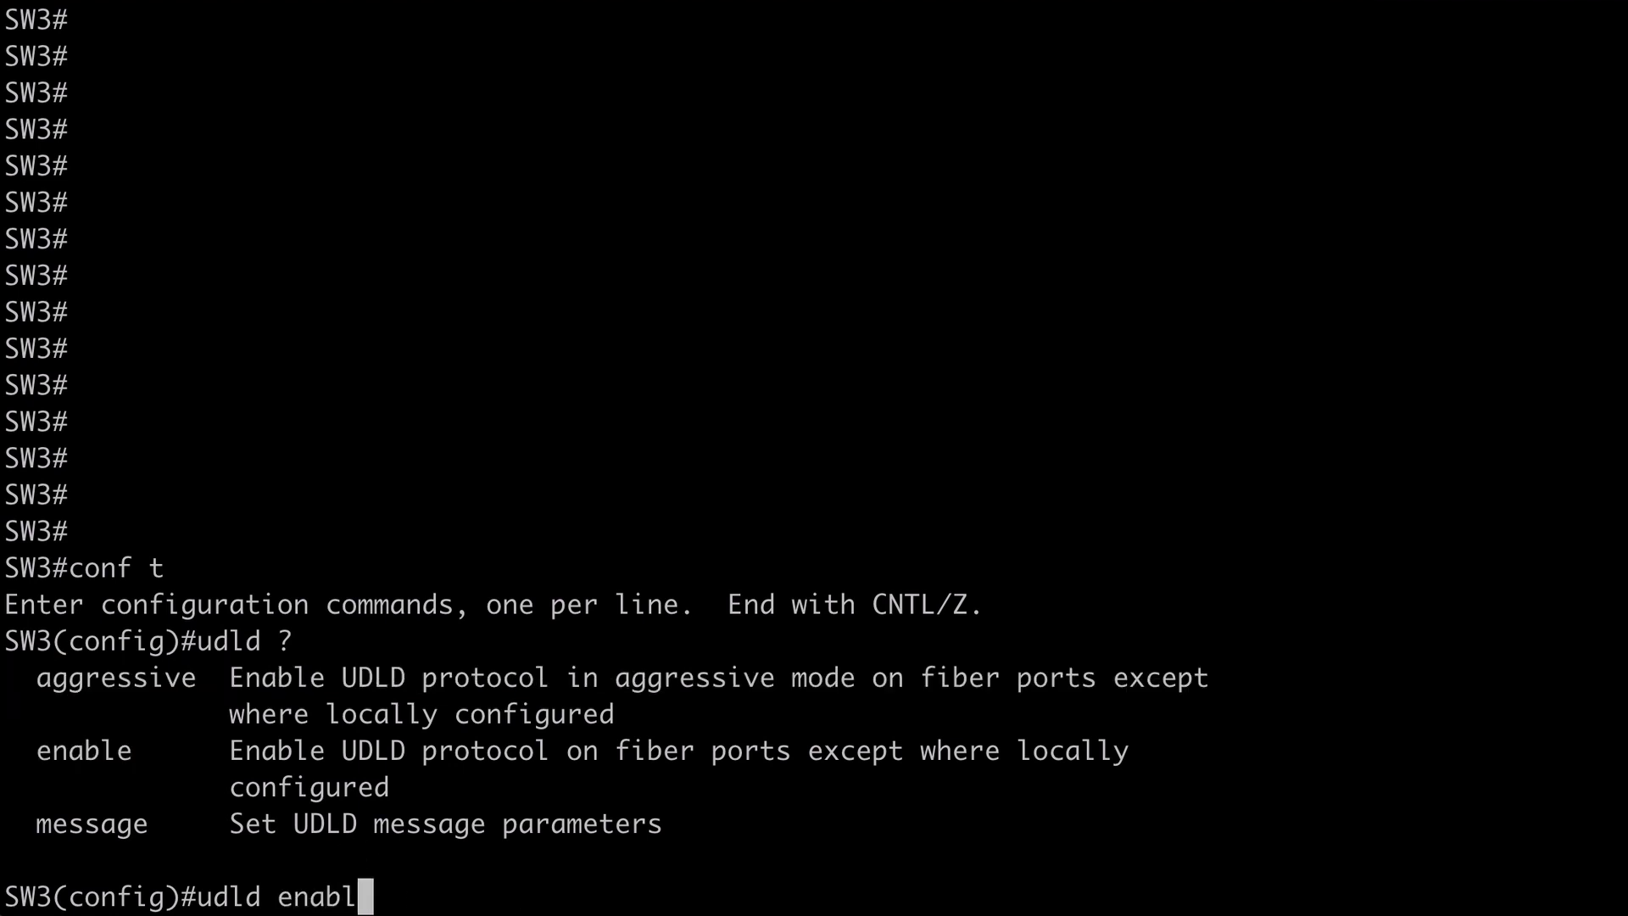
type("e")
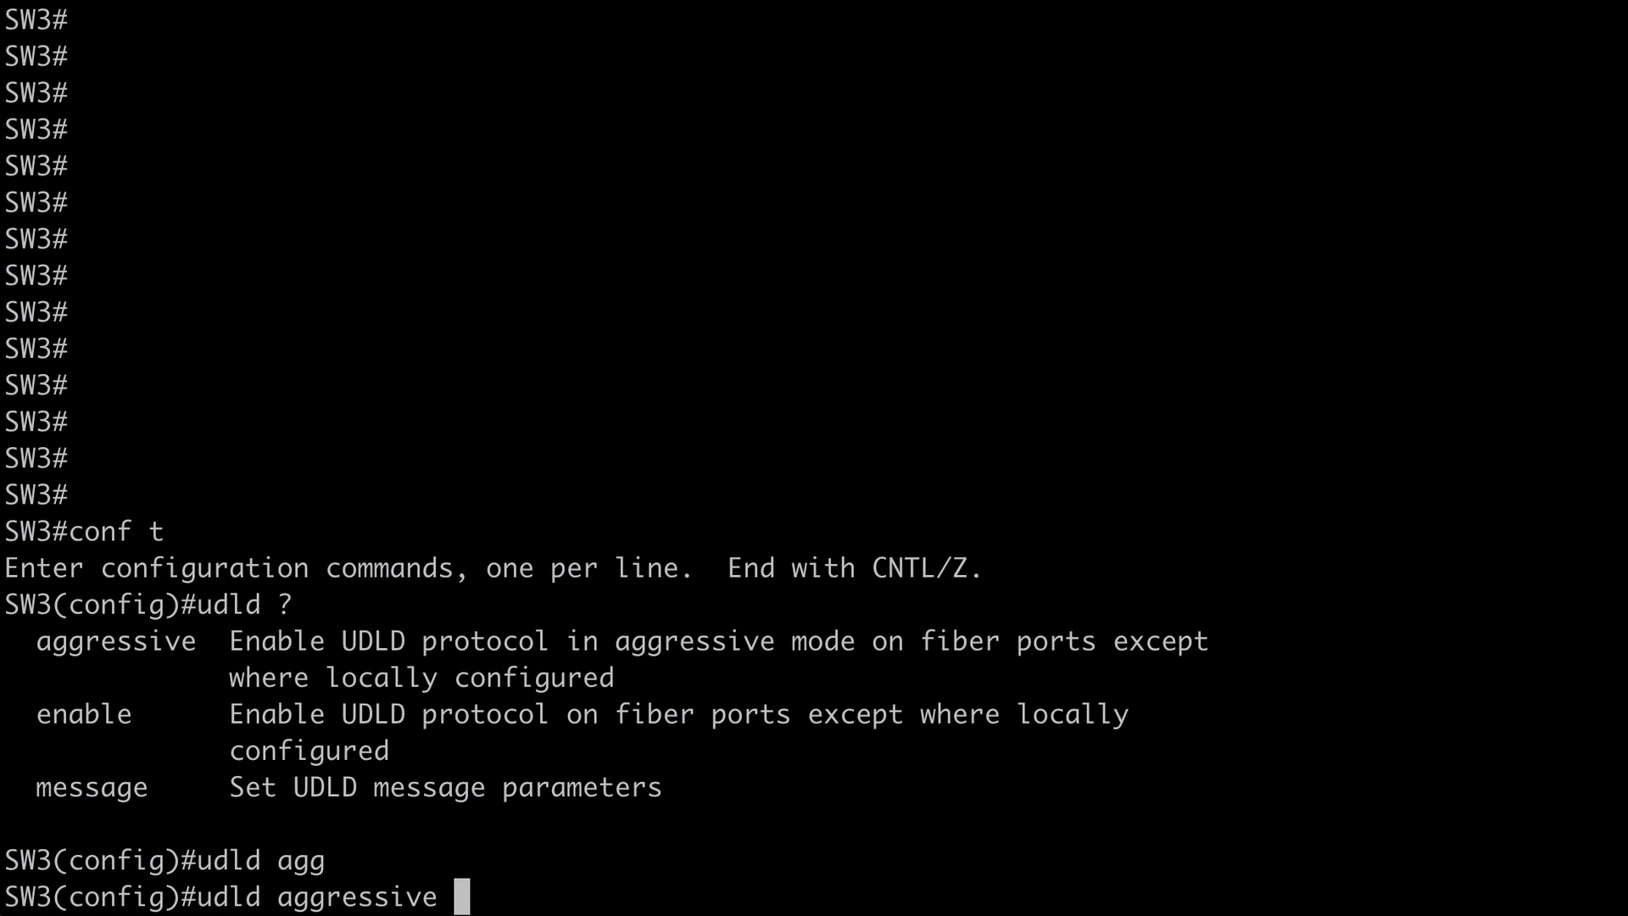
Apply 'udld aggressive' globally on SW3 and highlight the word fiber in the help
key("Return")
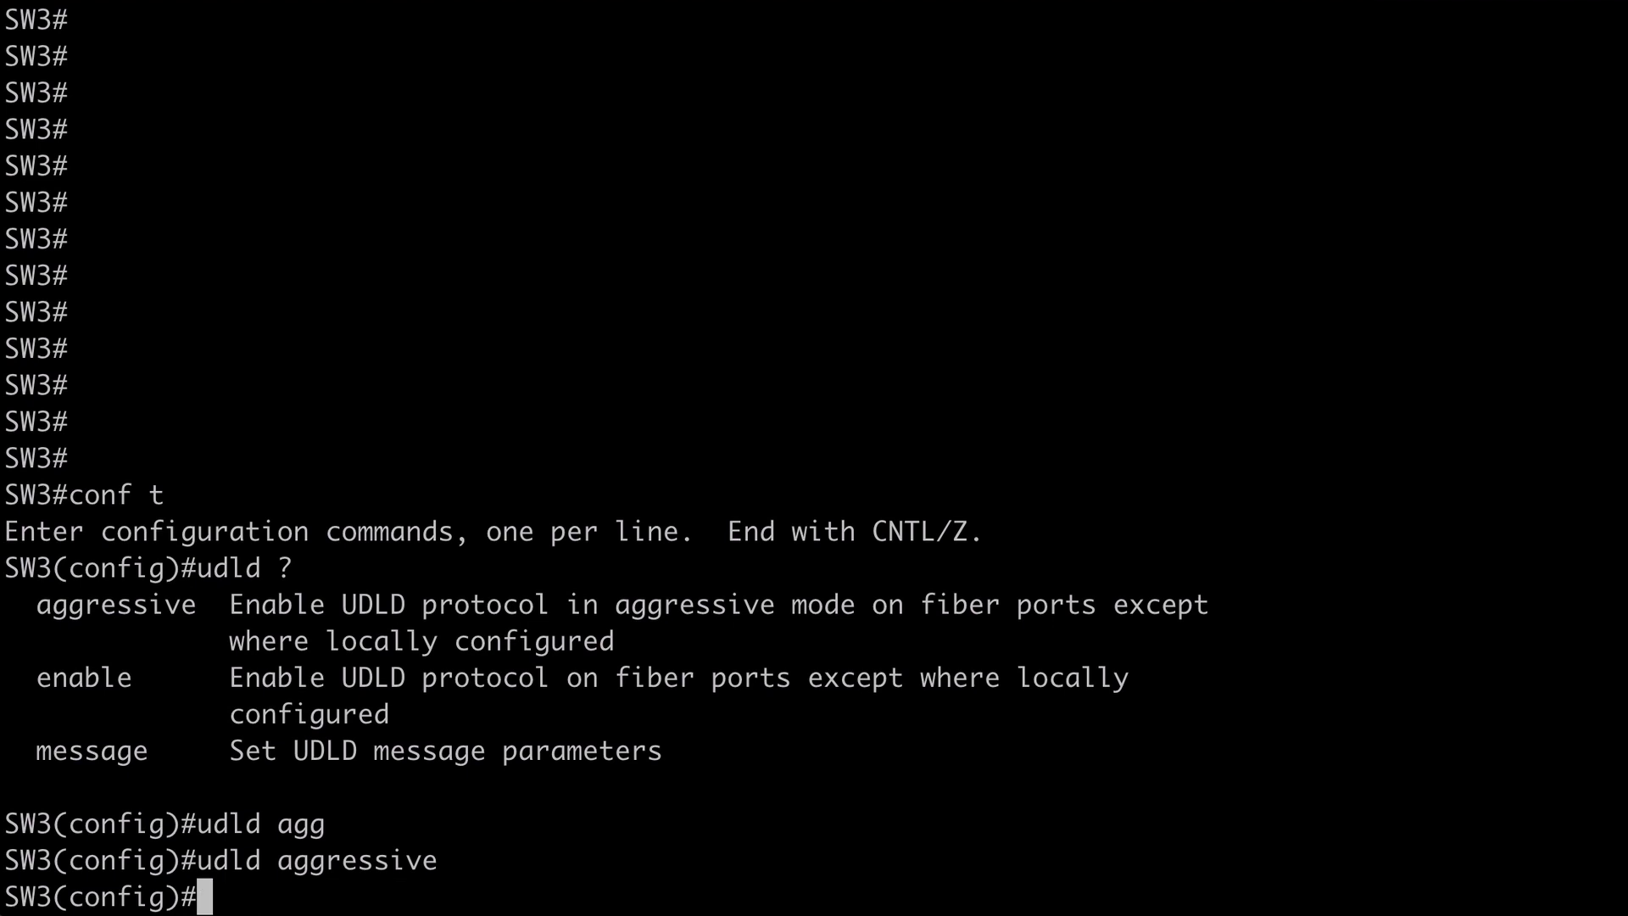
mouse_move(761, 781)
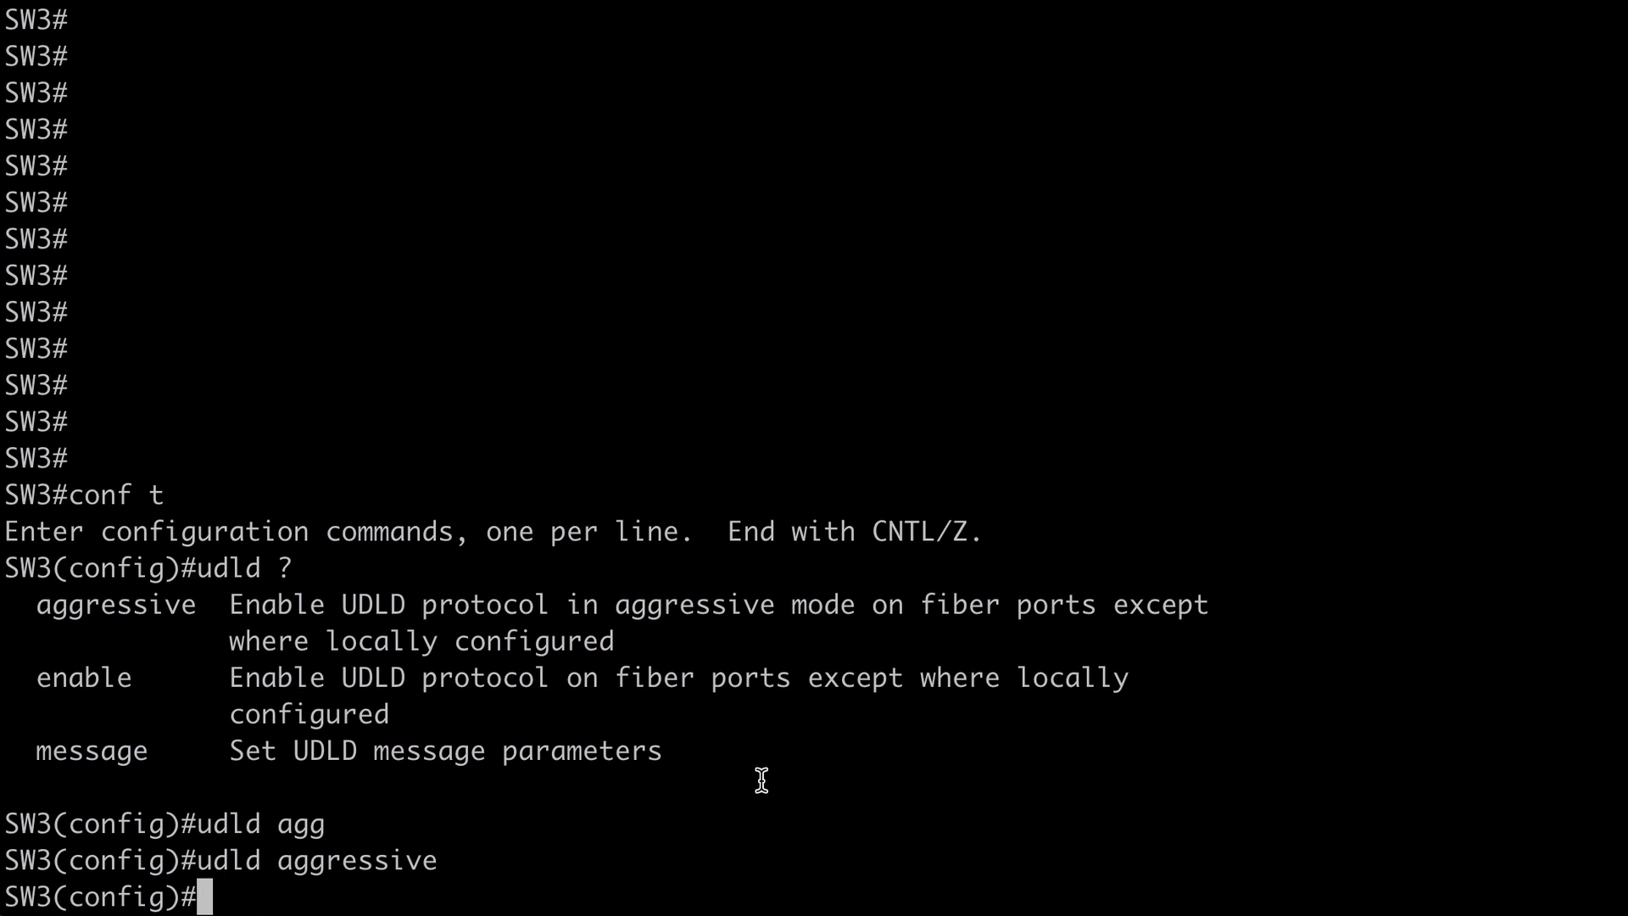
mouse_move(956, 605)
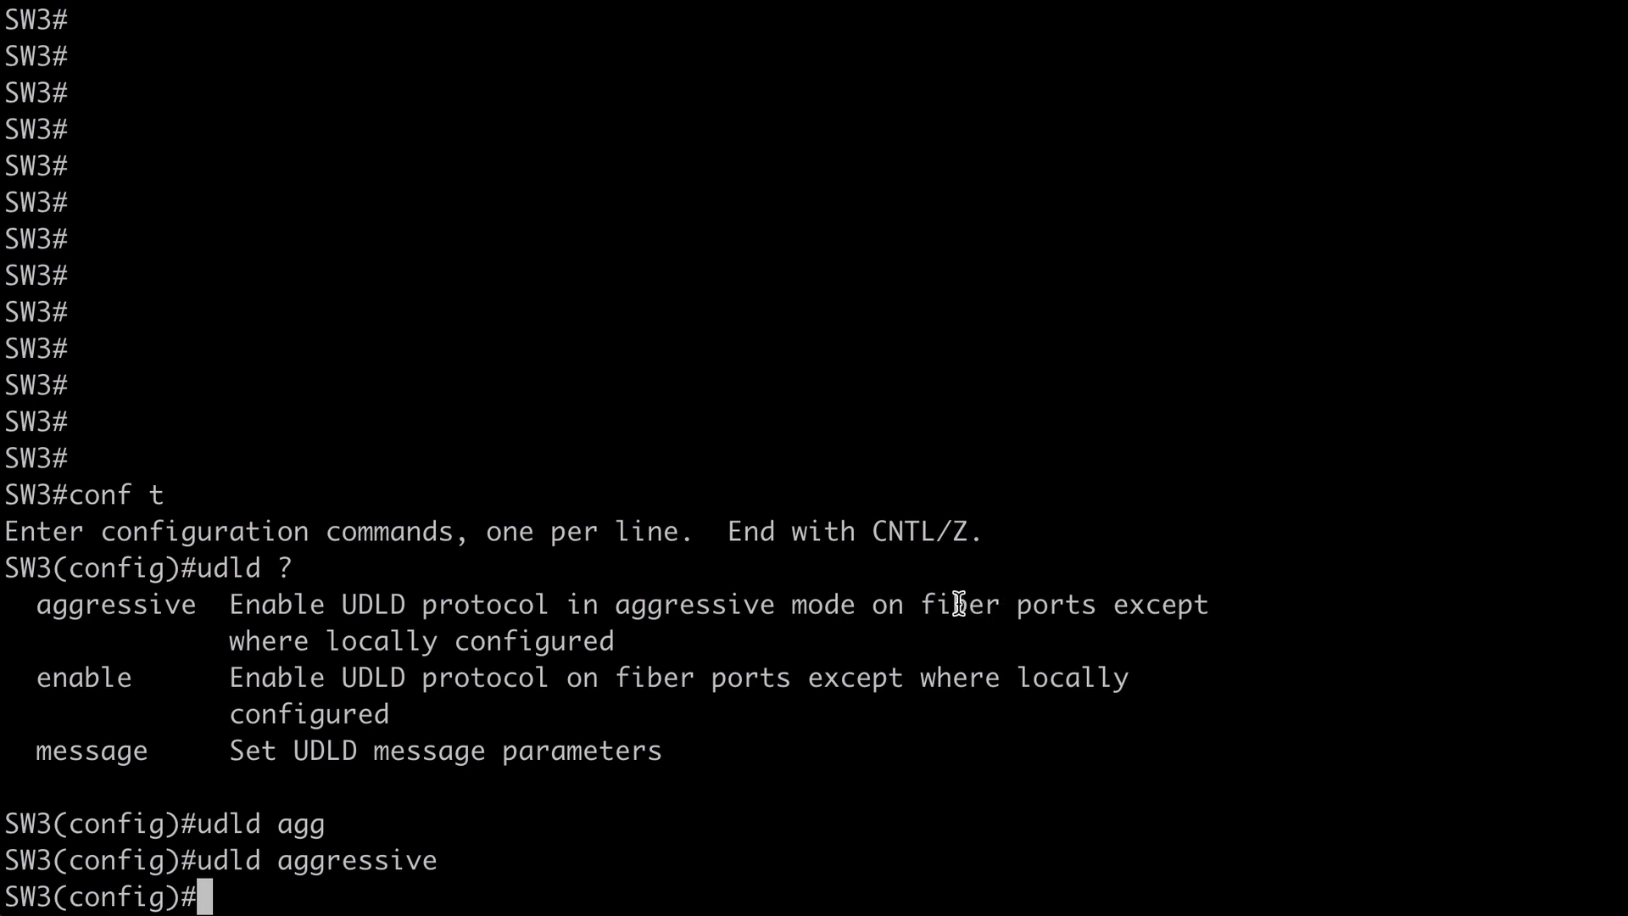
double_click(958, 603)
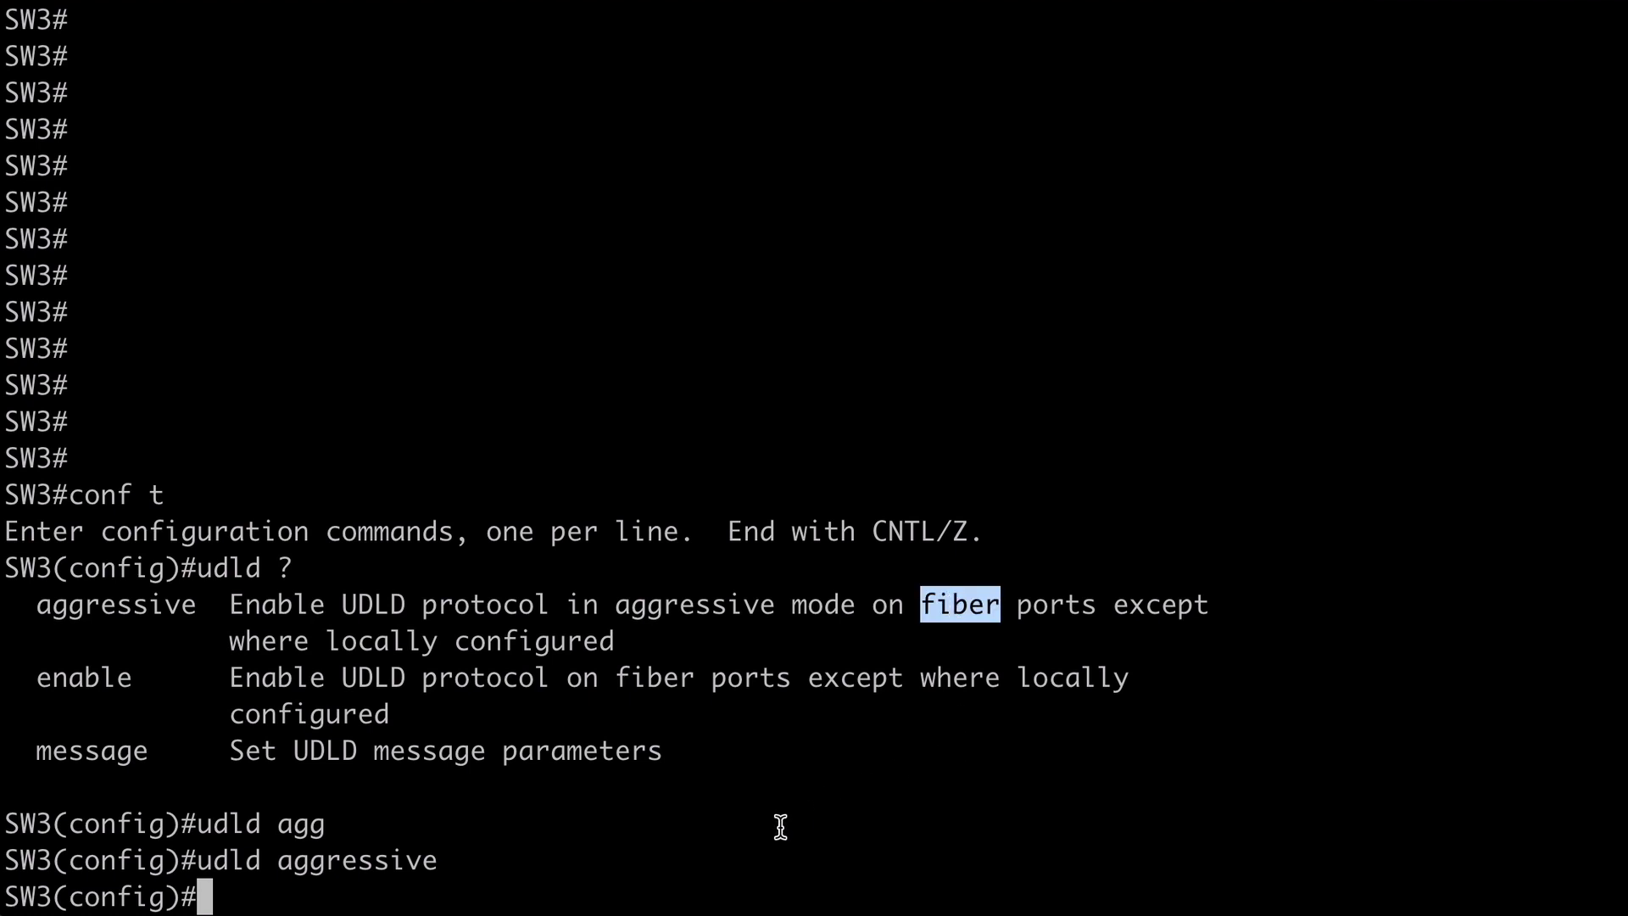
mouse_move(740, 845)
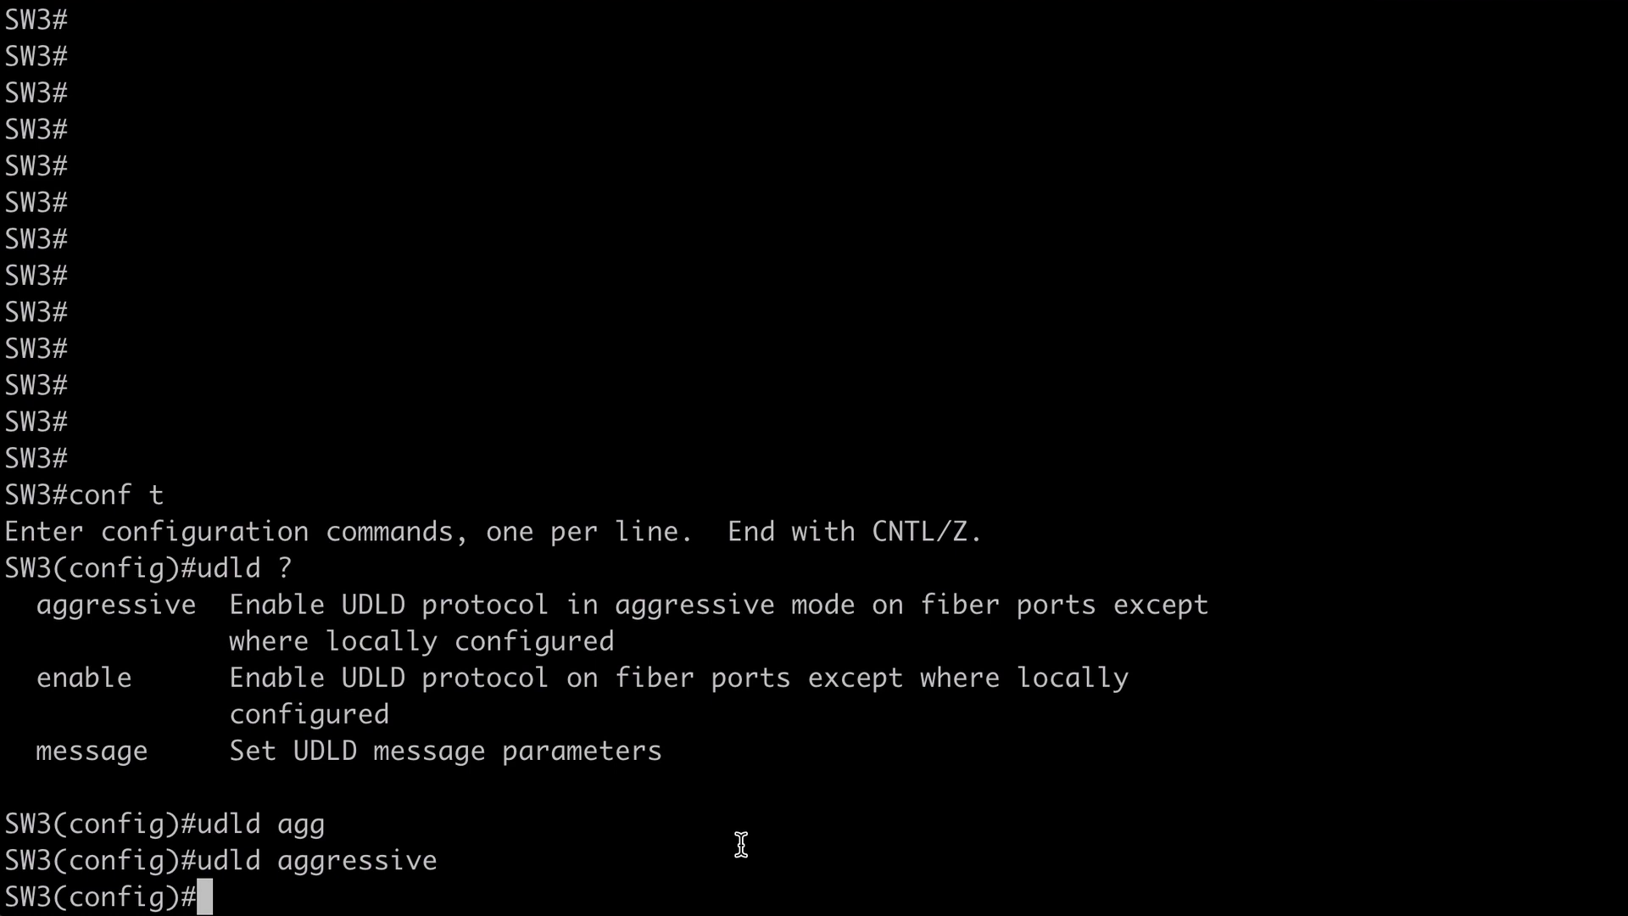
mouse_move(815, 844)
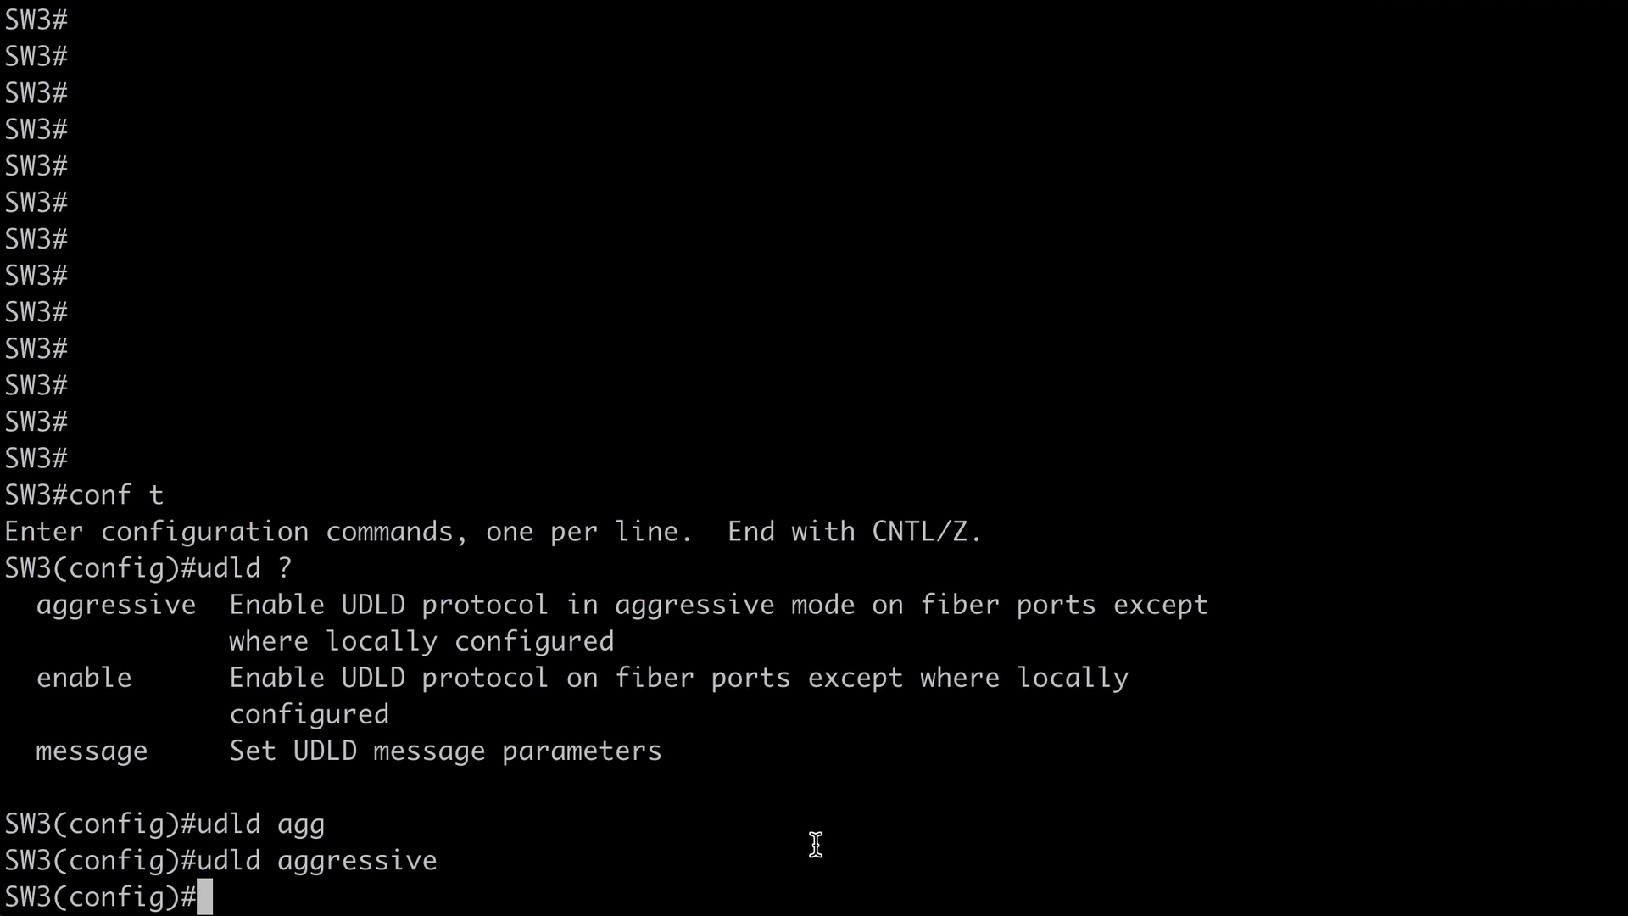
Run 'do sh udld' showing Gi0/0–Gi0/3 disabled, then quit the paged output
type("do sh udld")
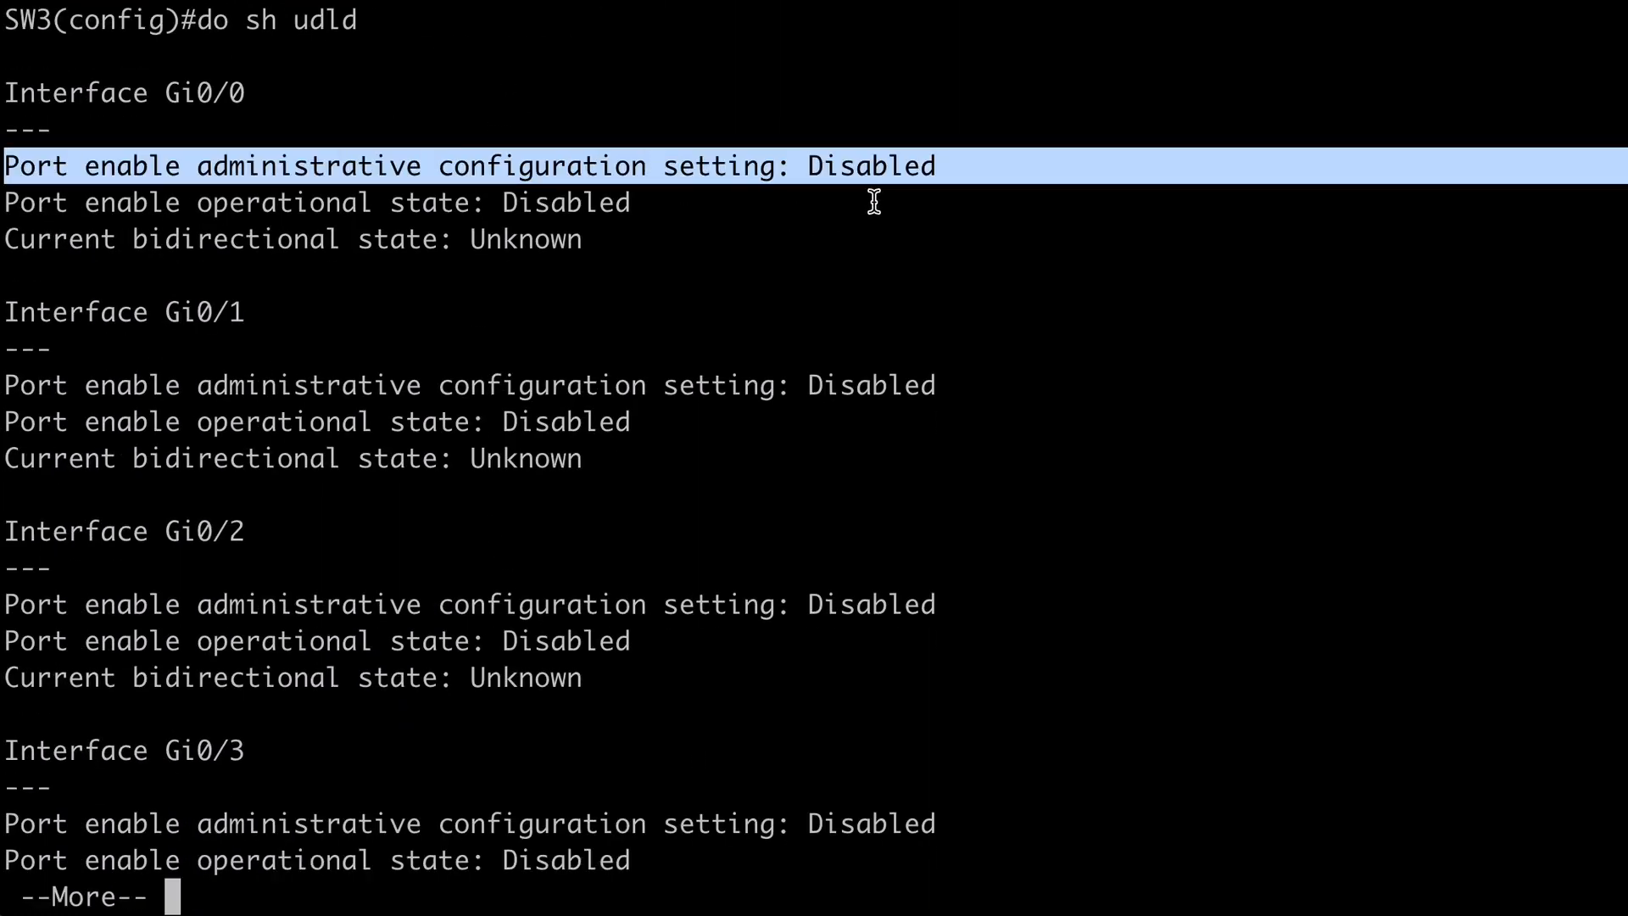
mouse_move(929, 256)
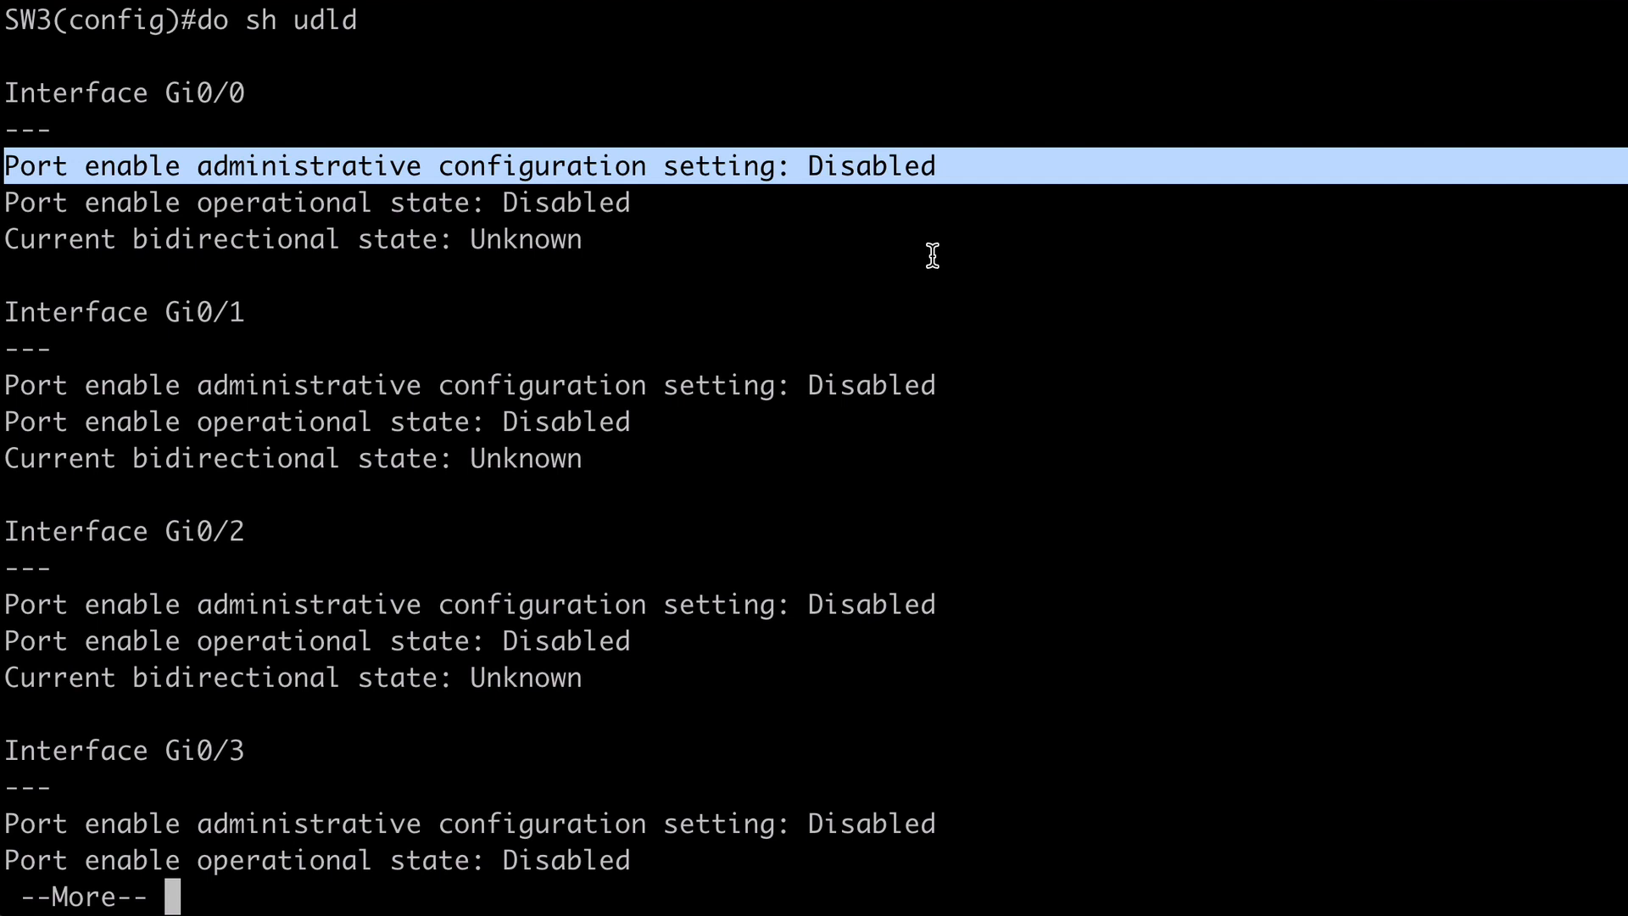
mouse_move(917, 529)
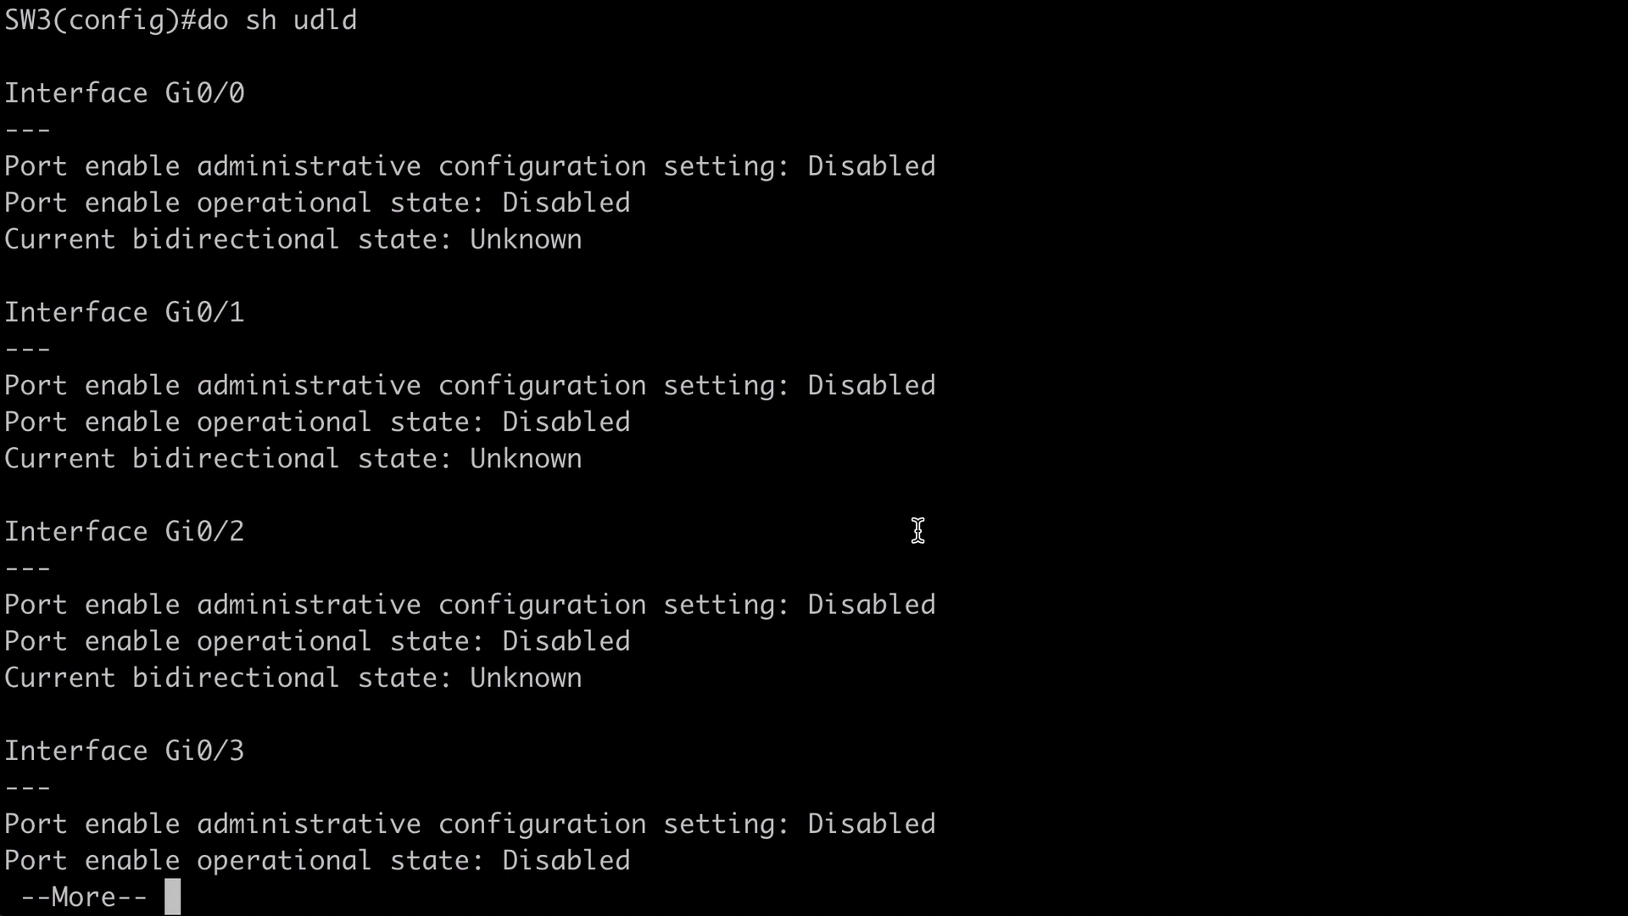
key("q")
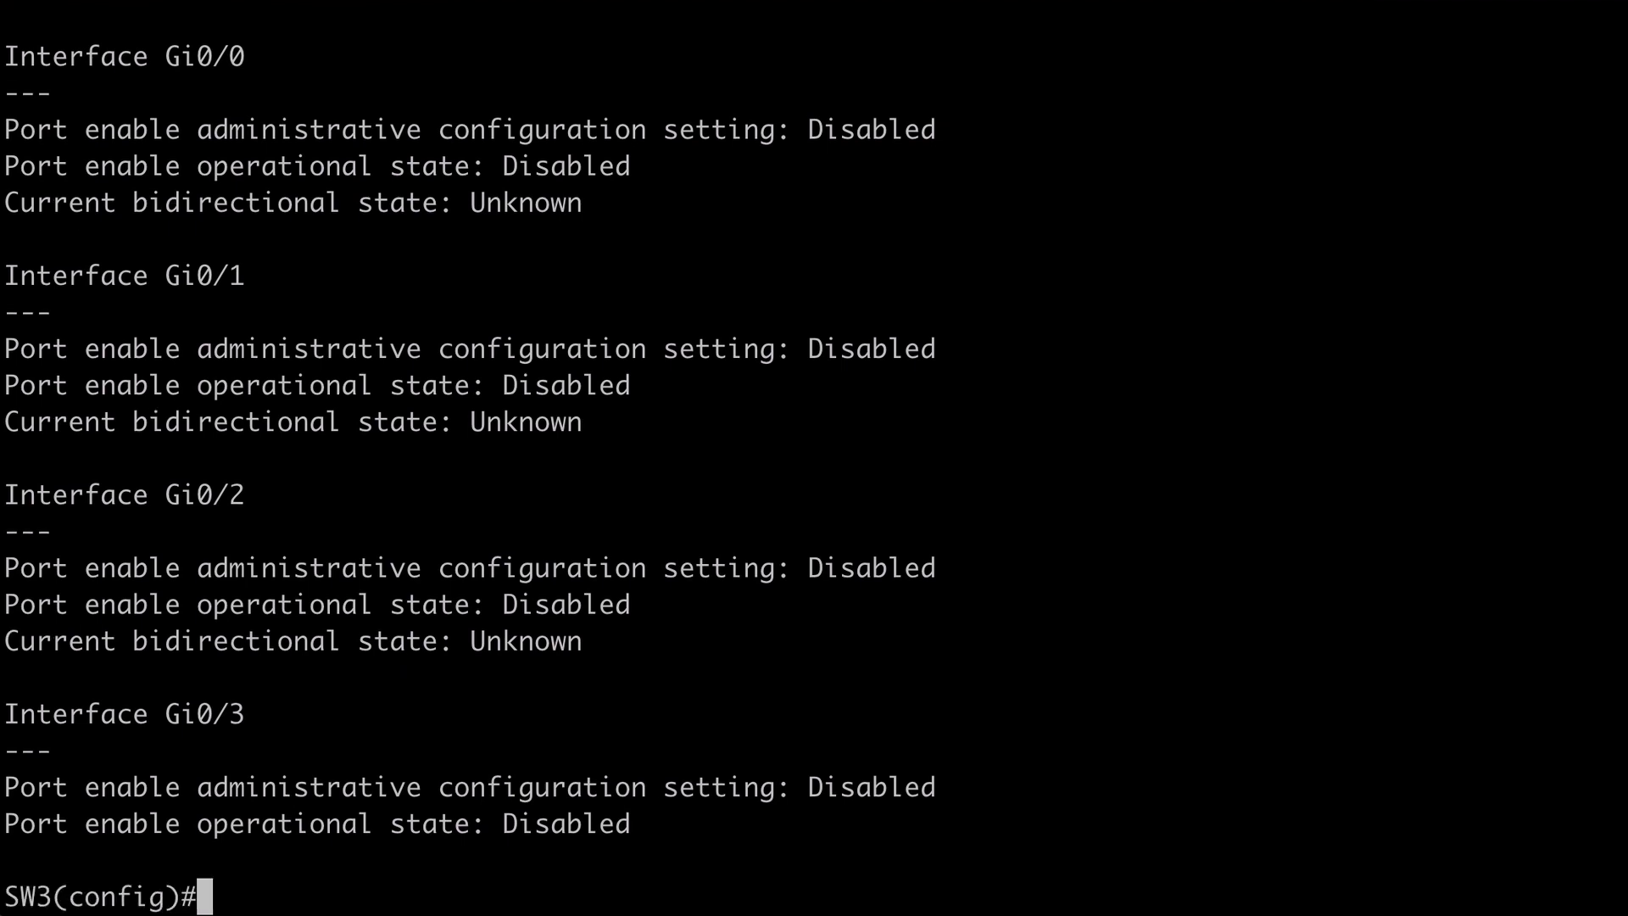
Enter interface Gi0/0 on SW3, check the UDLD port options and apply 'udld port aggressive'
type("int gig")
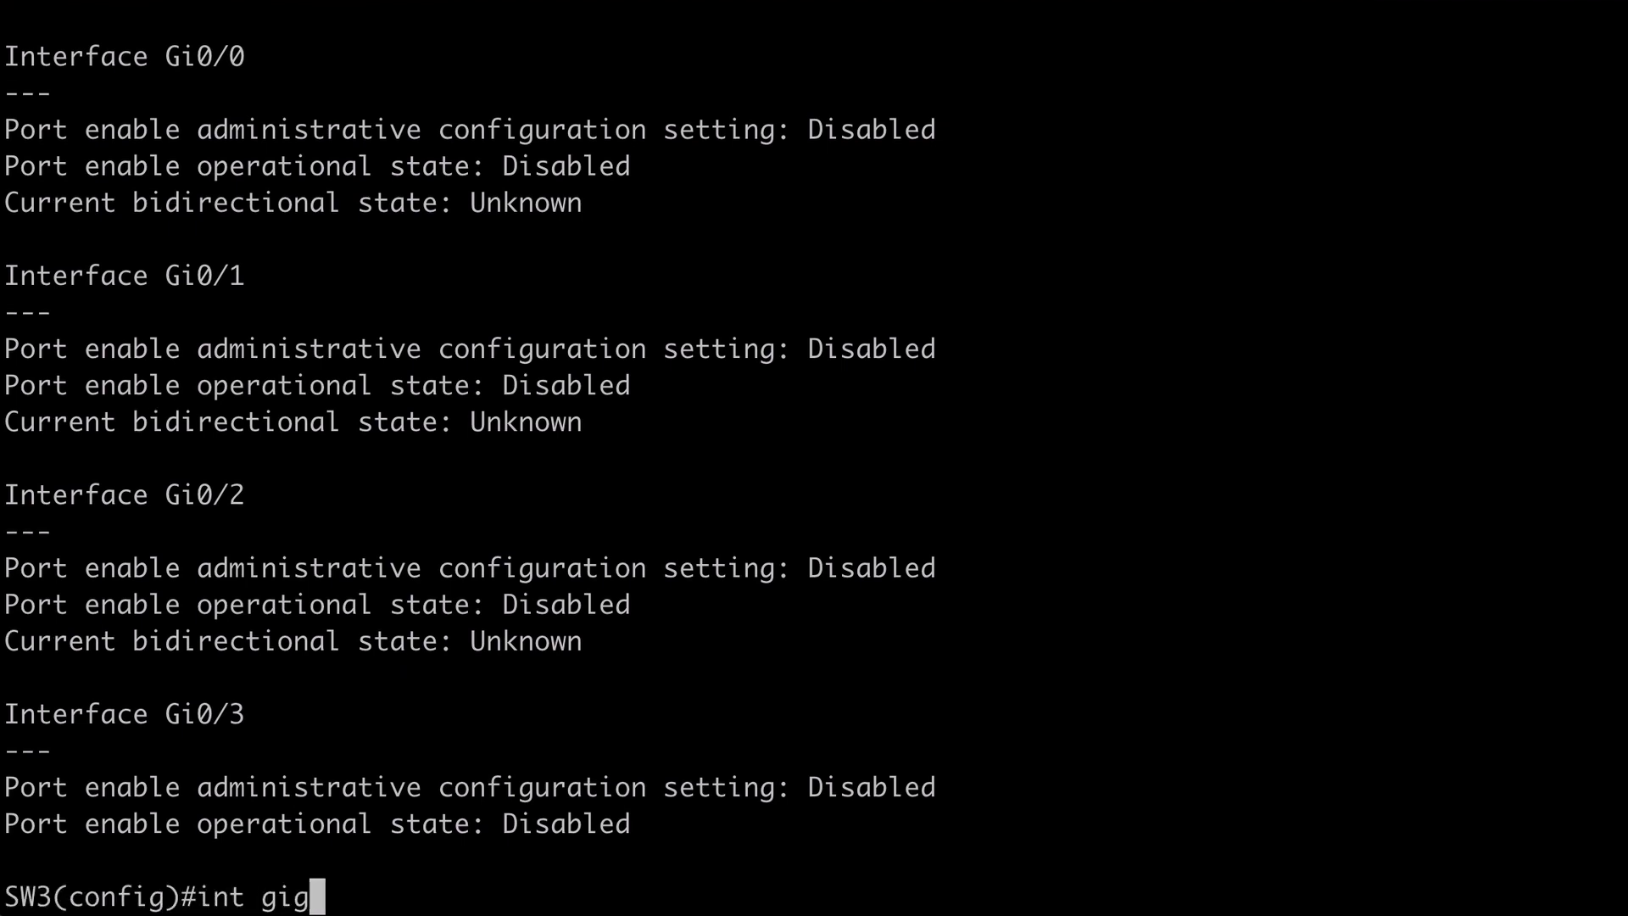
key("Return")
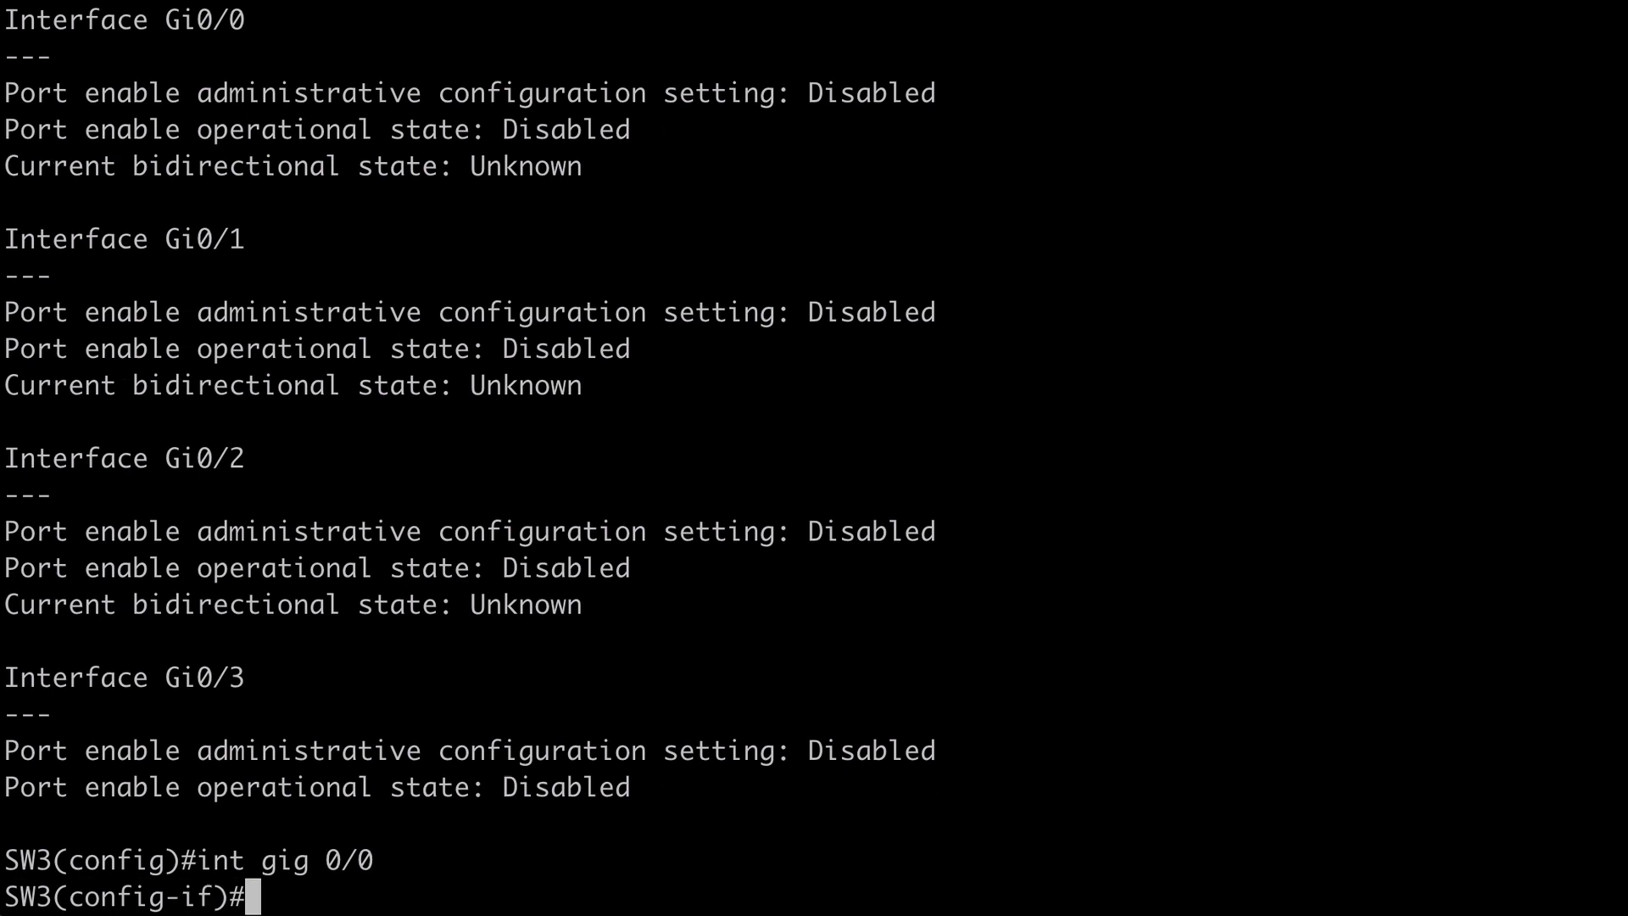
type("udld")
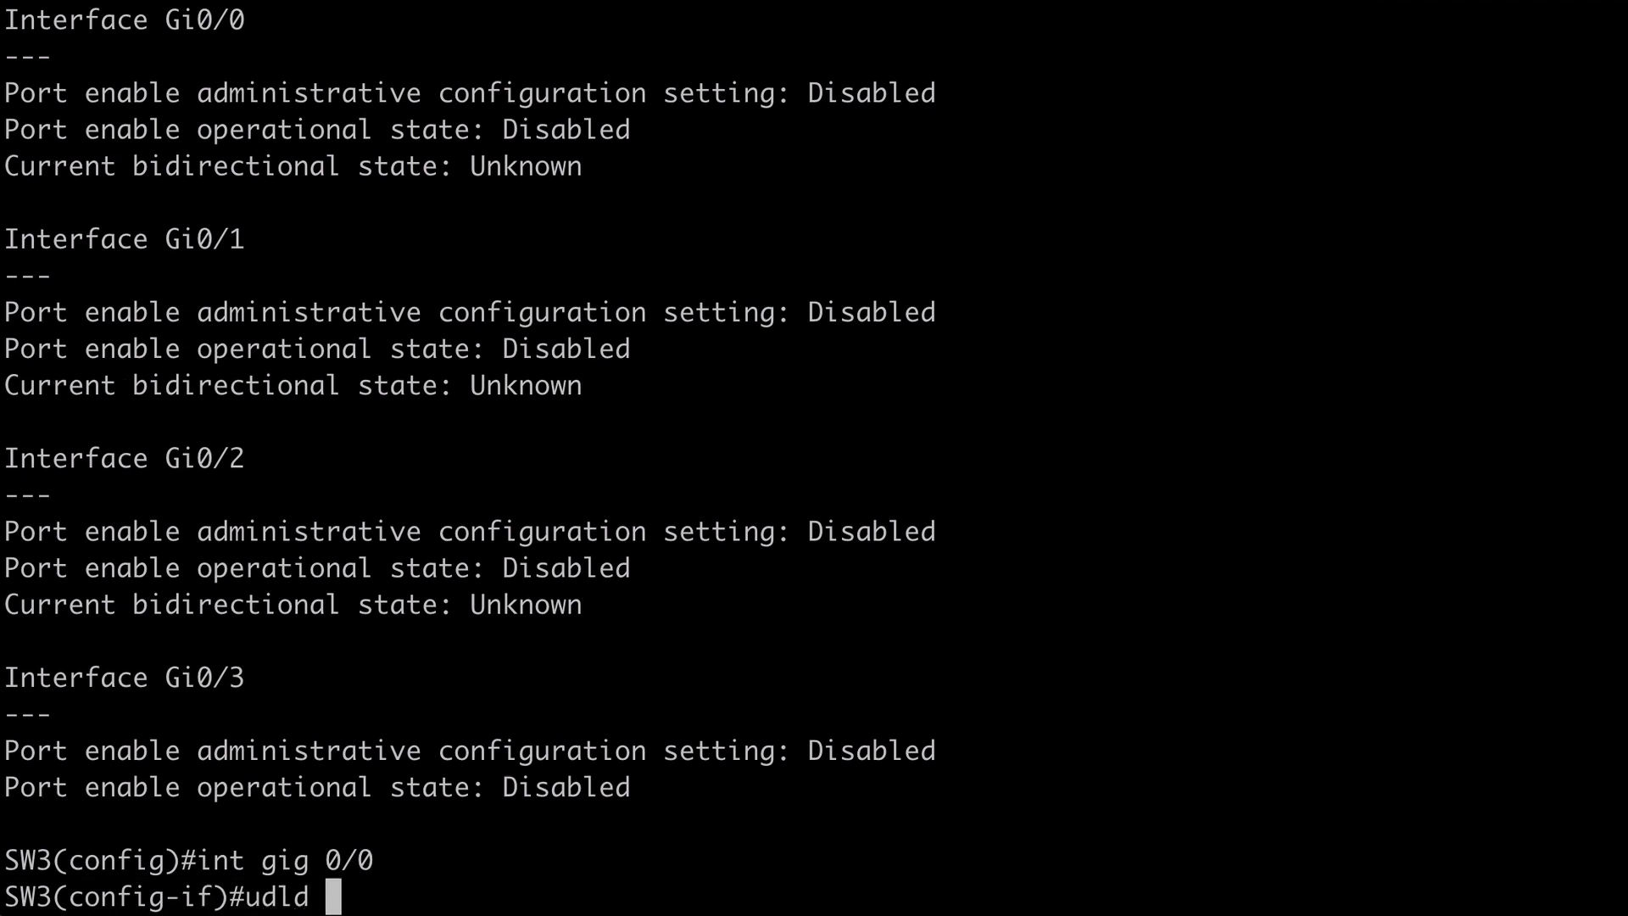
type("?")
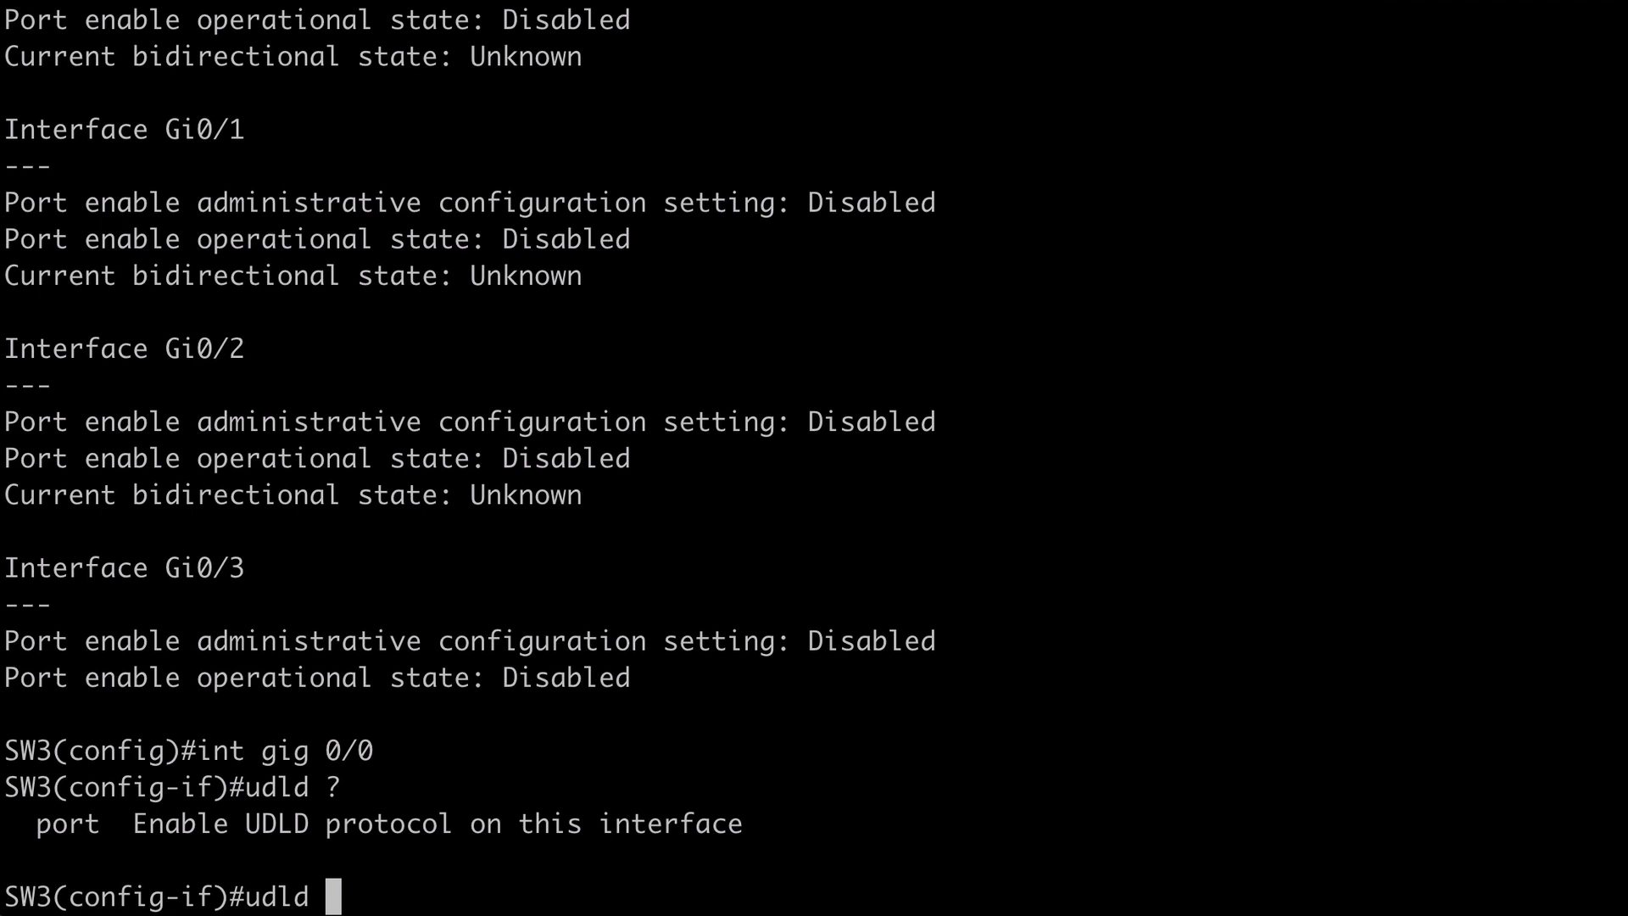
type("port ?")
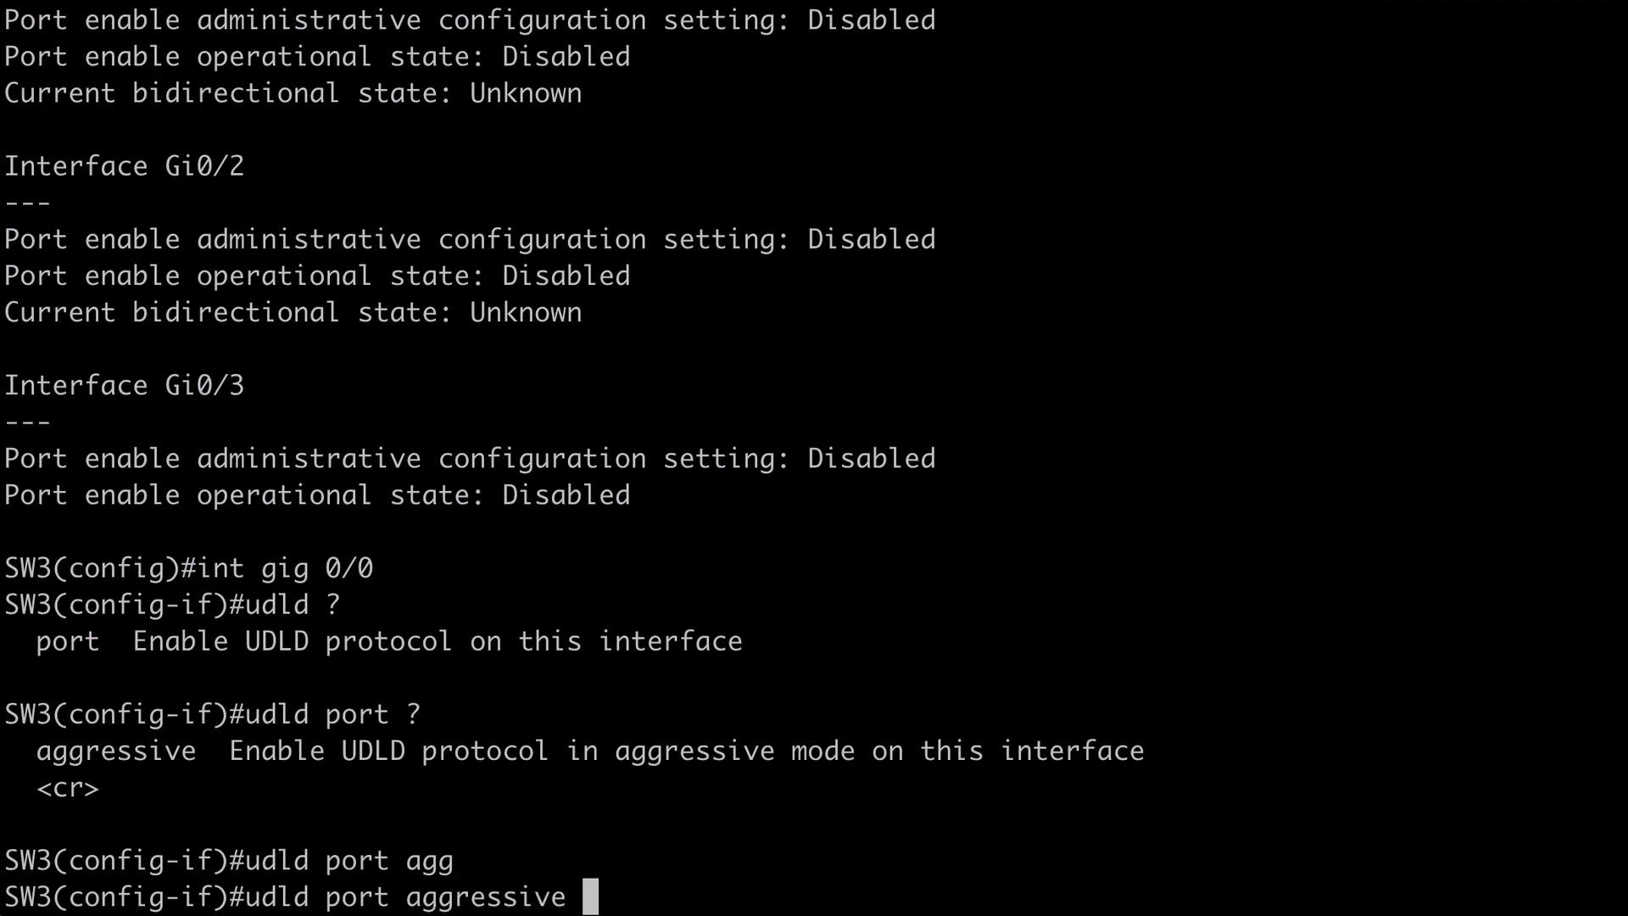
key("Return")
type("exit")
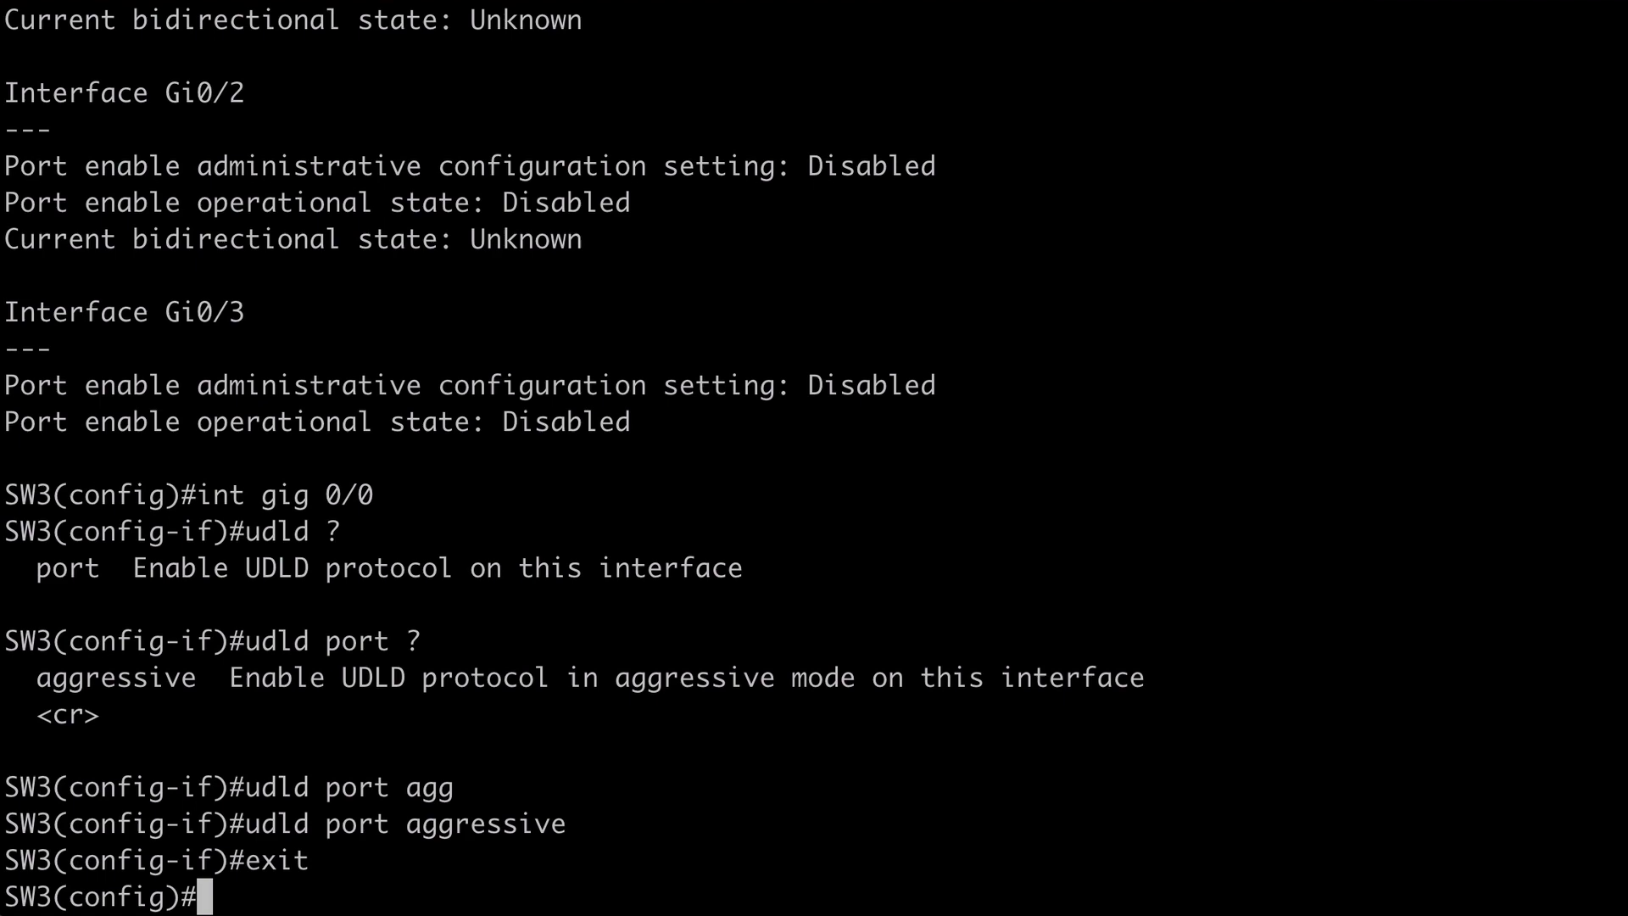
Run do sh udld to confirm Gi0/0 is enabled in aggressive mode with link up
type("do sh udld")
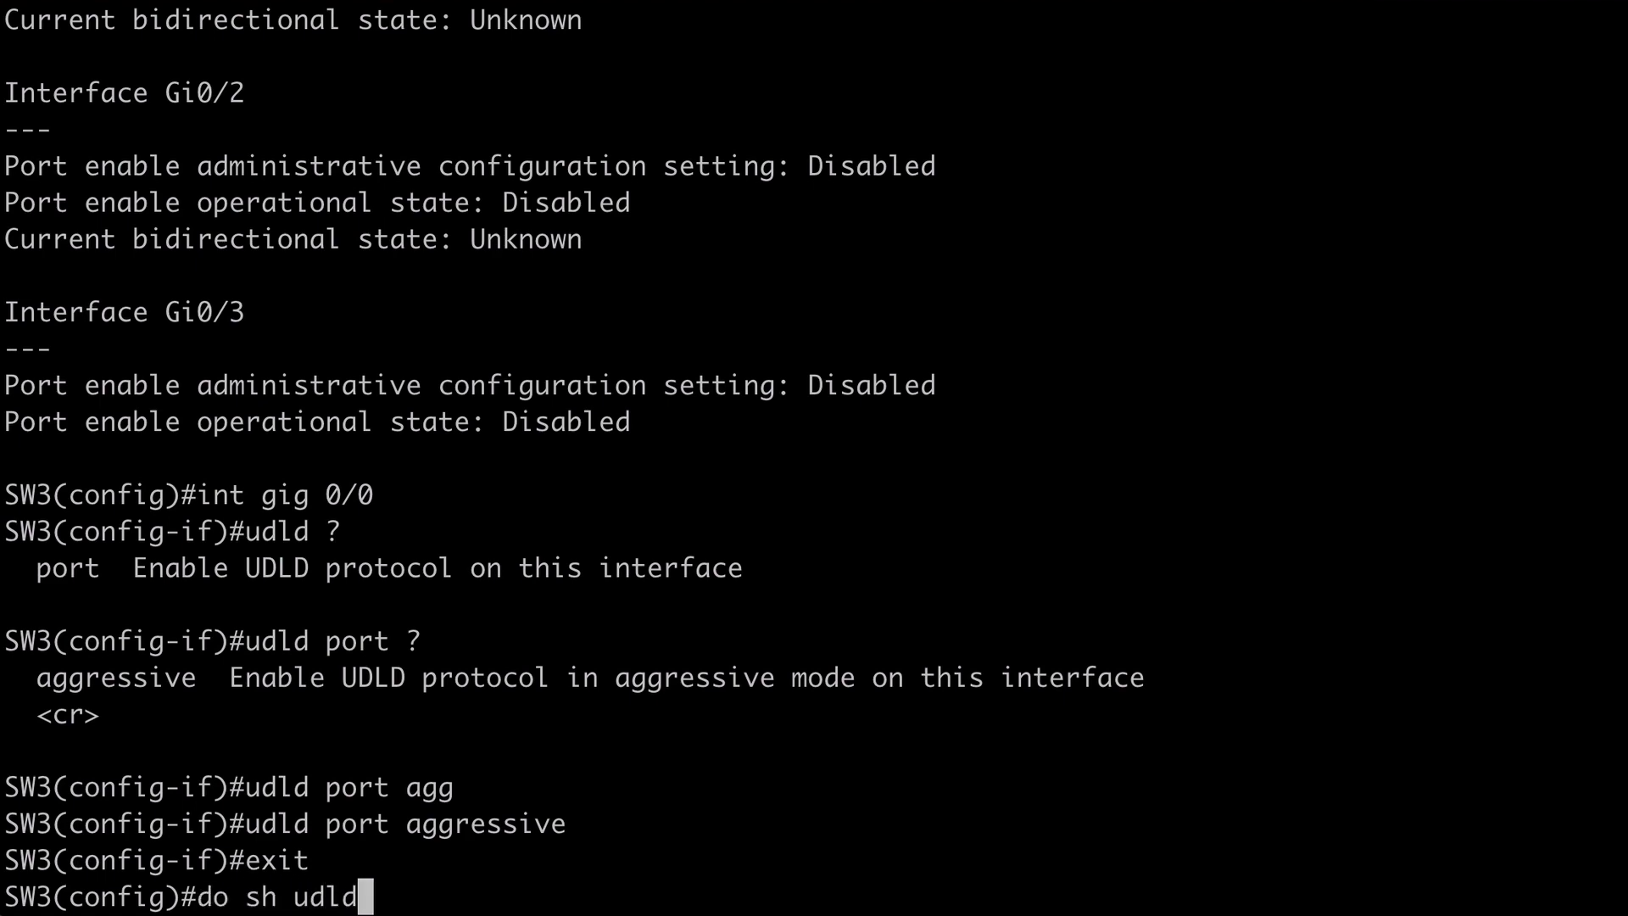
key("Return")
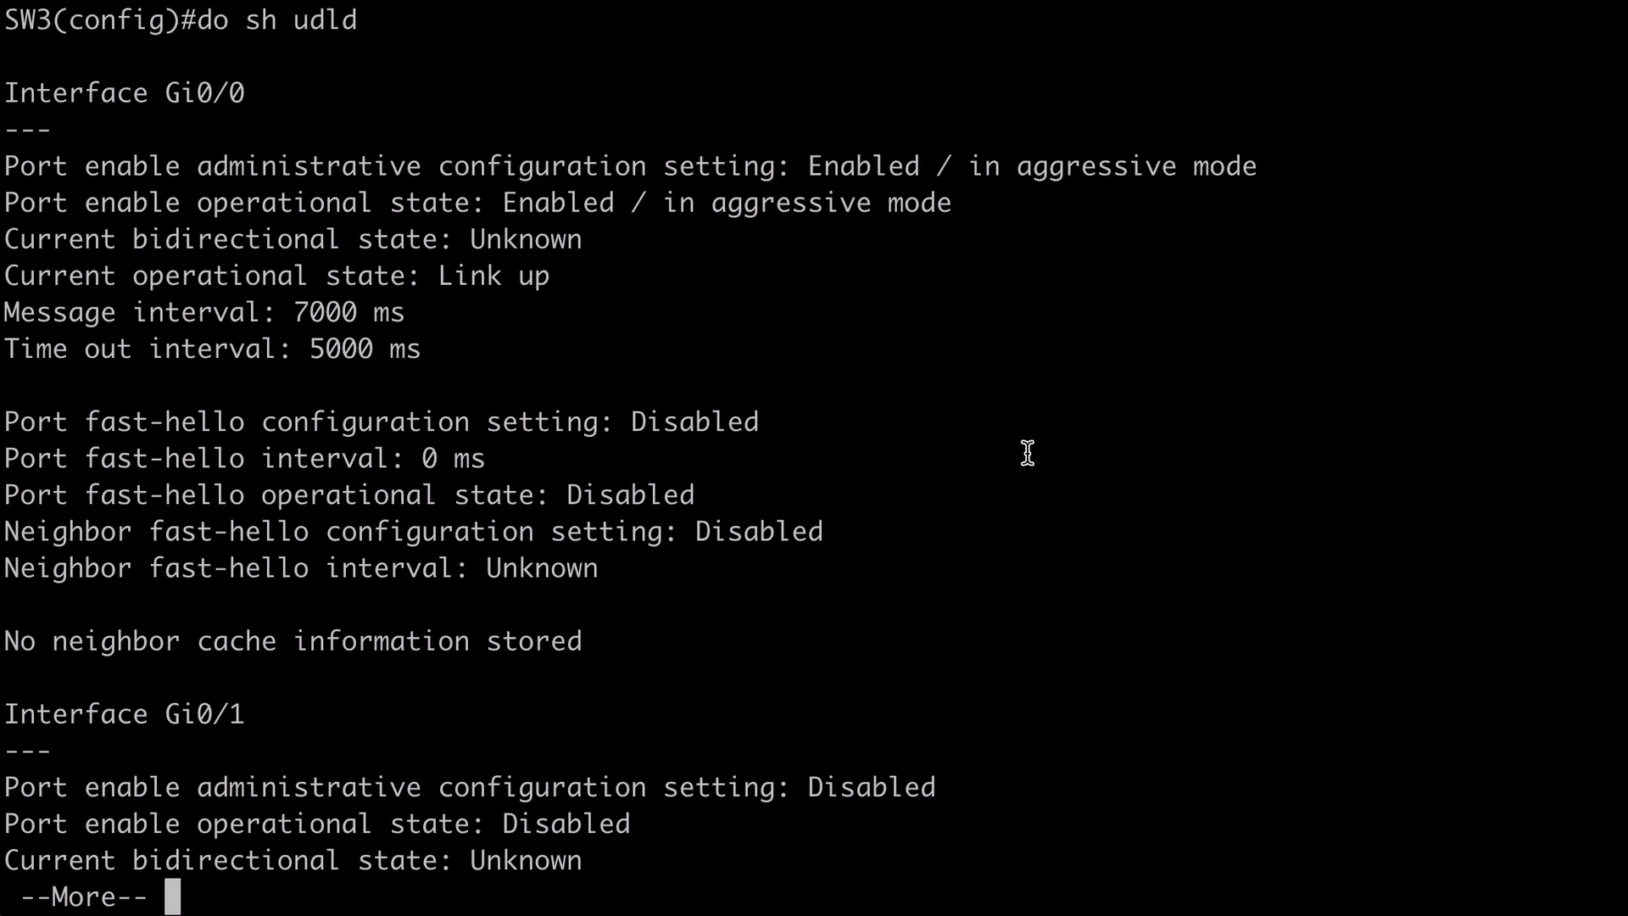
key("space")
type("exit")
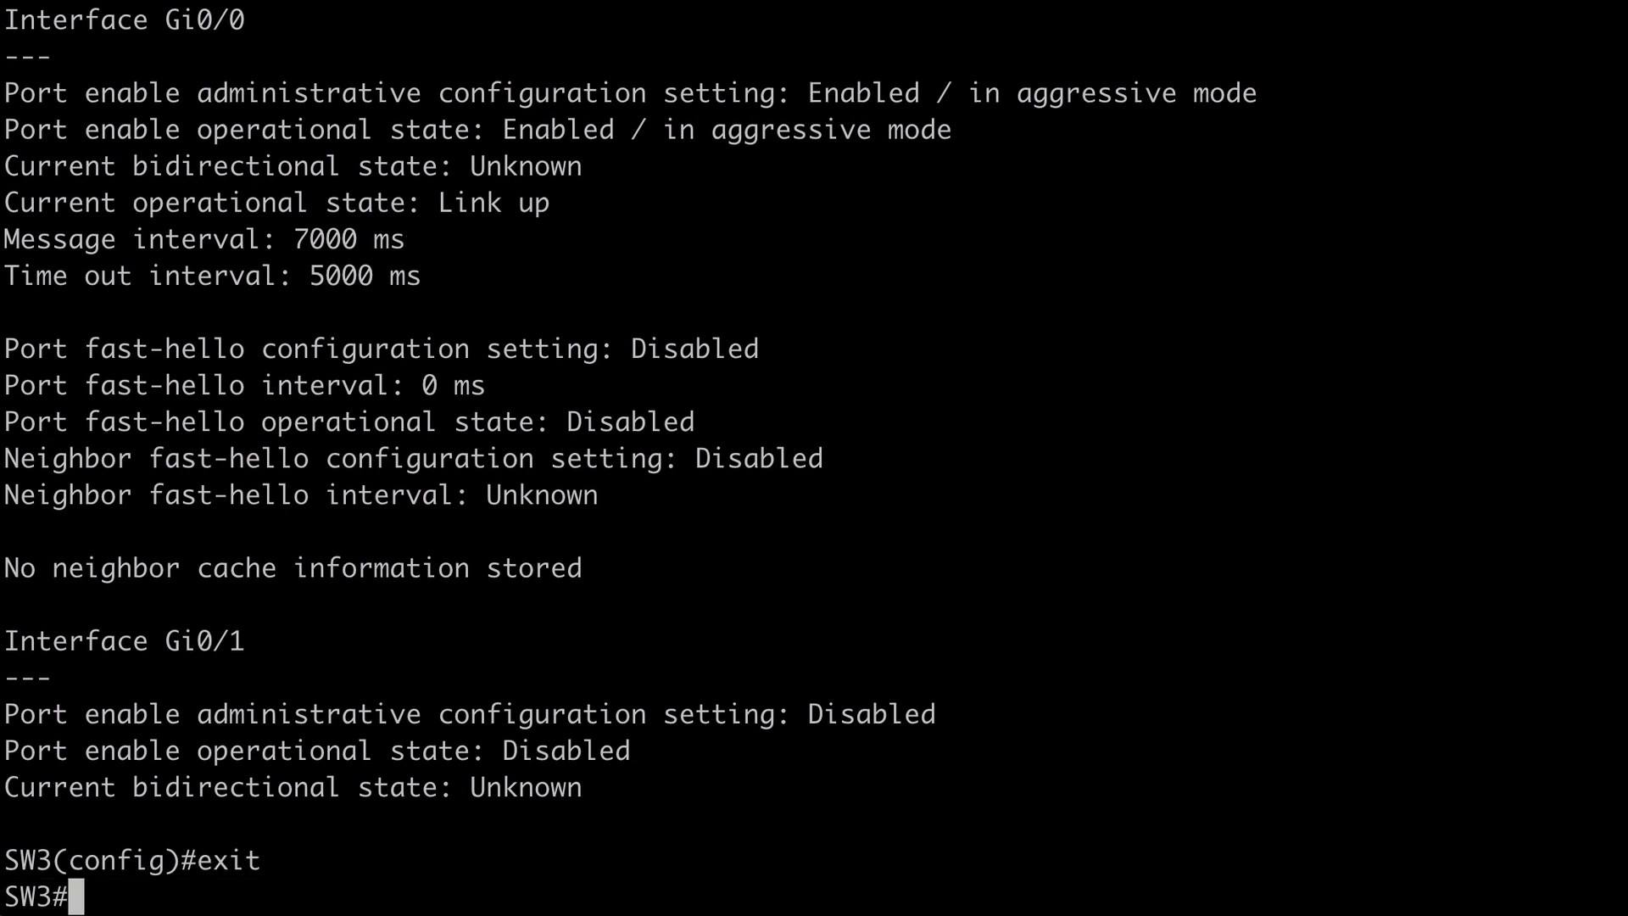
Run udld reset from privileged EXEC, which reports no ports disabled by UDLD
type("udld rese")
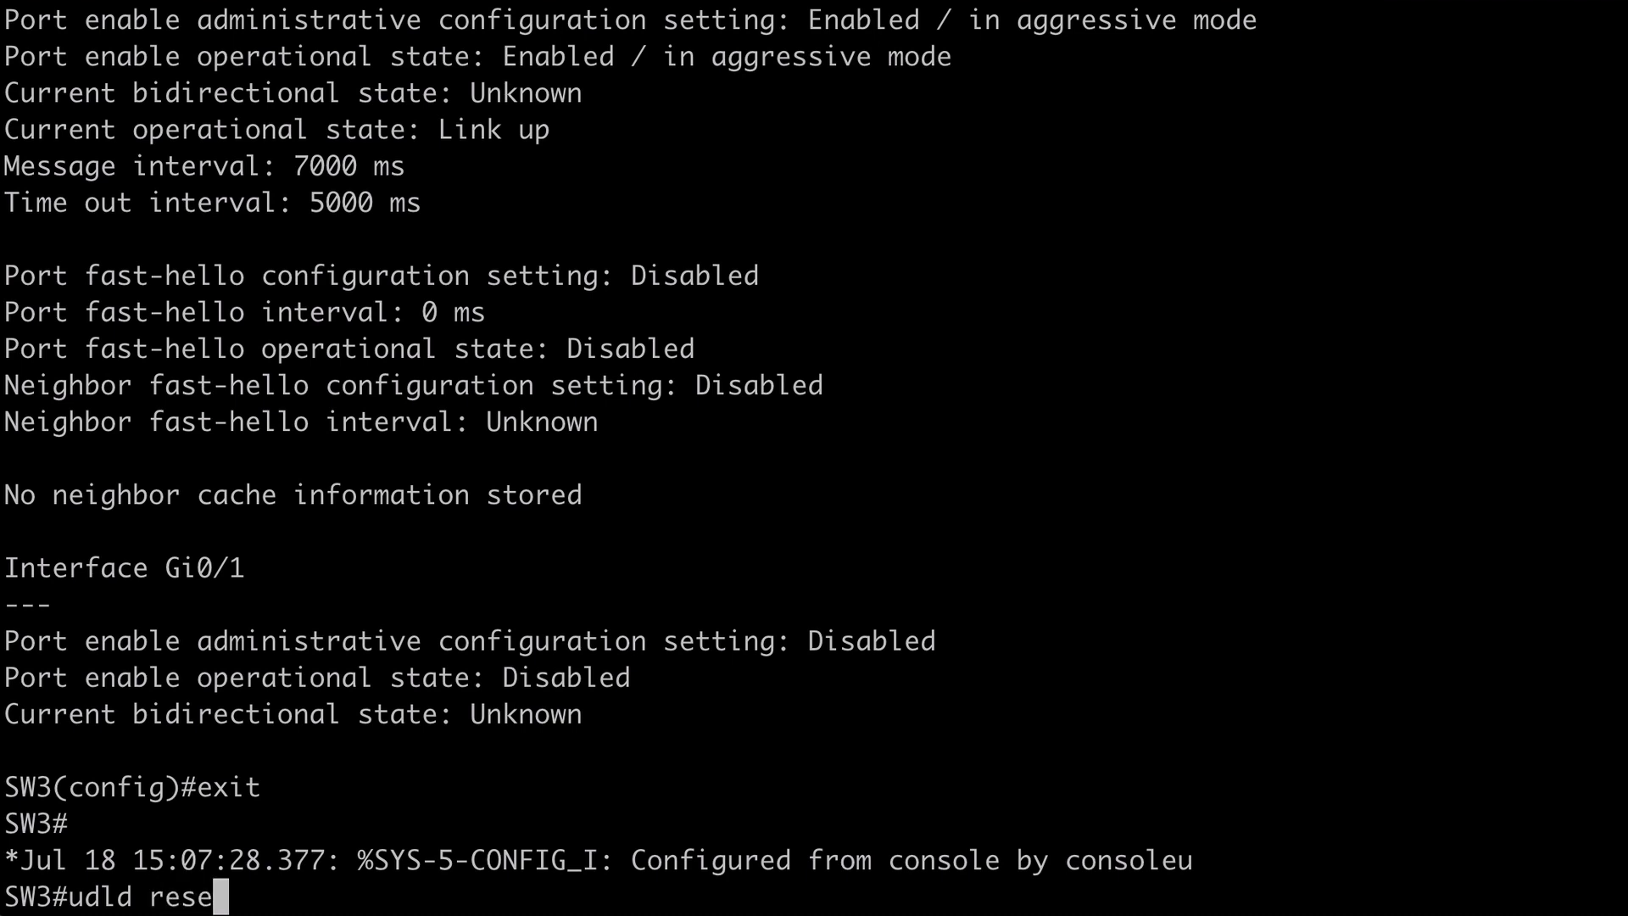
key("Return")
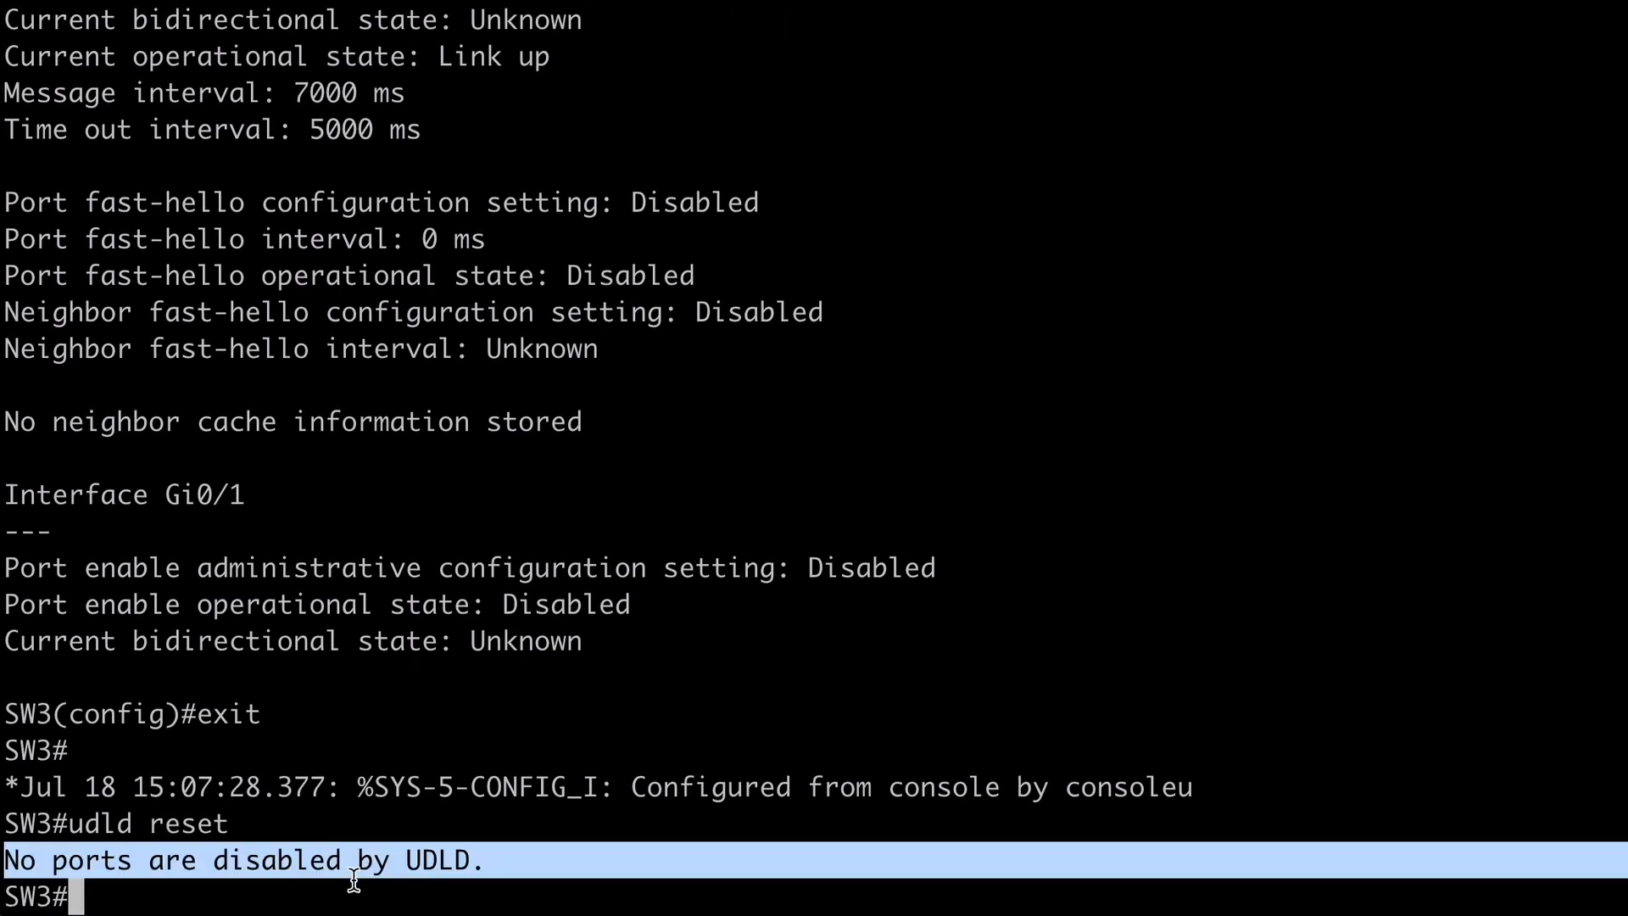
mouse_move(369, 896)
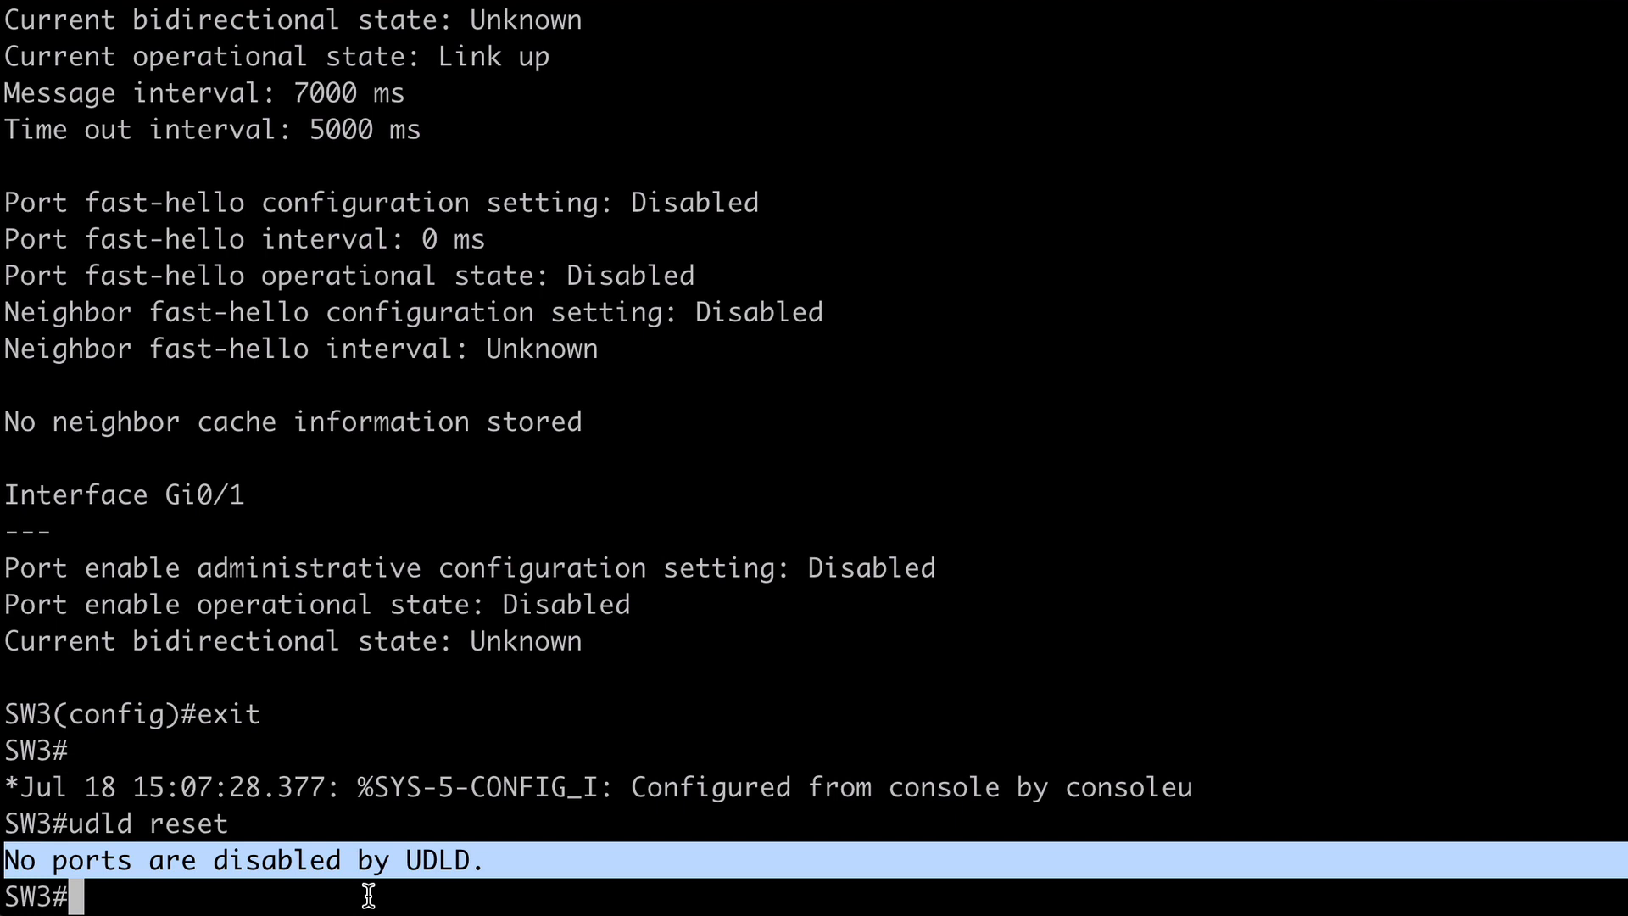
mouse_move(976, 338)
type("conf t")
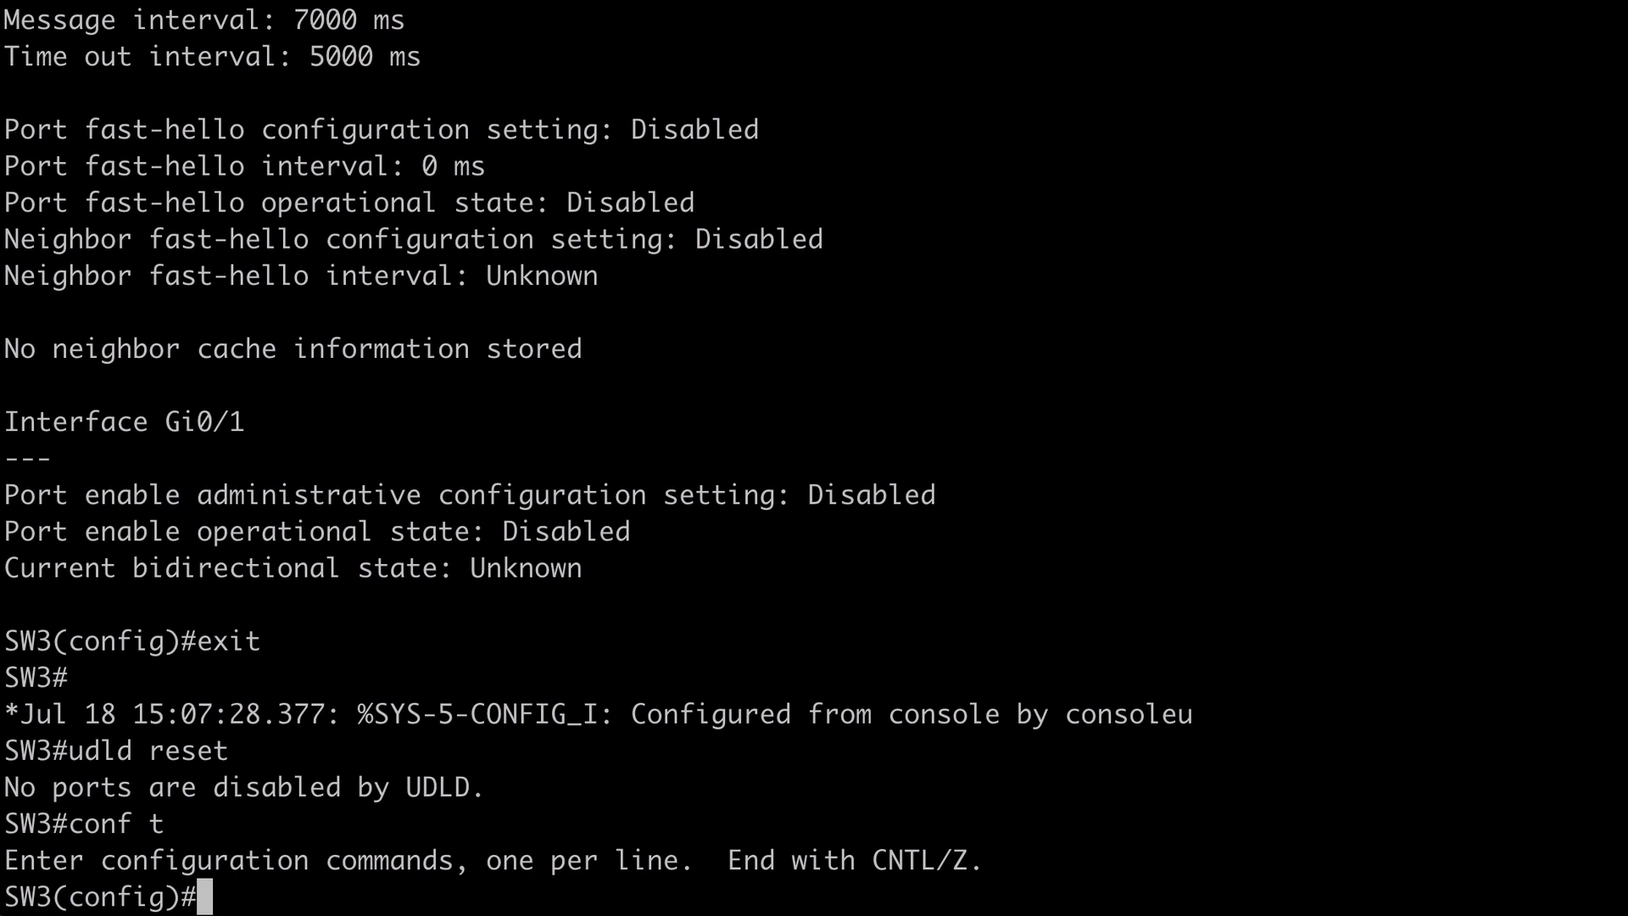
List errdisable recovery cause options and enable recovery for the udld cause
type("errdisable recovery cause ?")
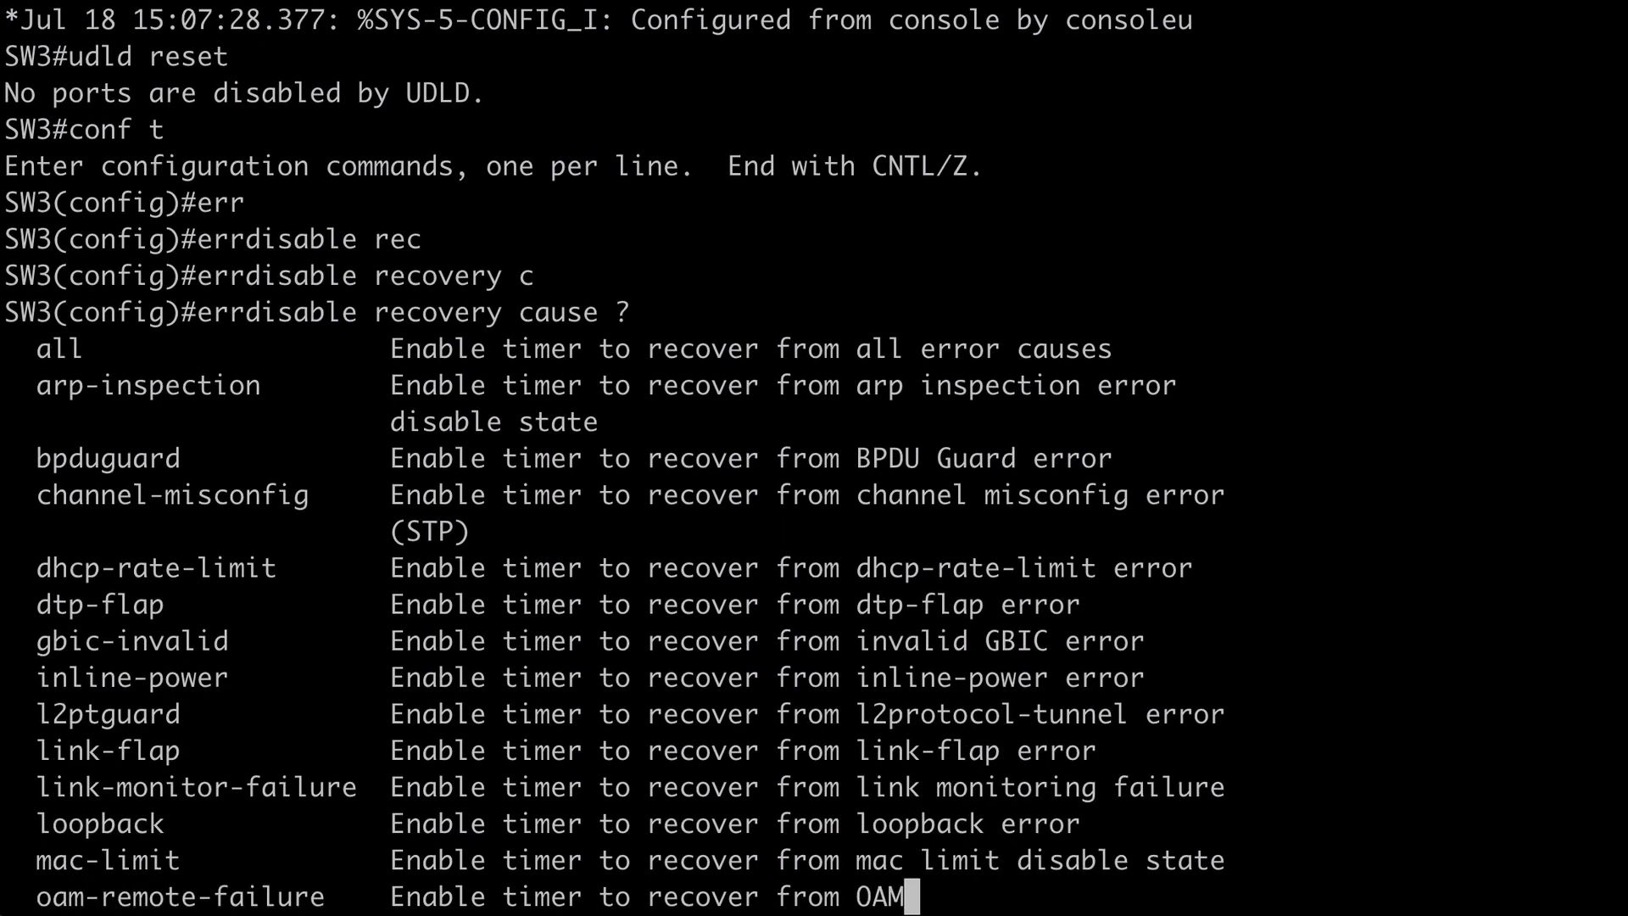
scroll("down", 3)
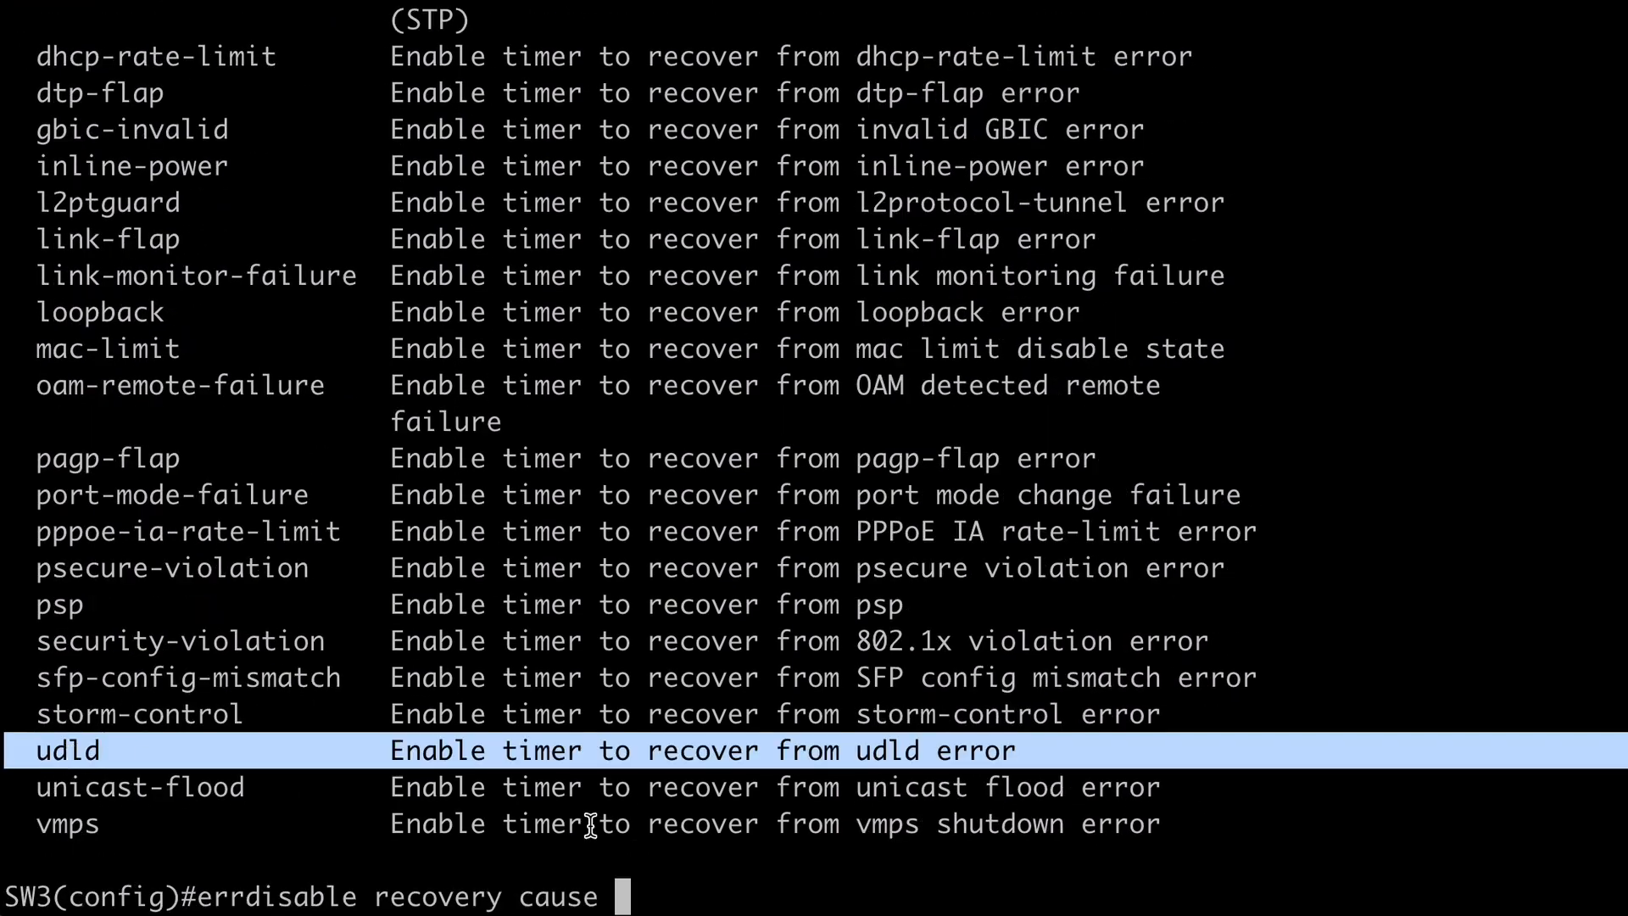
mouse_move(739, 893)
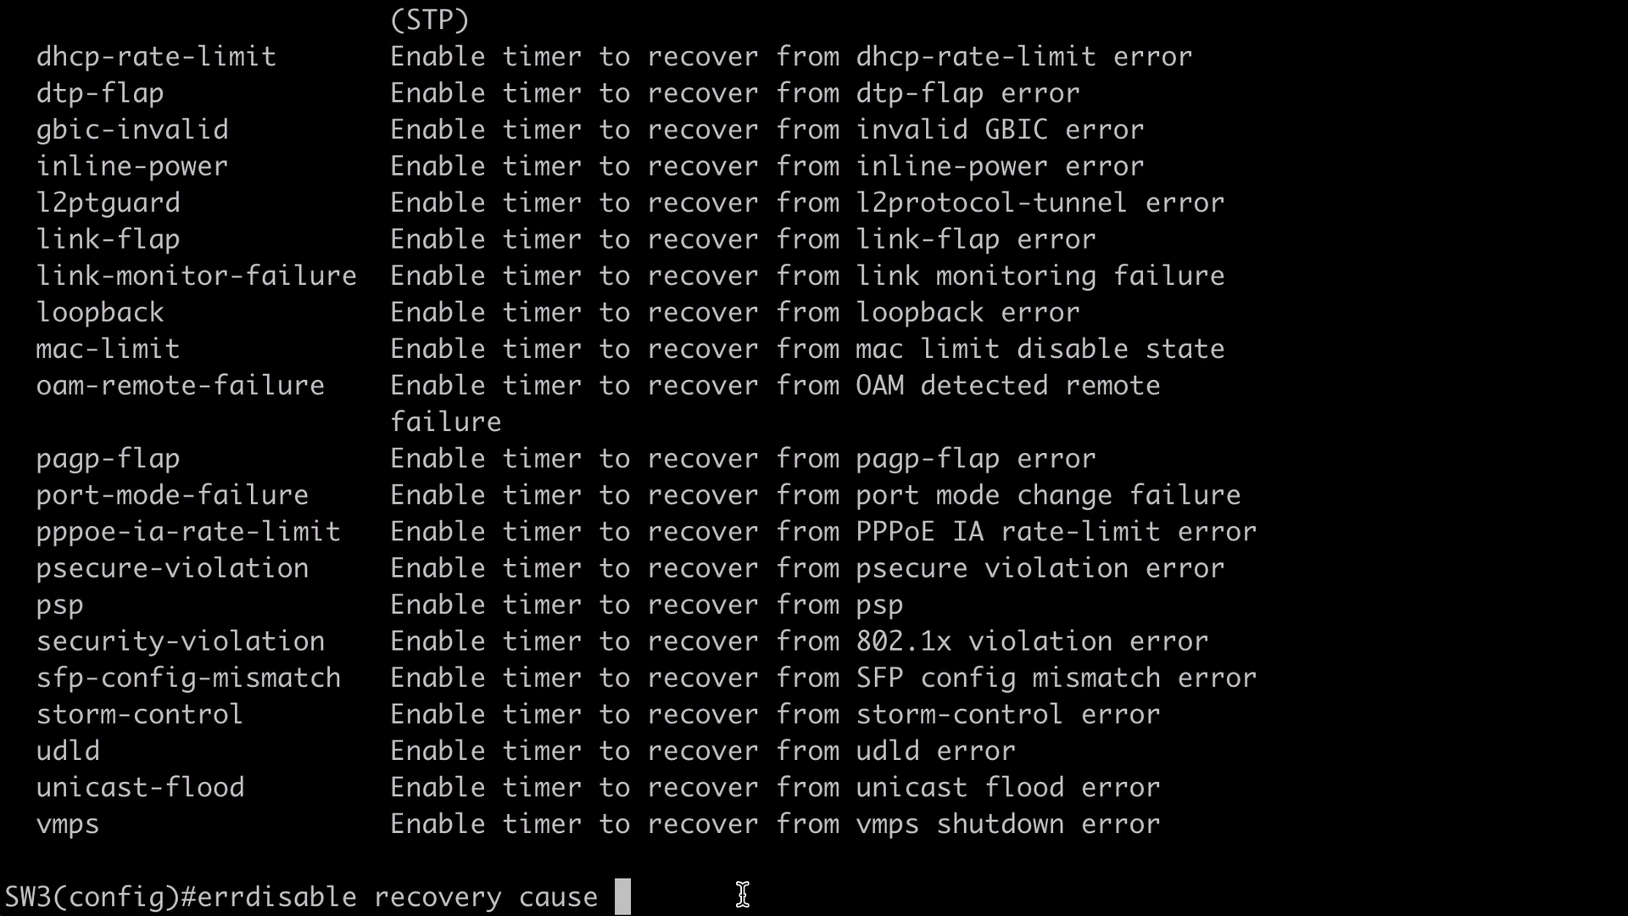
type("udld")
type("errdisable recovery interval")
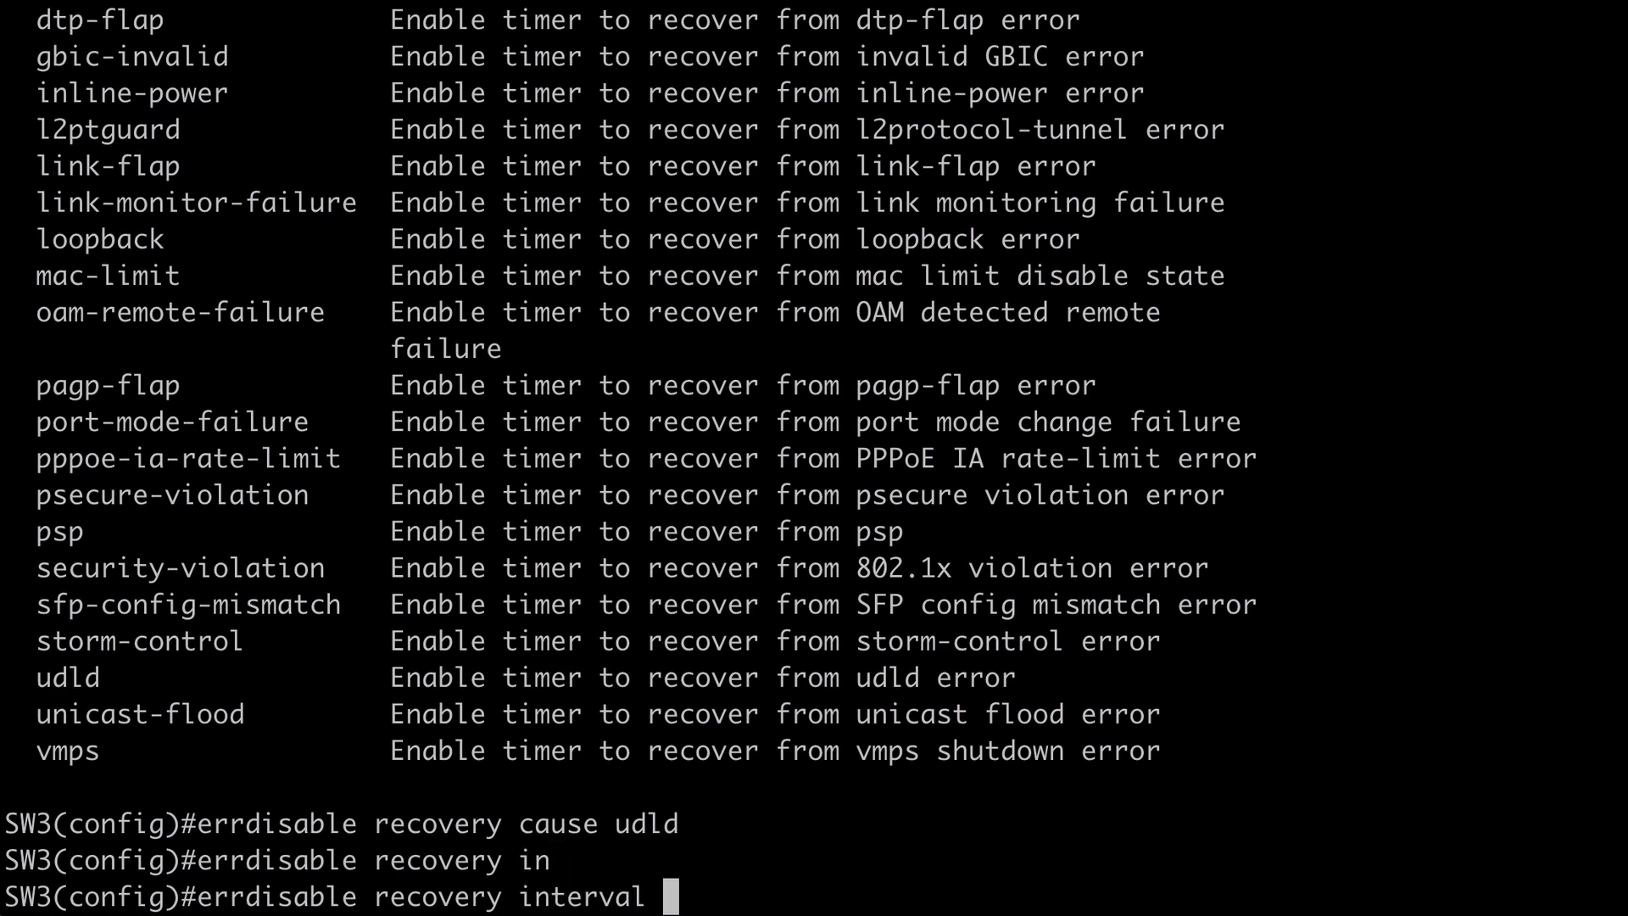
Check the interval range, then set errdisable recovery interval to 30 seconds
type("?")
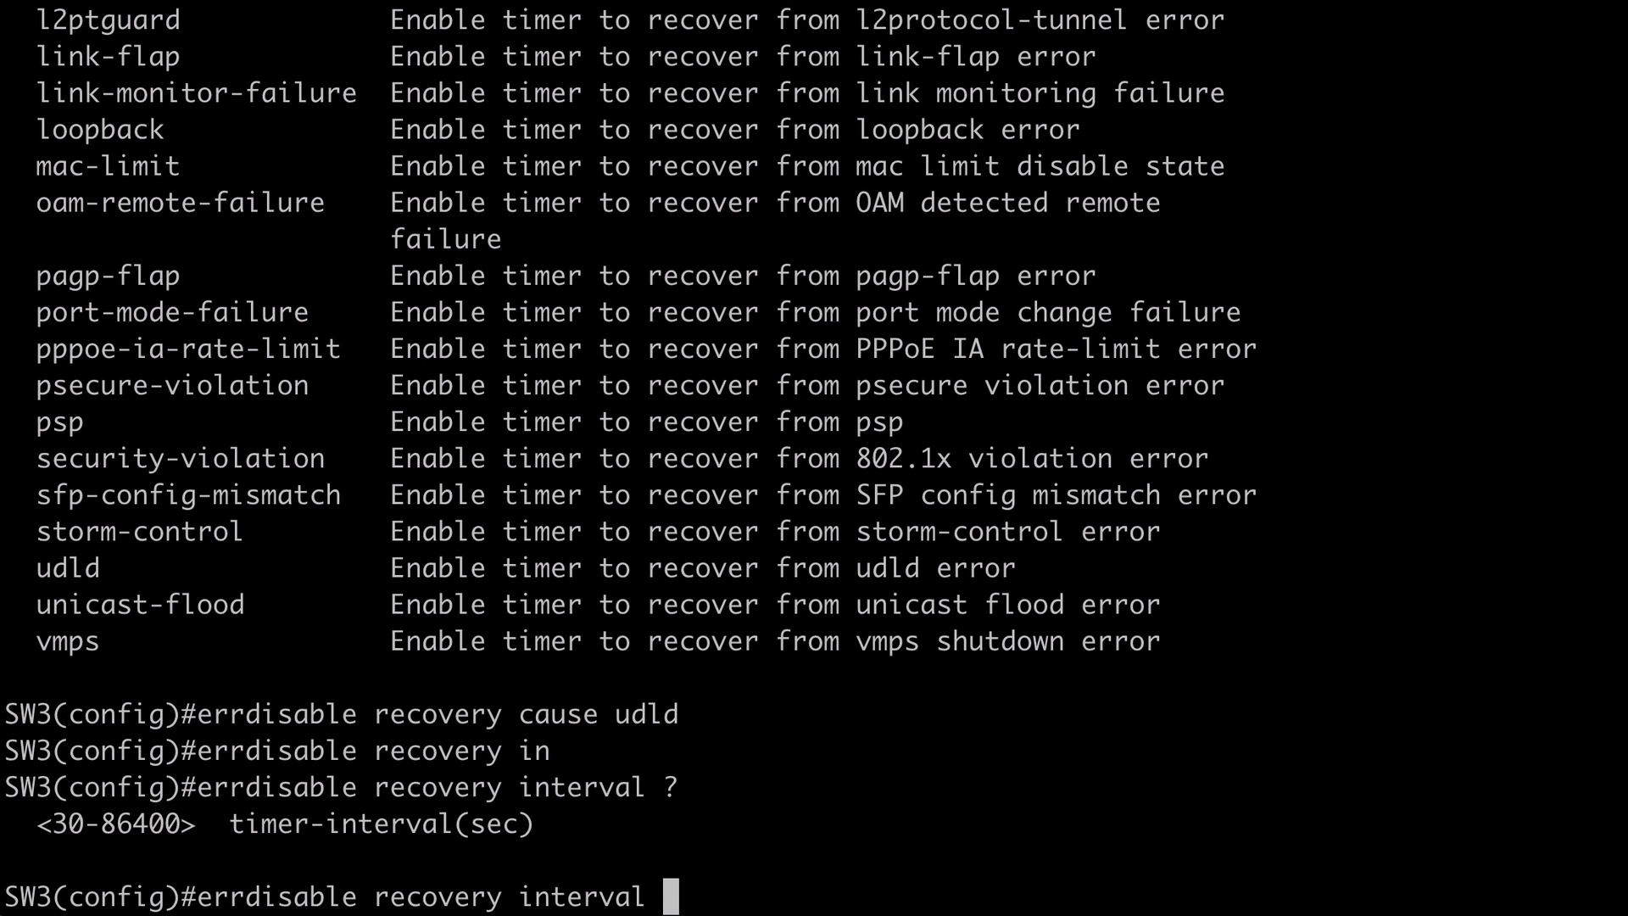
type("30")
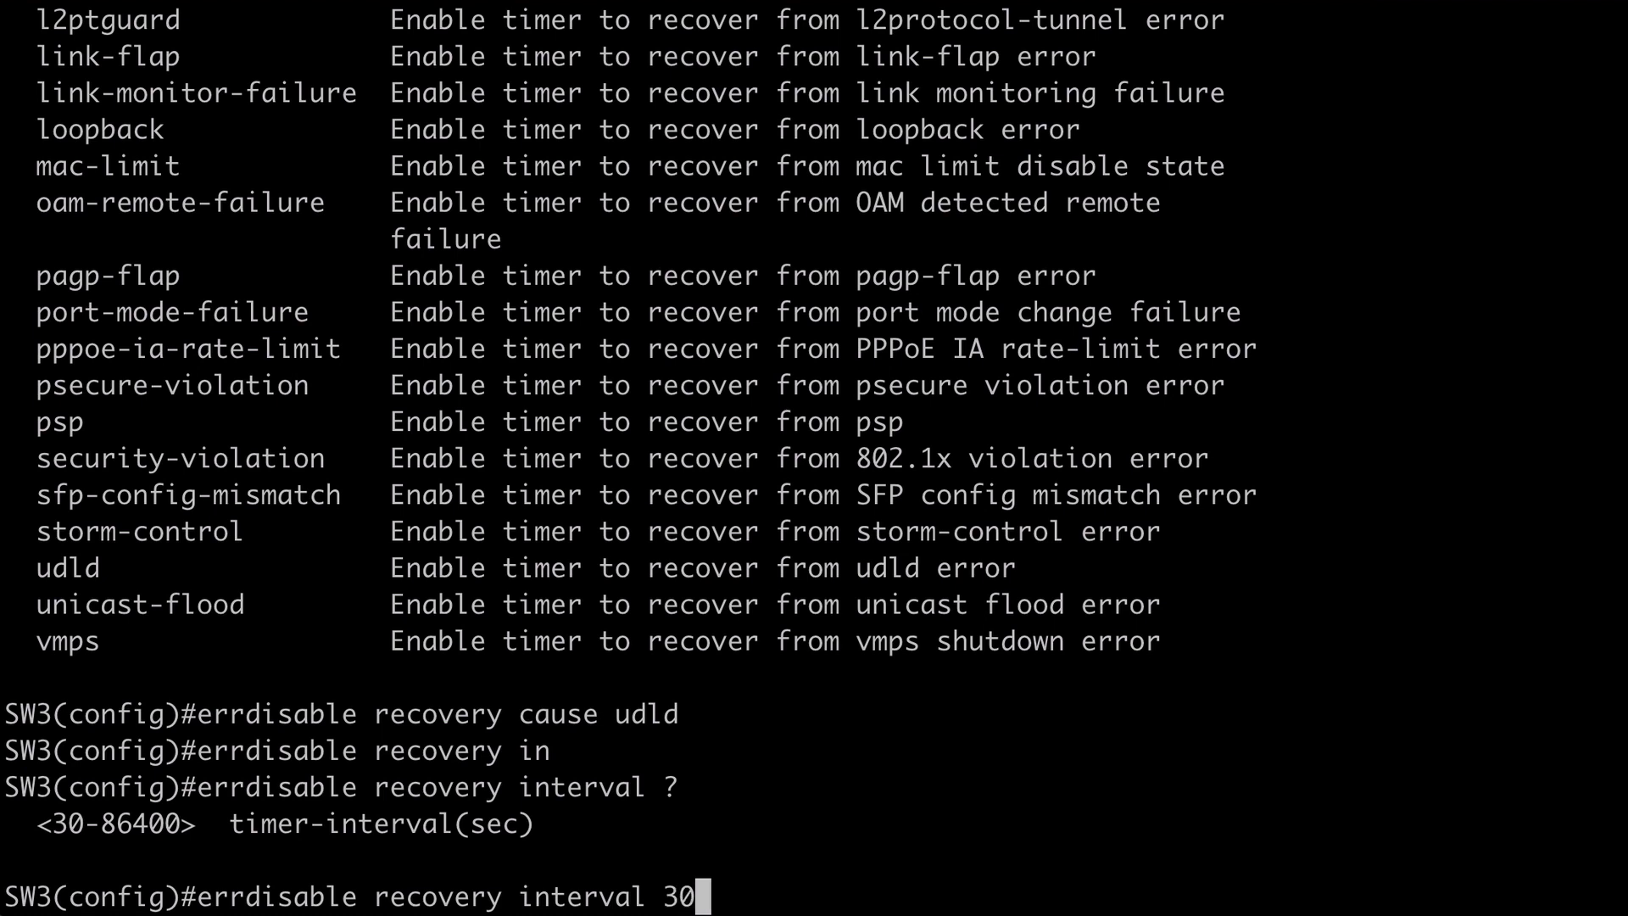
key("Return")
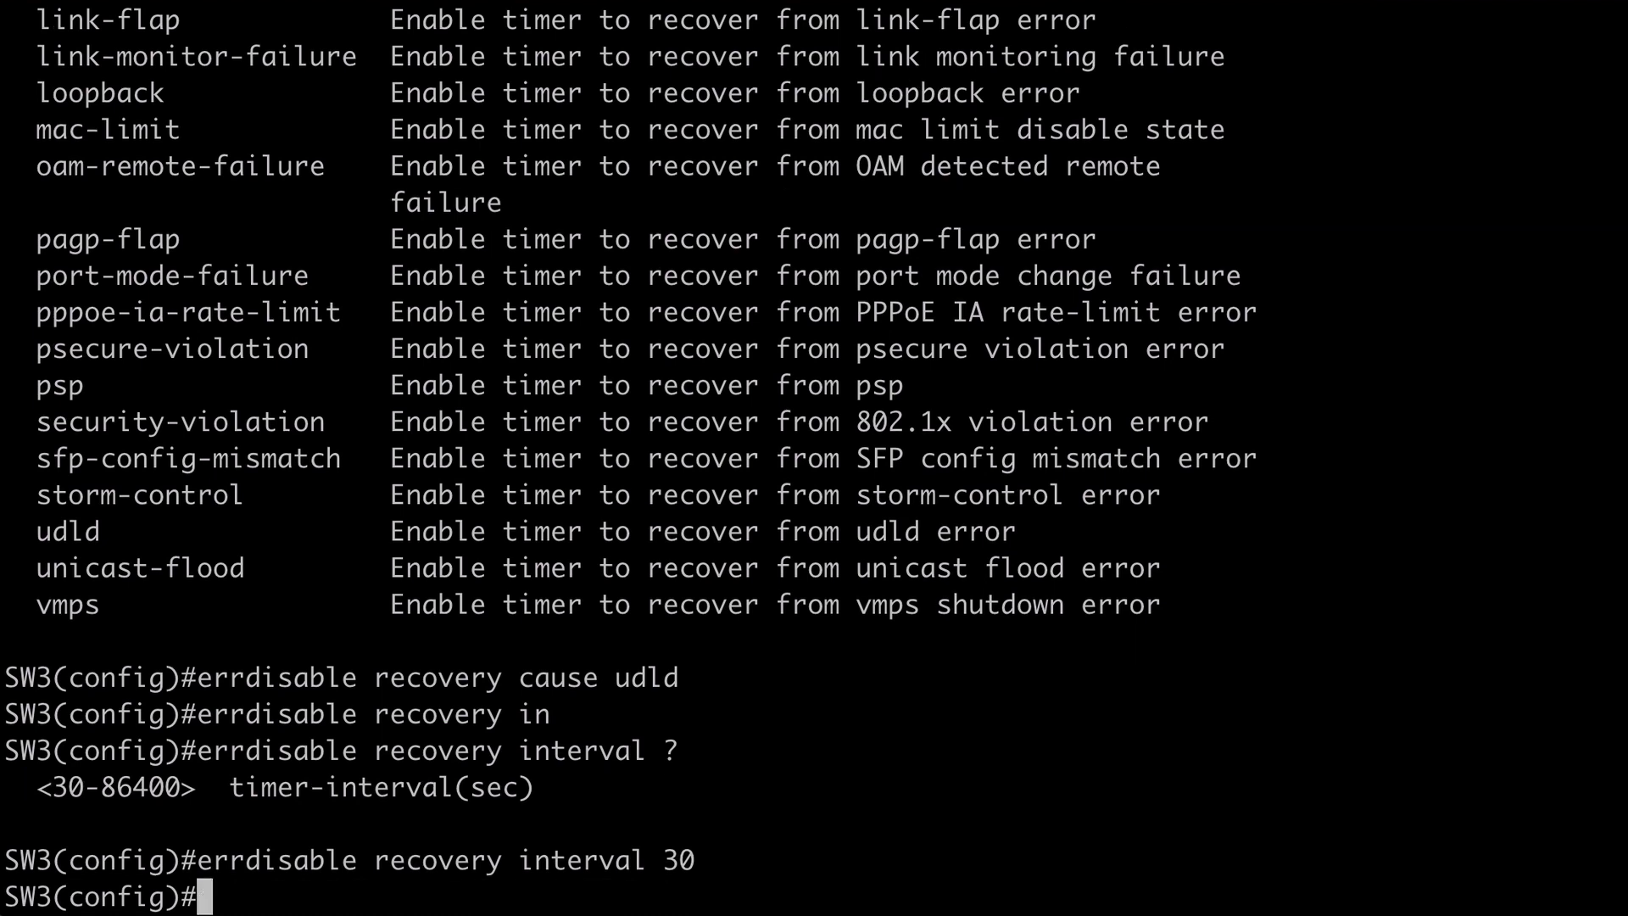